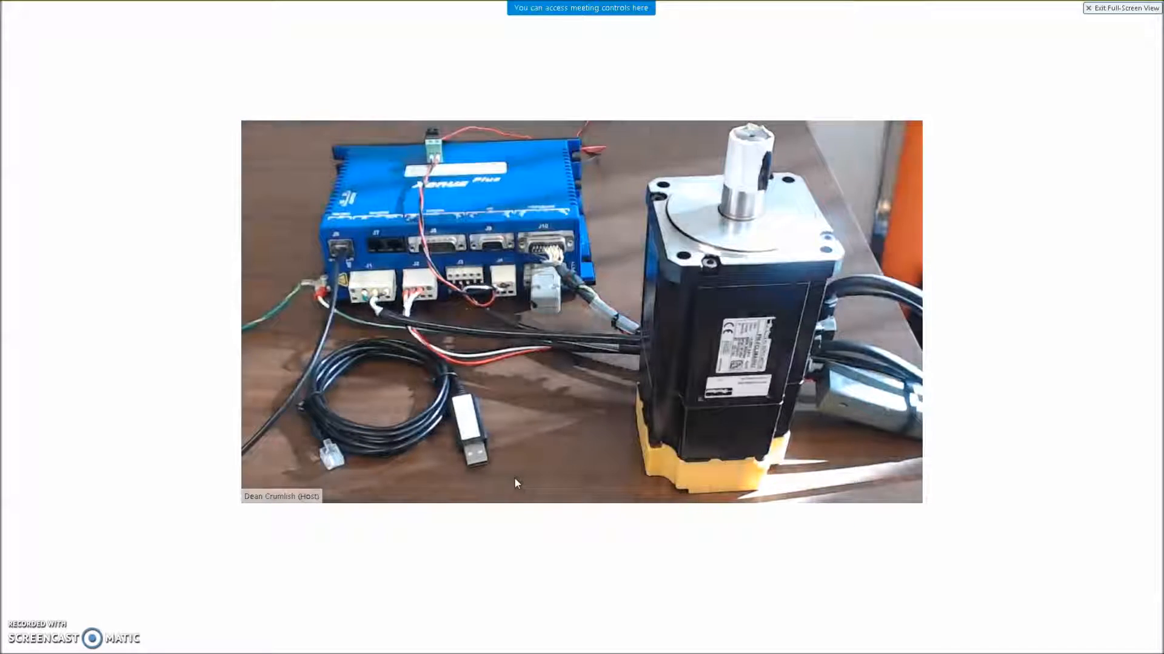
Exit the WebEx full-screen view of the drive and motor camera feed
left_click(1123, 8)
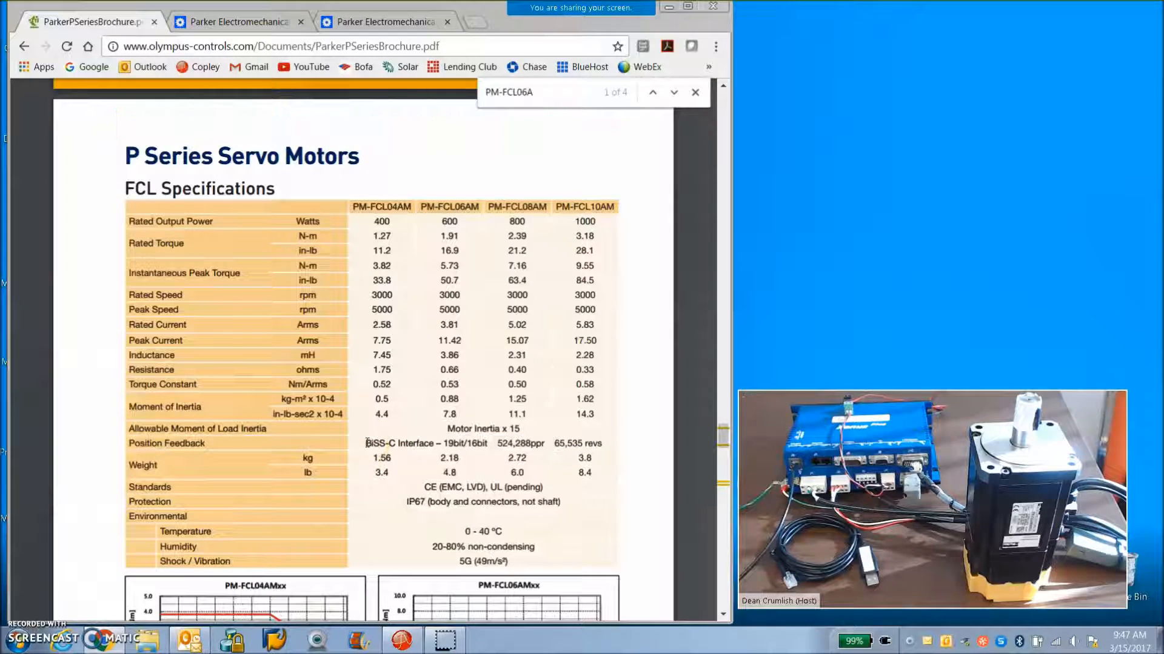
Switch to the Parker Electromechanical FAQ on encoder cable colours and scroll through it
left_click(234, 22)
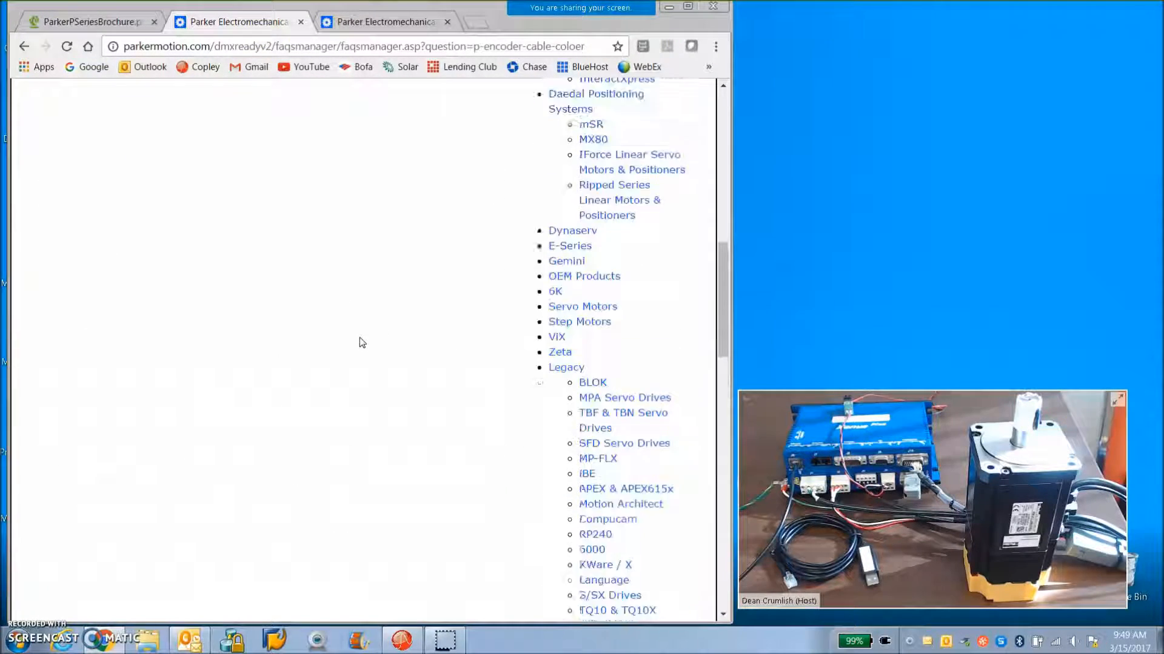
scroll("up", 3)
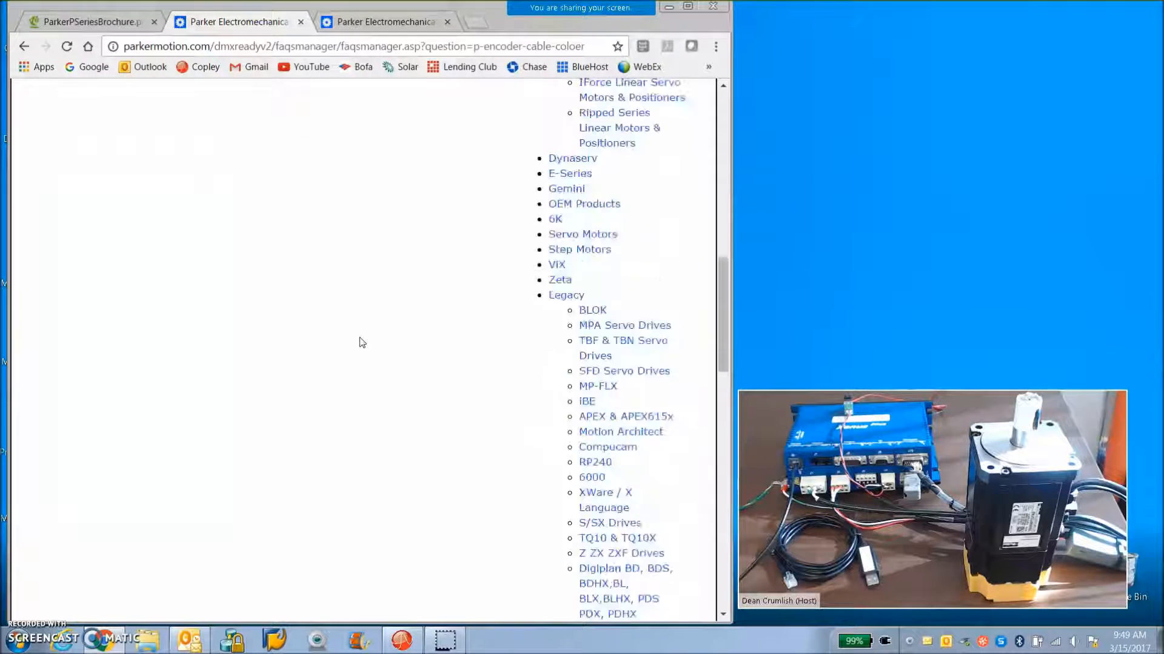
scroll("up", 3)
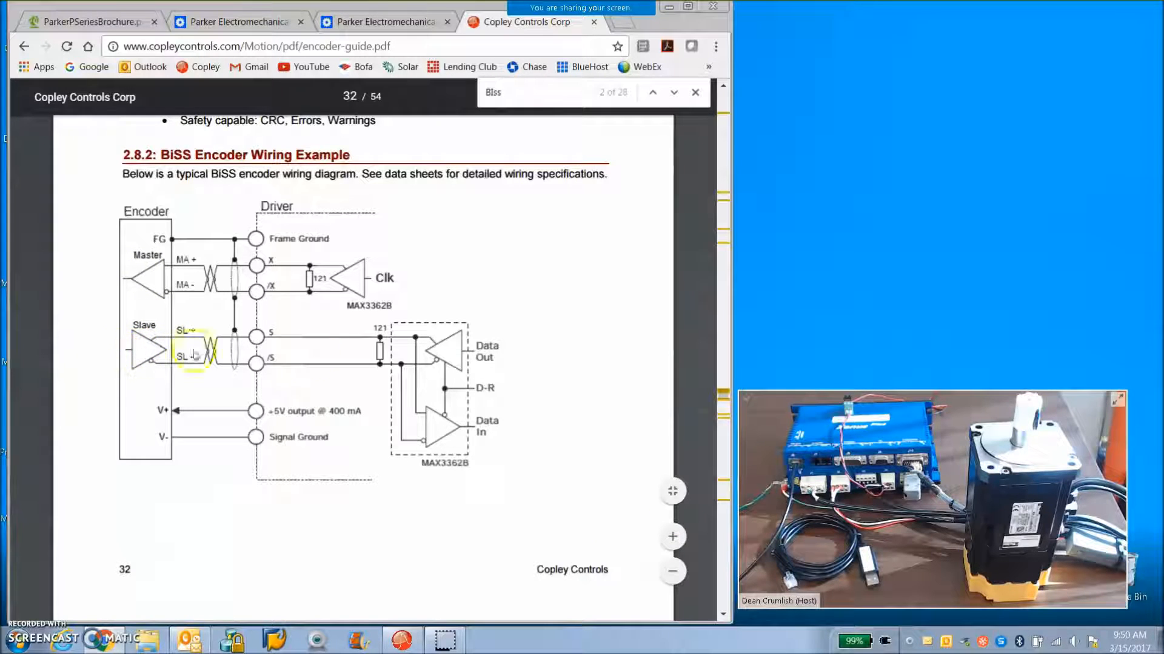
mouse_move(437, 445)
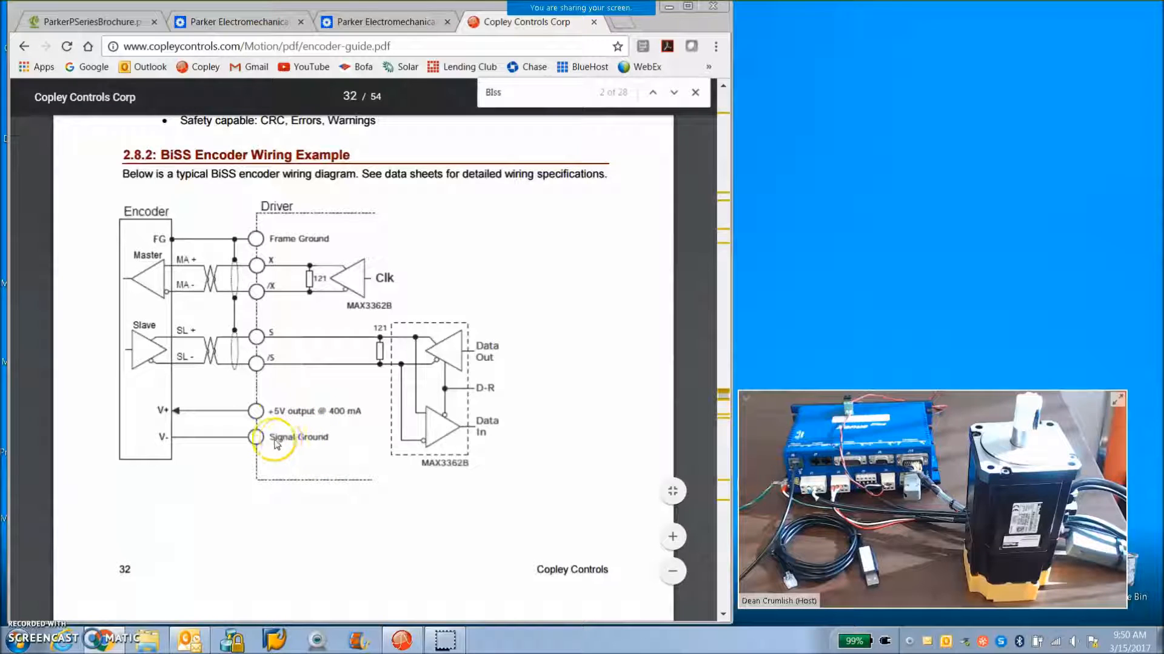
mouse_move(167, 241)
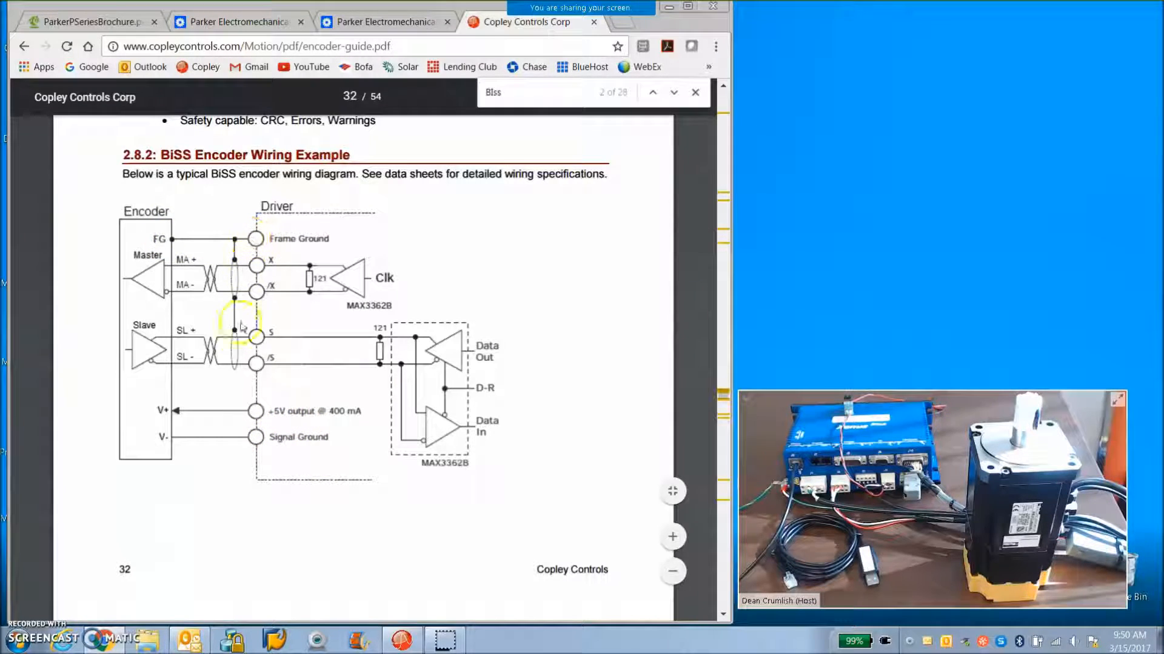
Bring up the Copley encoder guide showing the BiSS encoder wiring example
left_click(237, 22)
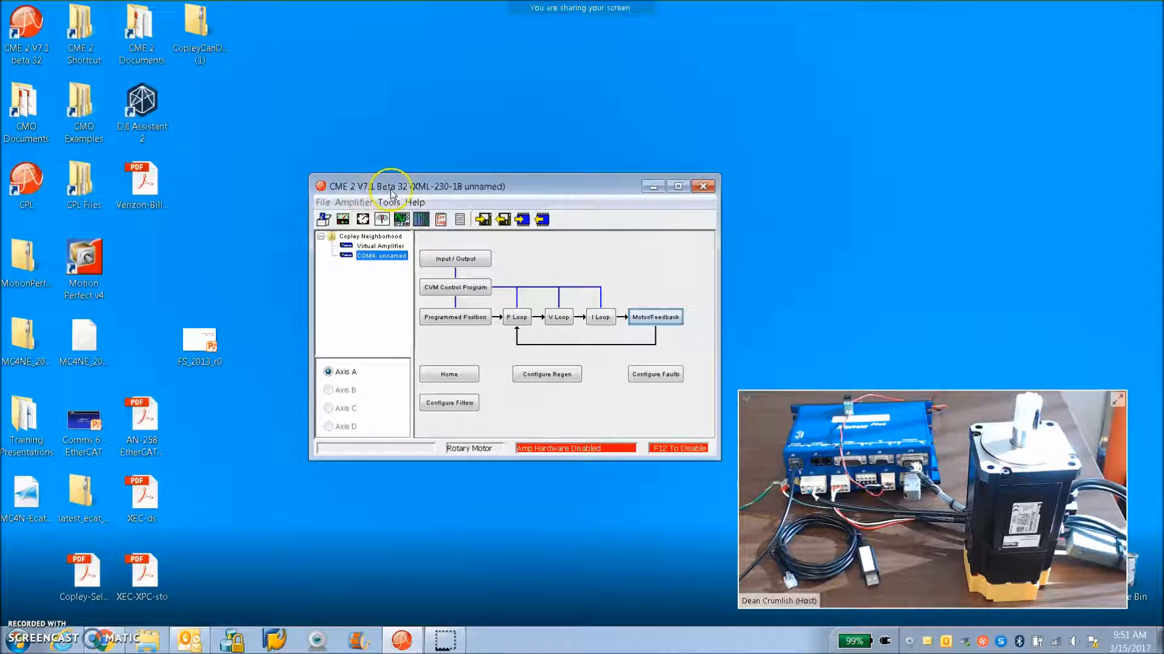
mouse_move(419, 195)
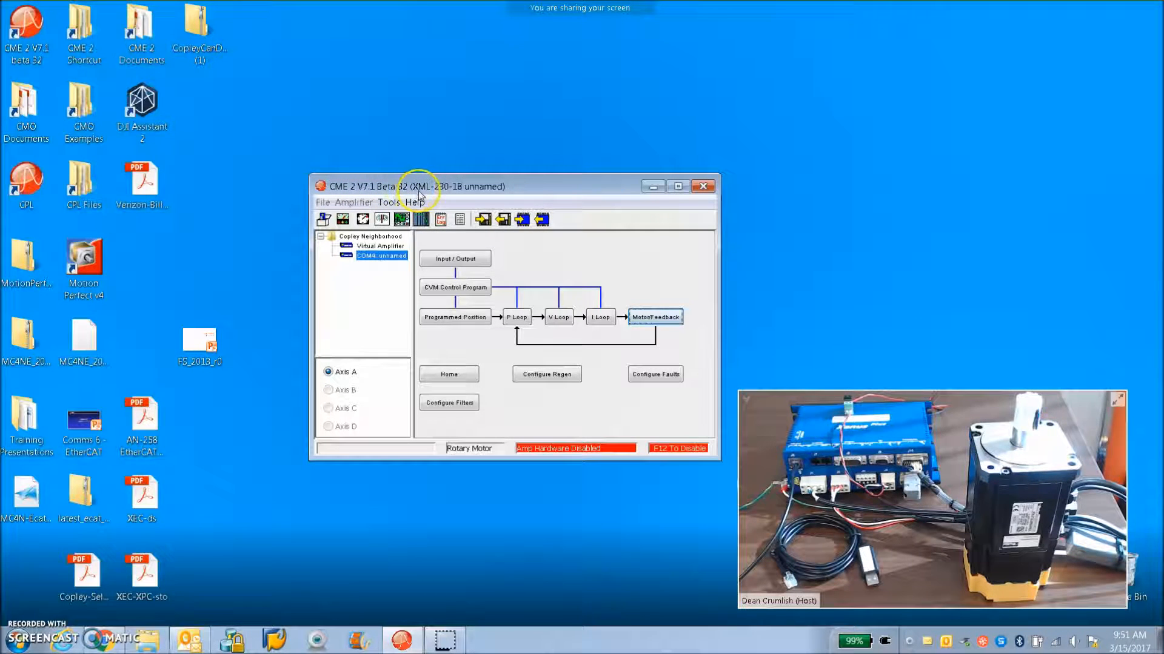
mouse_move(485, 195)
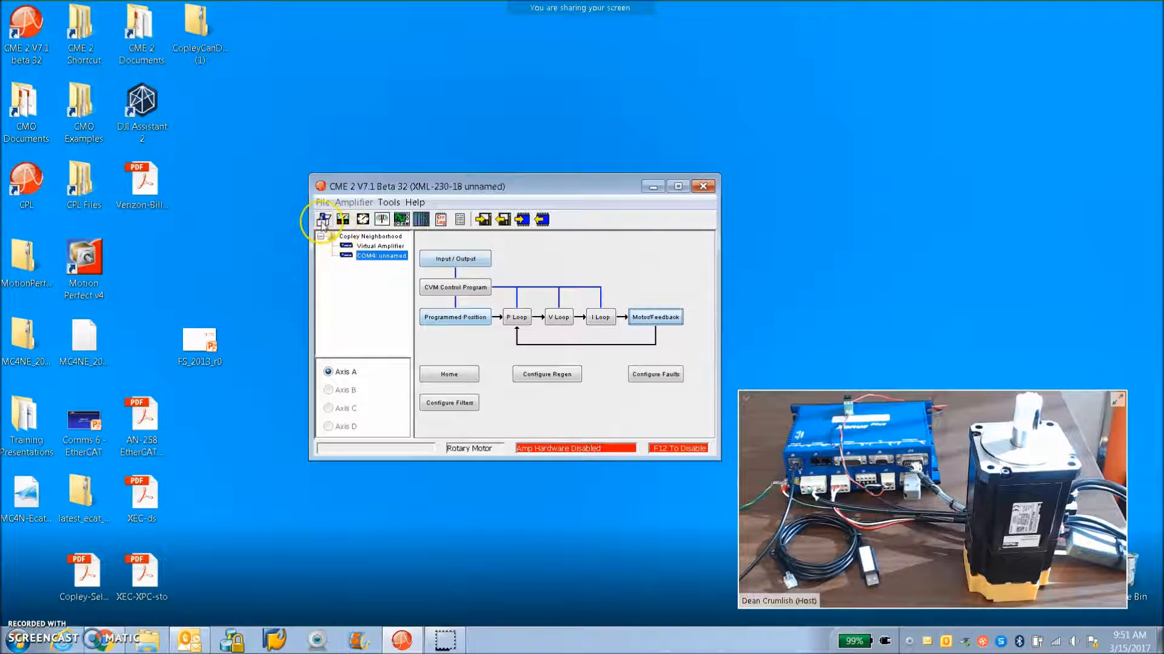
Start the Basic Setup wizard, keeping brushless rotary motor, BiSS feedback and Position operating mode
left_click(323, 219)
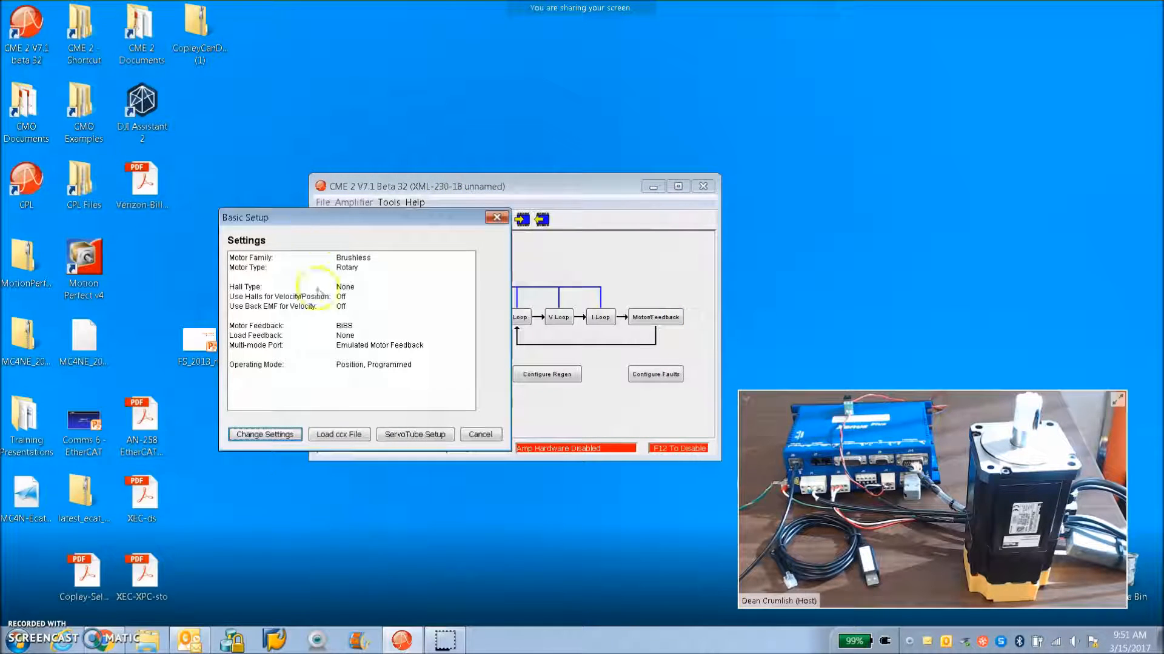
left_click(265, 434)
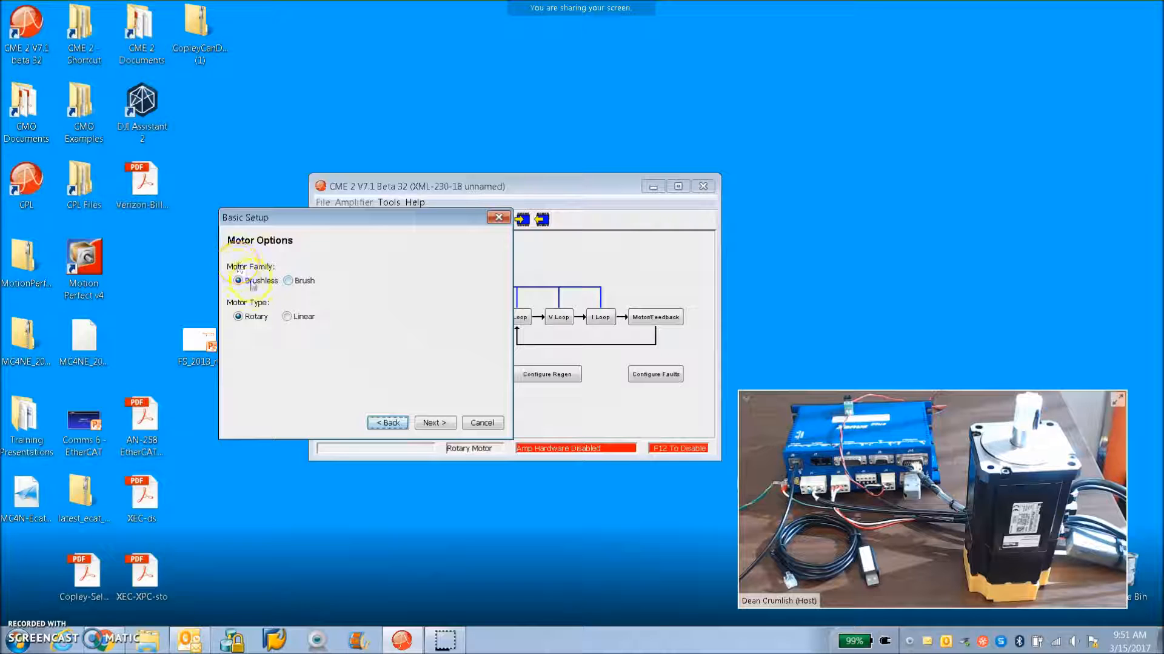
left_click(434, 422)
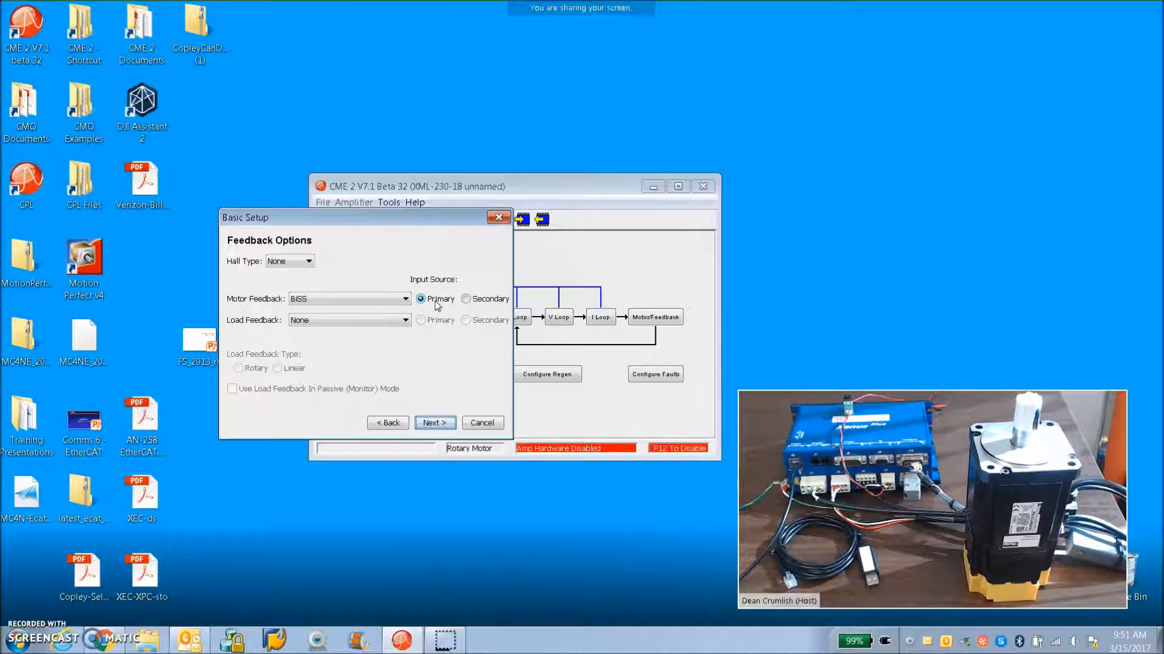
left_click(434, 423)
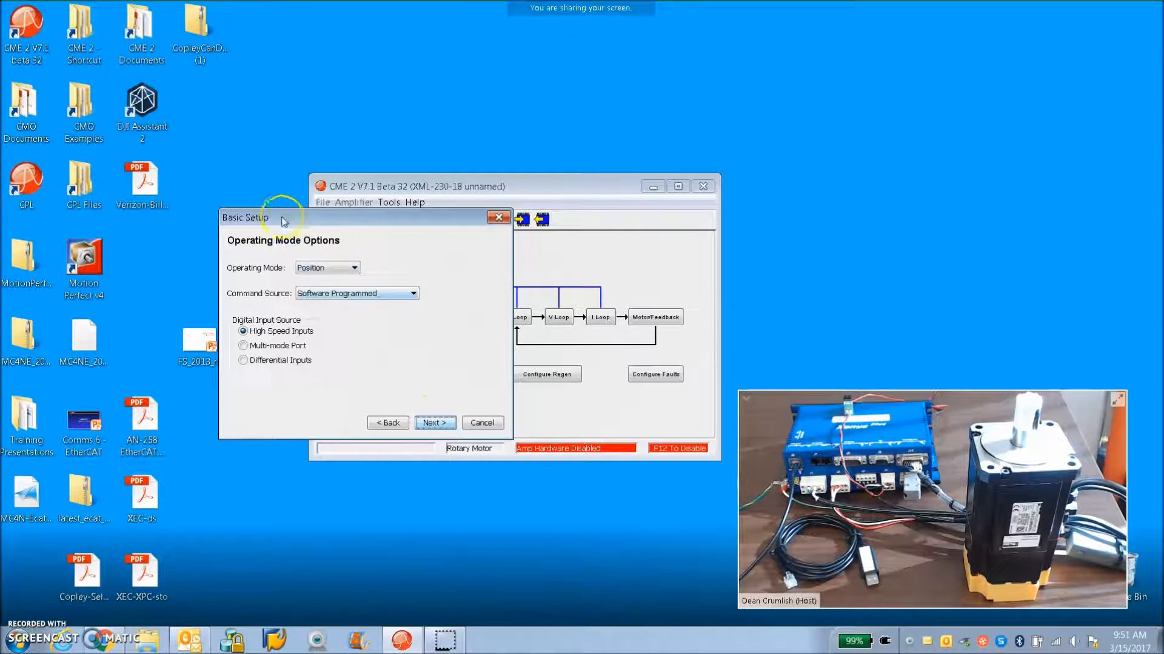
left_click(354, 267)
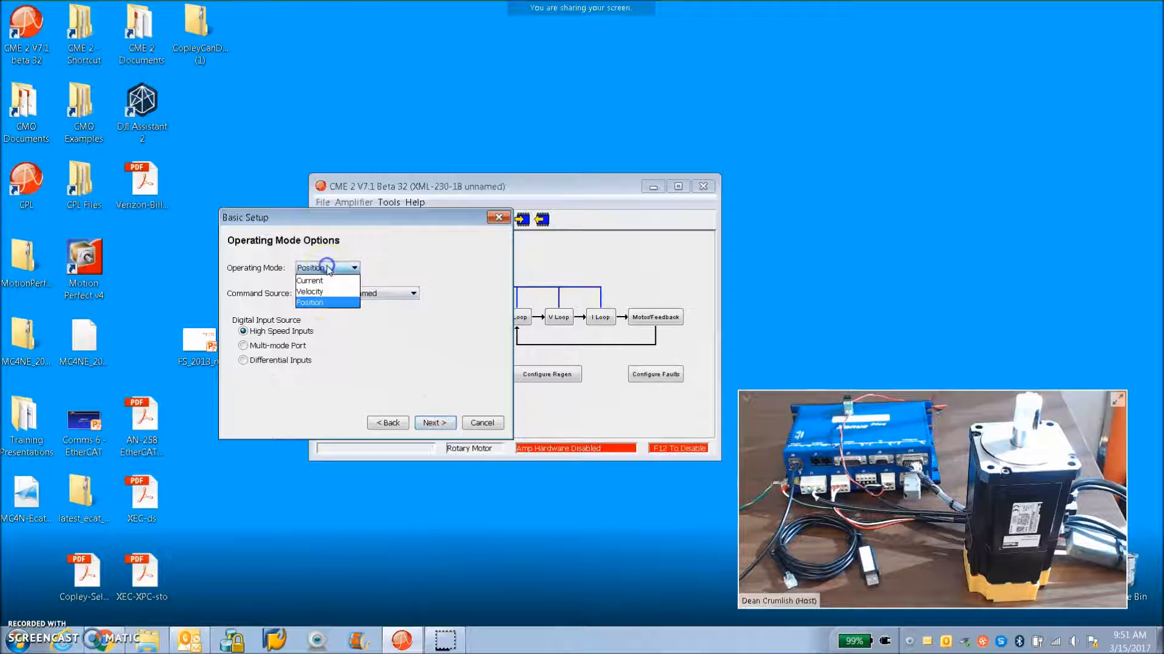
mouse_move(309, 281)
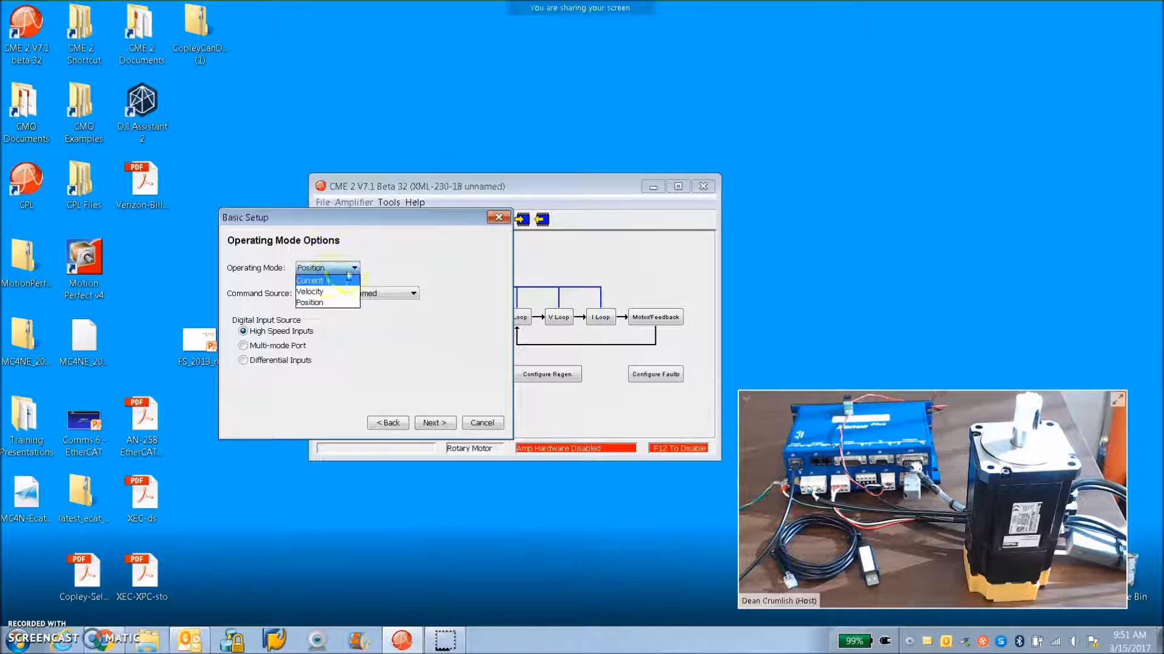
left_click(310, 302)
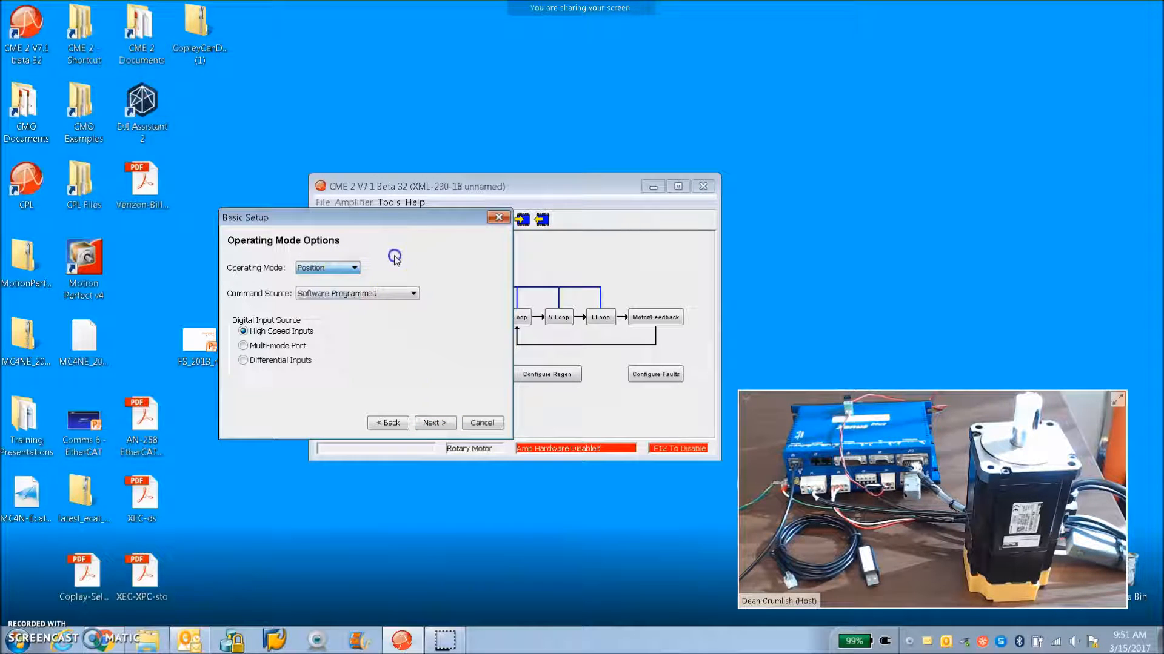
Finish Basic Setup and accept disabling the amplifier while saving to flash
left_click(434, 422)
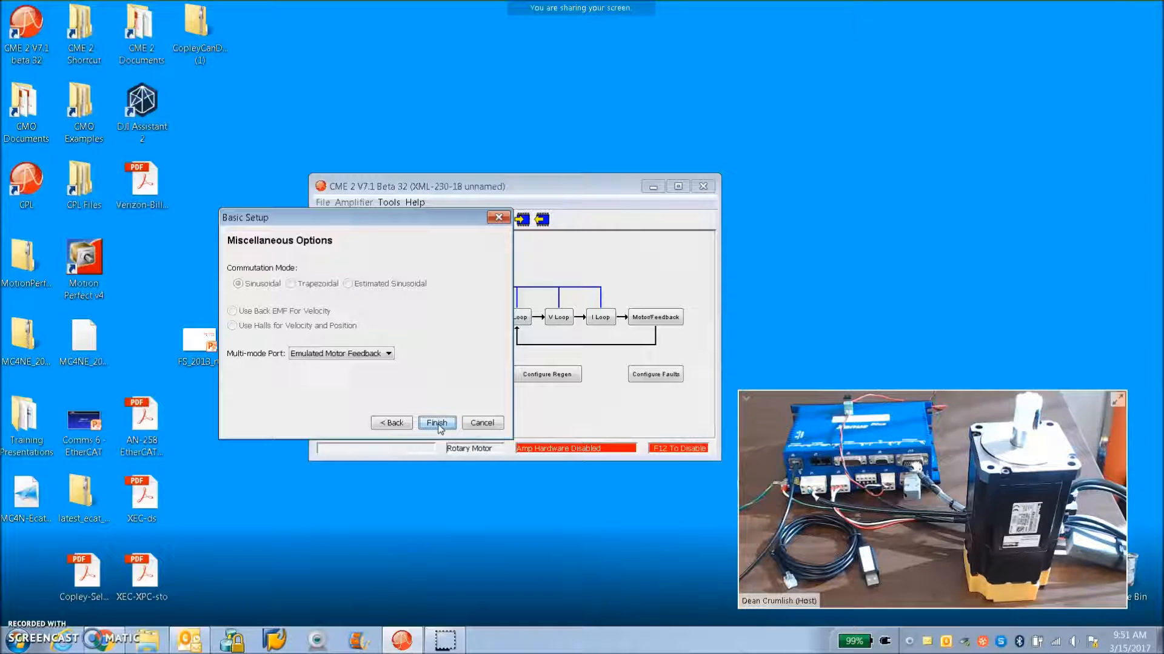
left_click(437, 423)
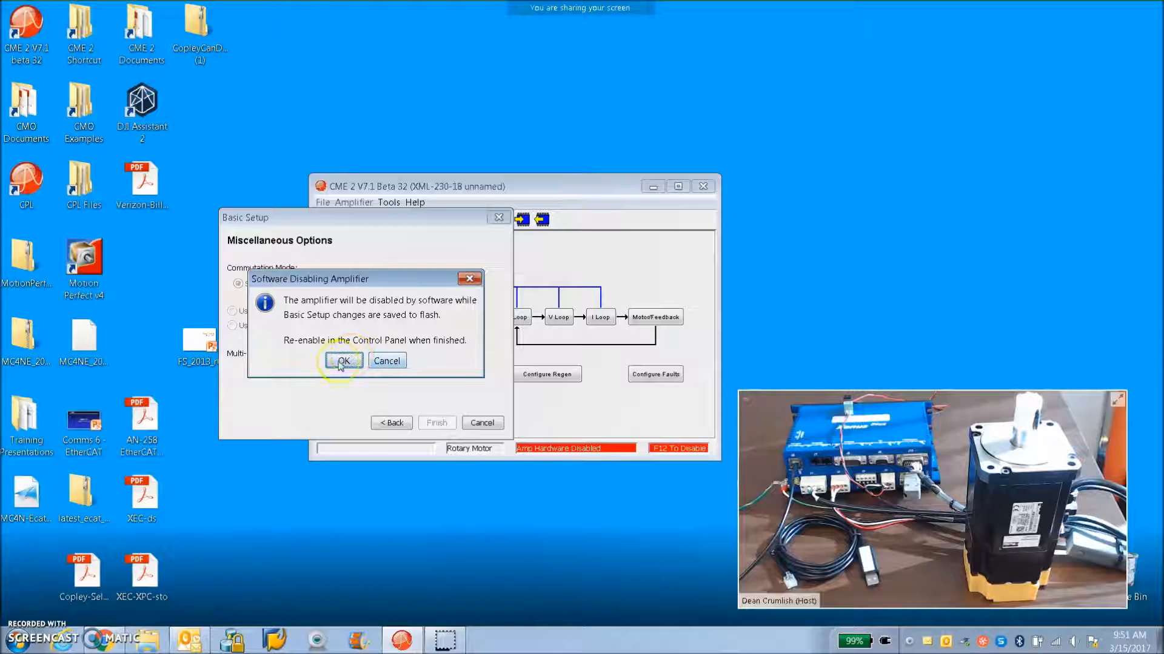
left_click(342, 361)
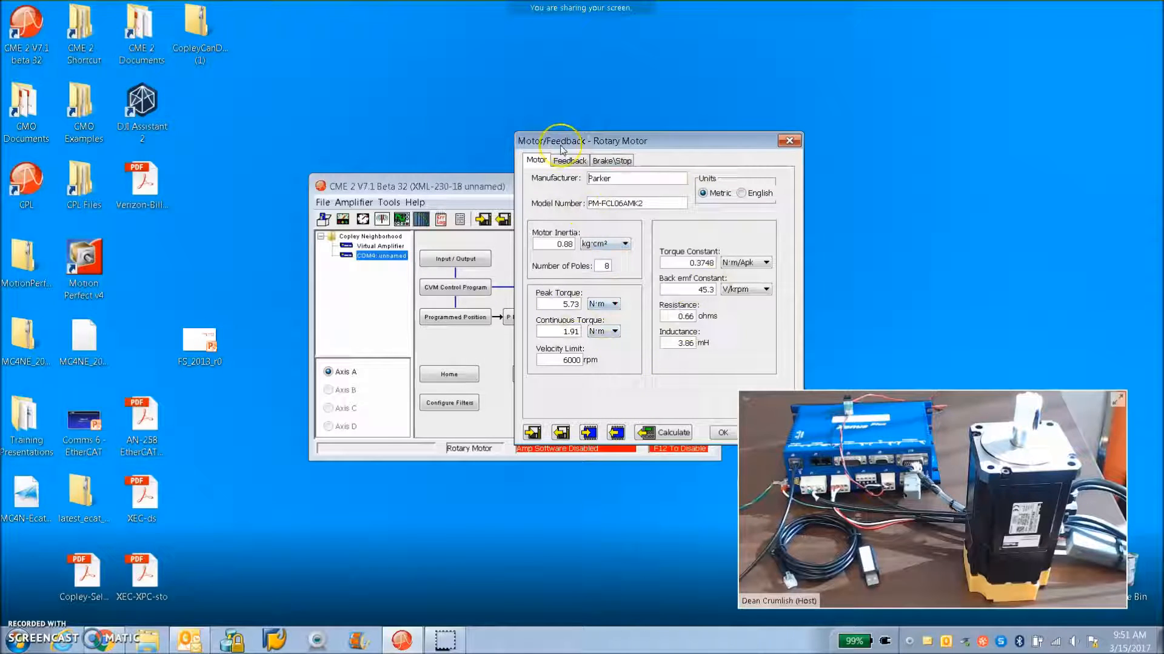
Enable Error Before Warning Data in the advanced BiSS encoder feedback settings
left_click(568, 160)
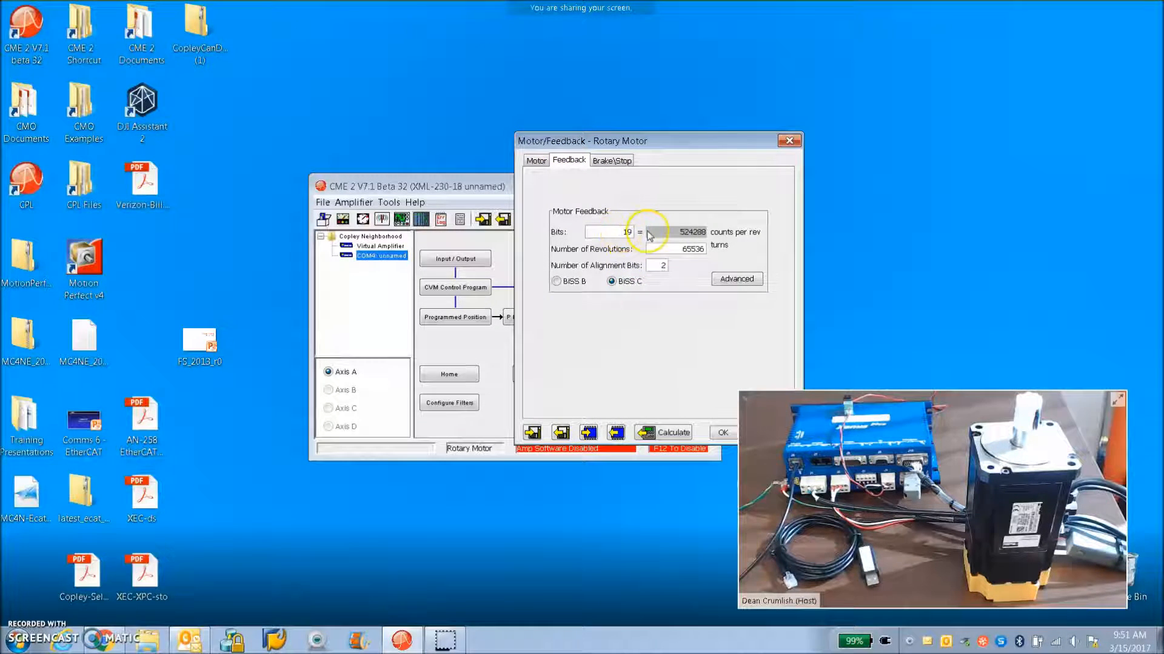
mouse_move(697, 339)
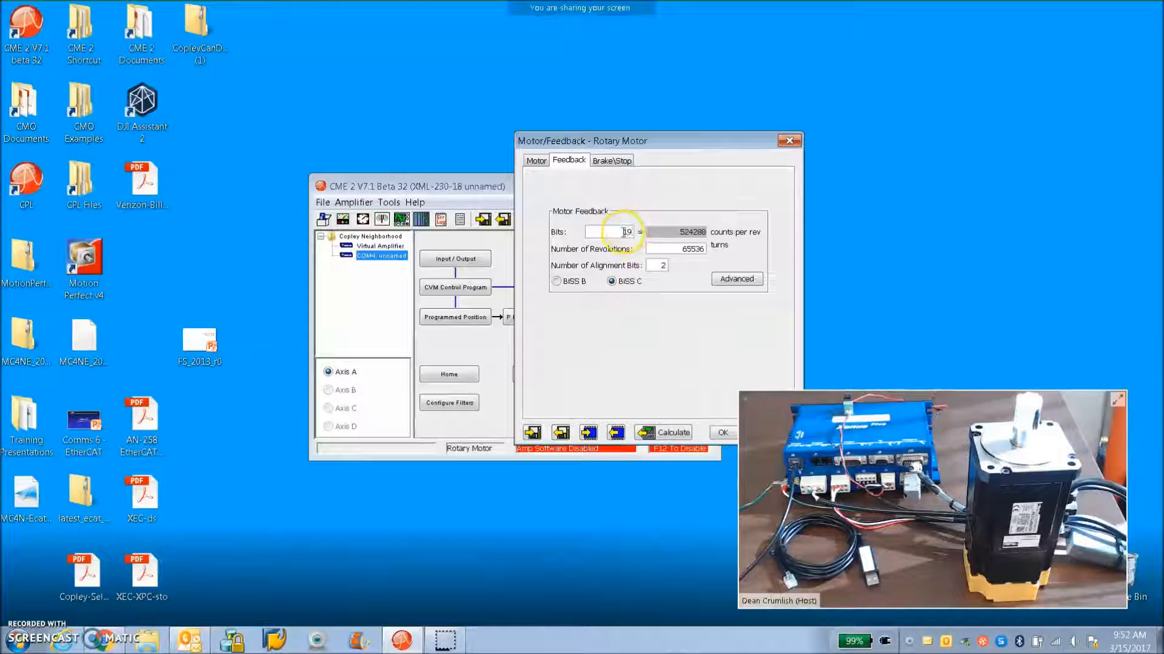
left_click(655, 265)
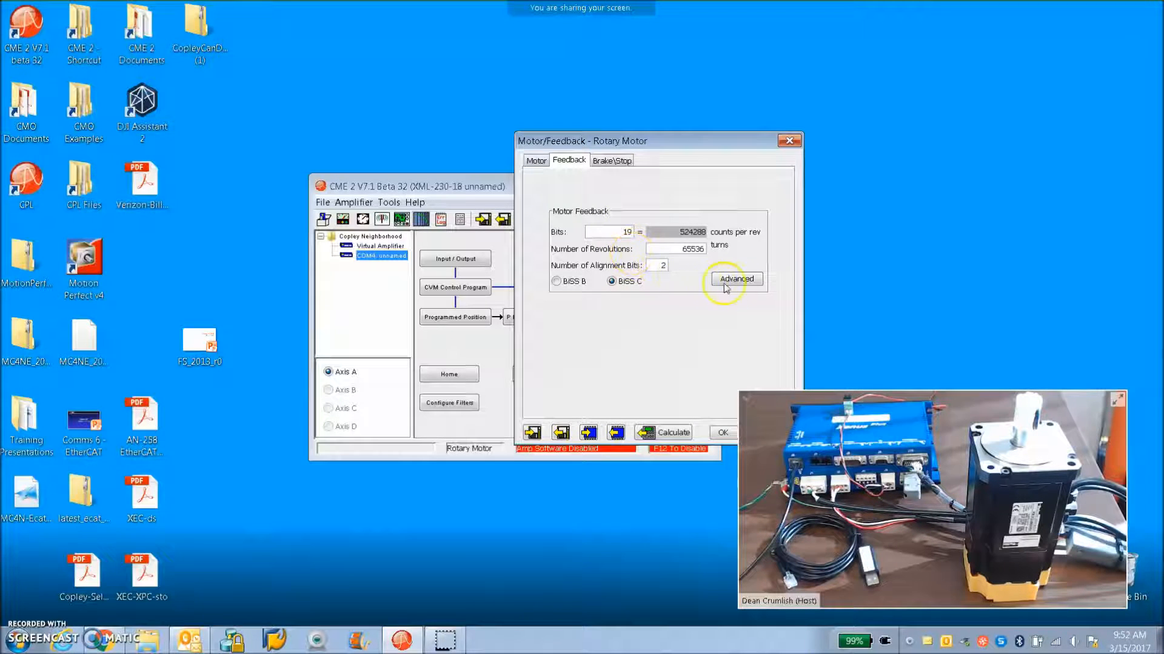
left_click(734, 278)
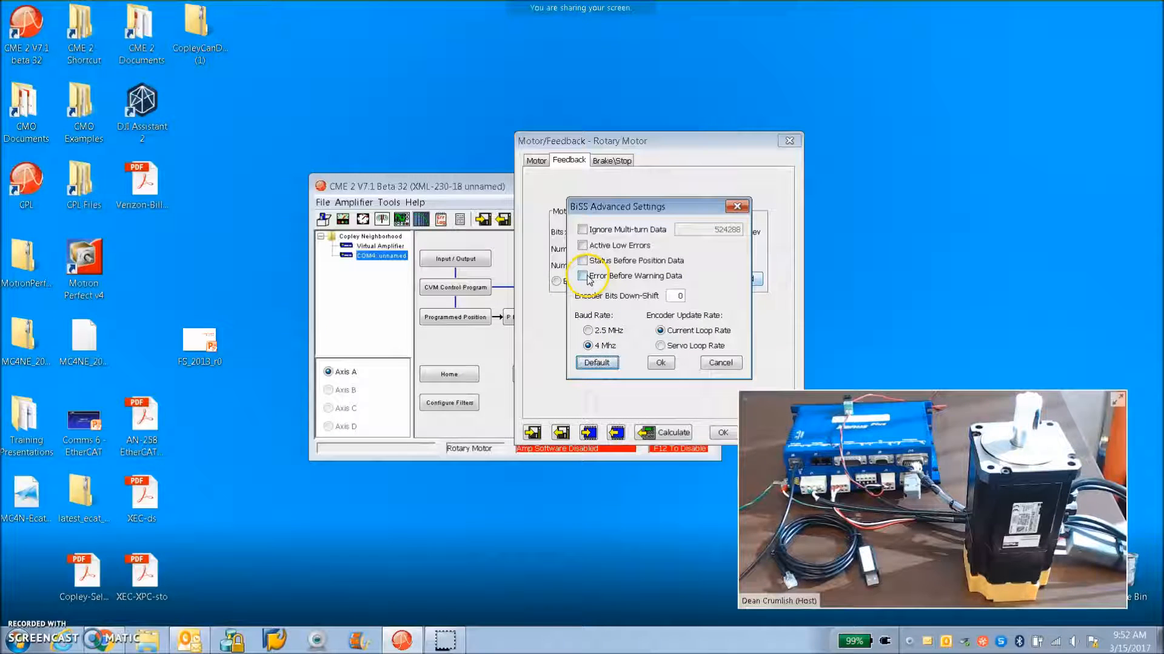
left_click(582, 275)
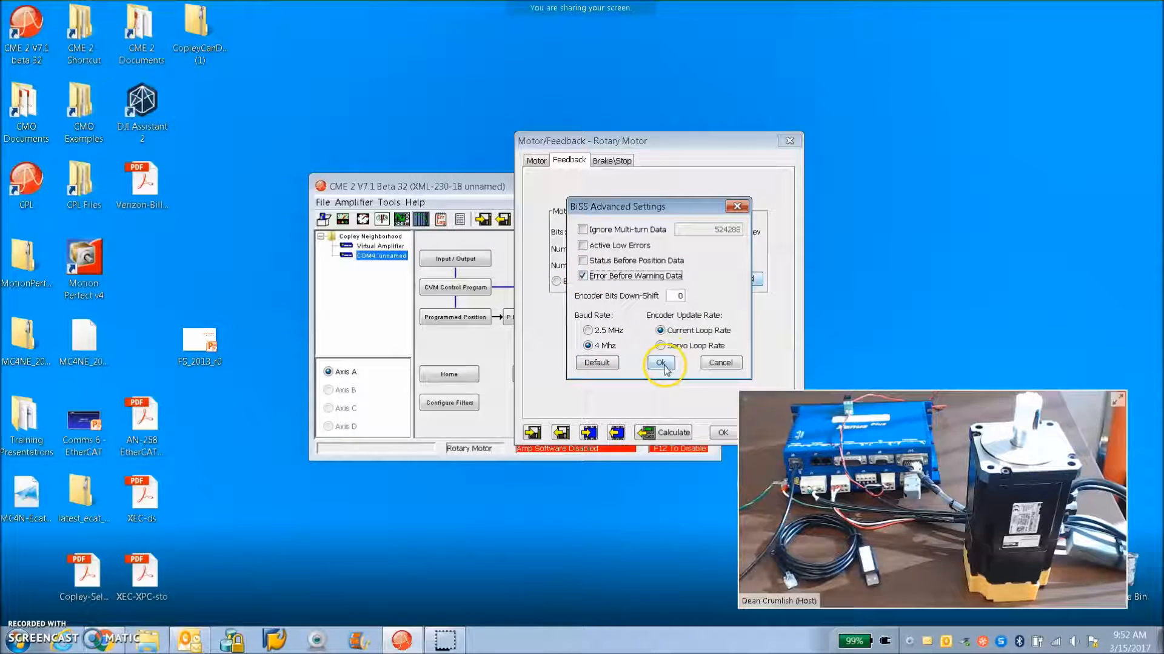
left_click(660, 363)
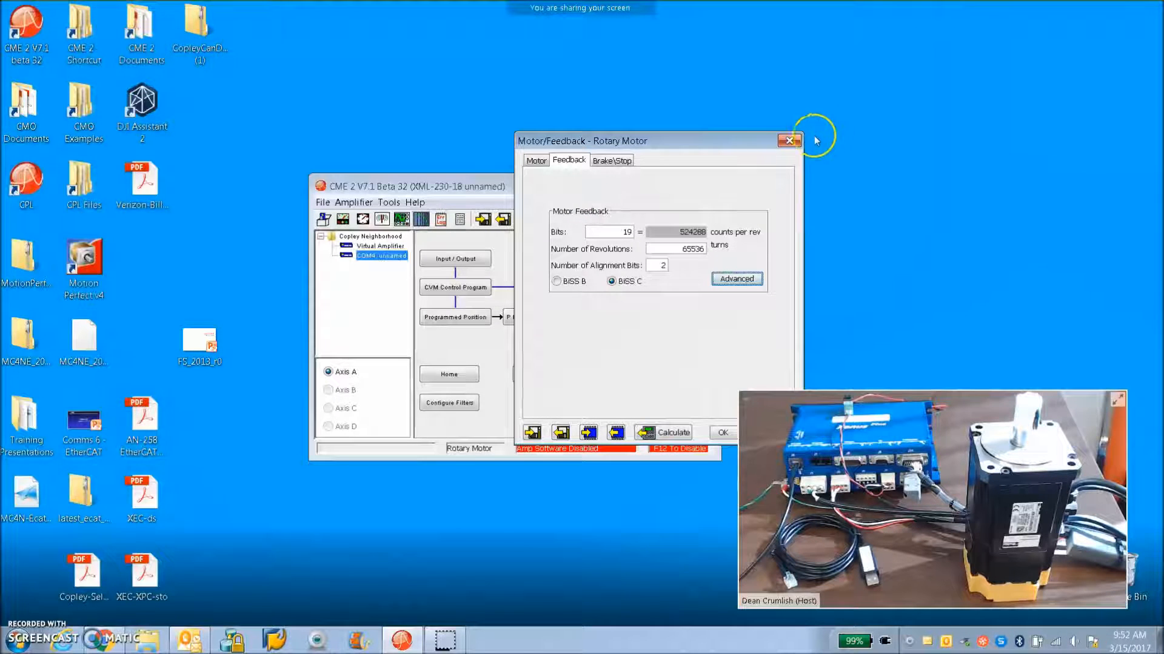
Close the motor/feedback window, declining to save the changes to flash
left_click(788, 140)
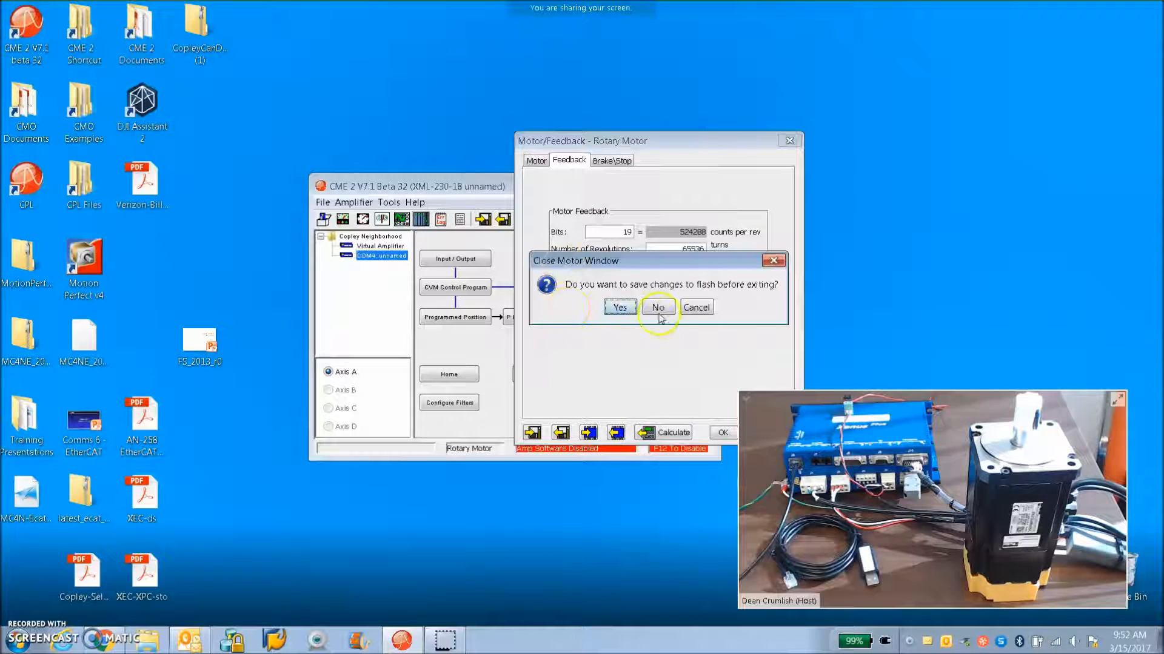
left_click(657, 307)
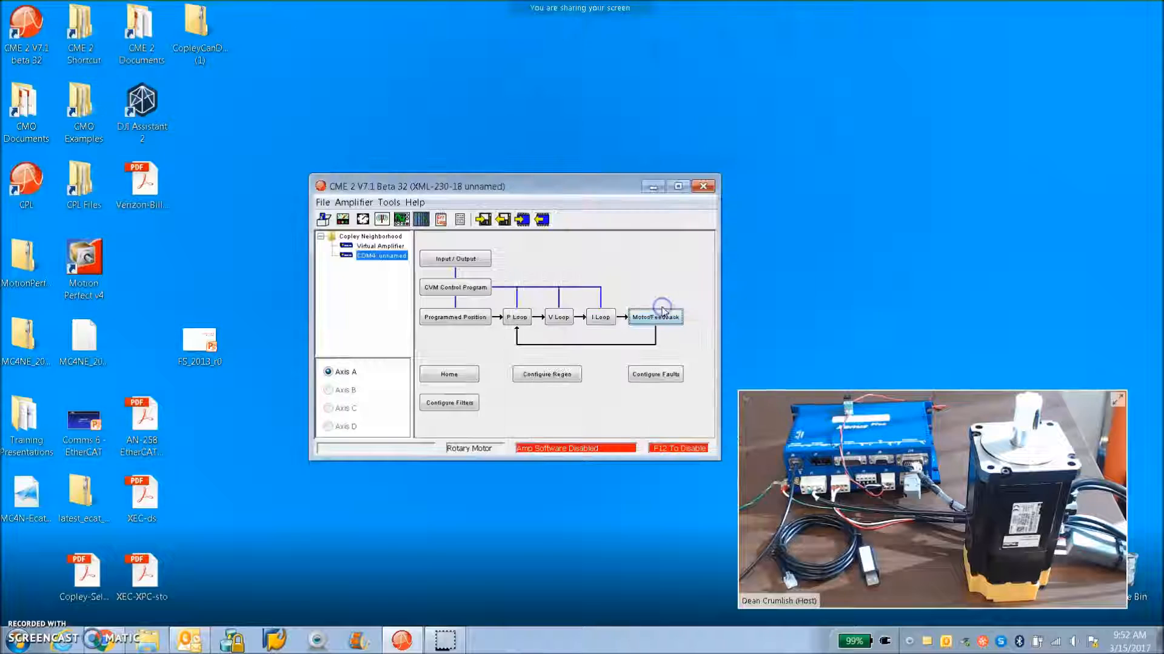
Dismiss the Basic Setup summary, jog the motor positive from the Control Panel, and close it
left_click(654, 317)
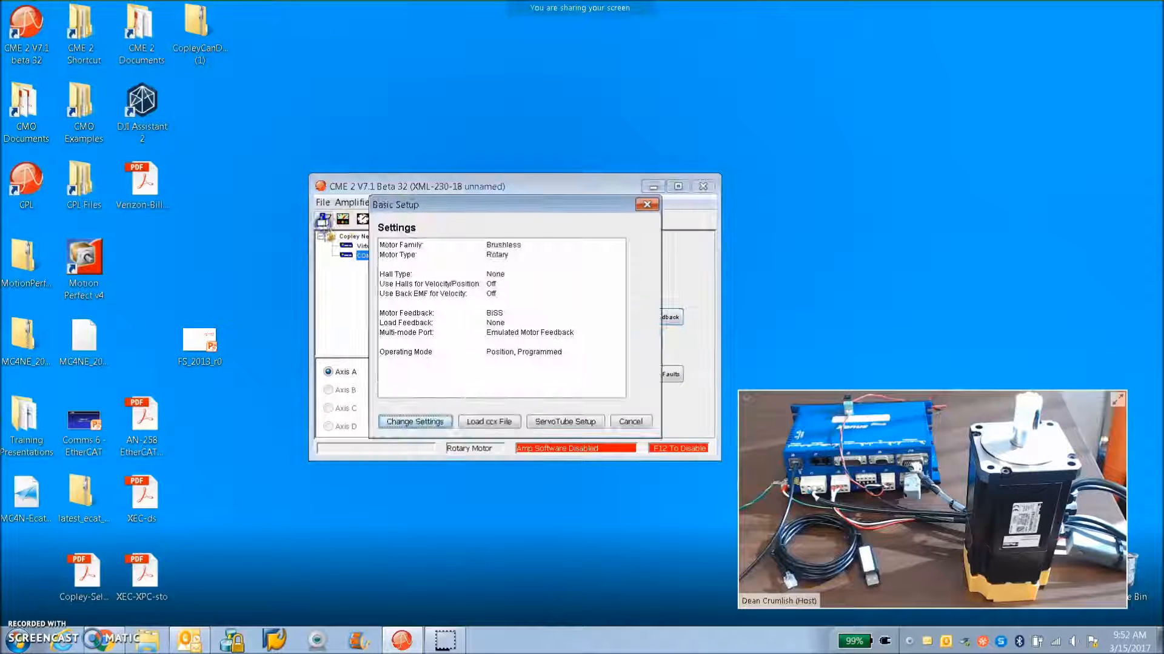
left_click(629, 421)
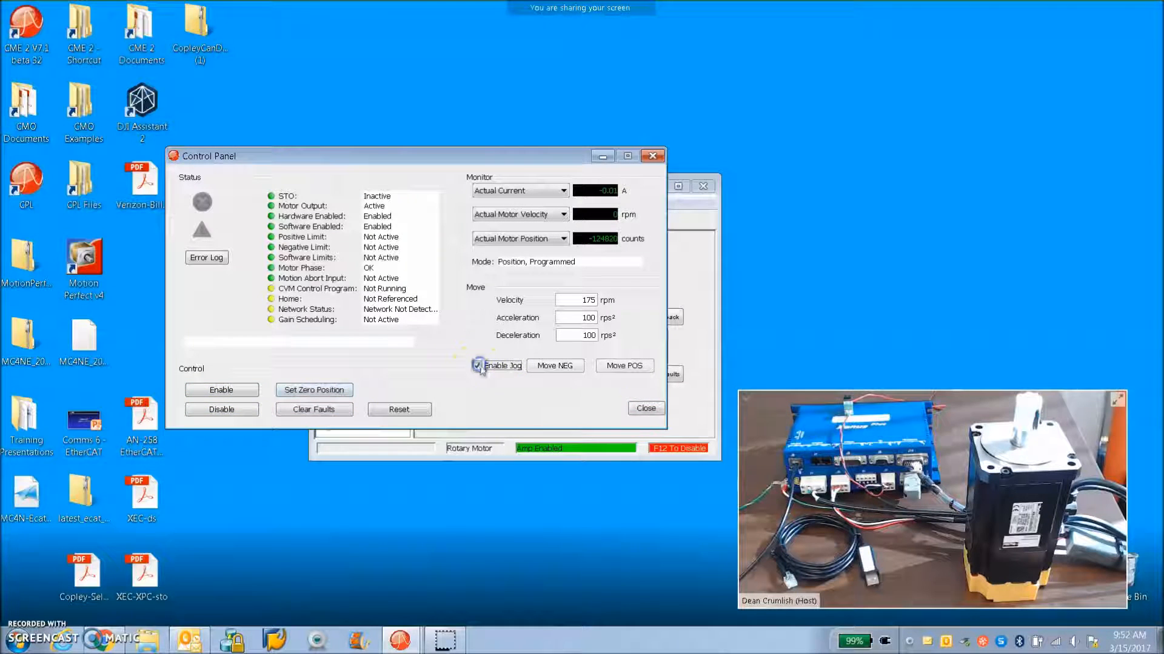
left_click(624, 365)
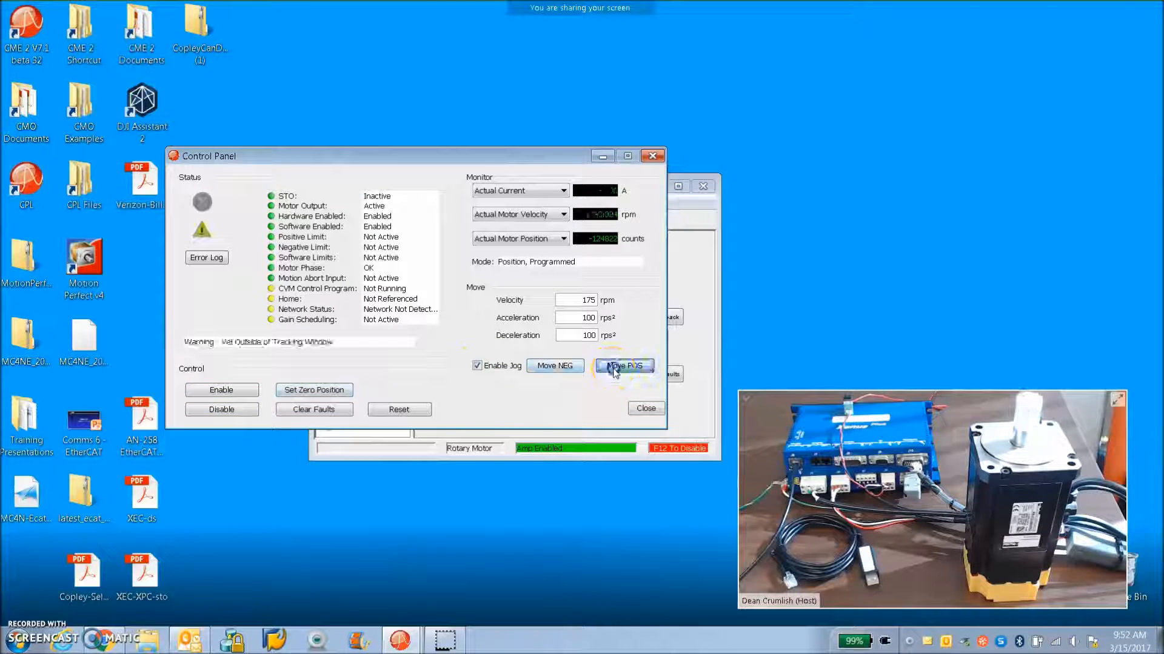
left_click(624, 366)
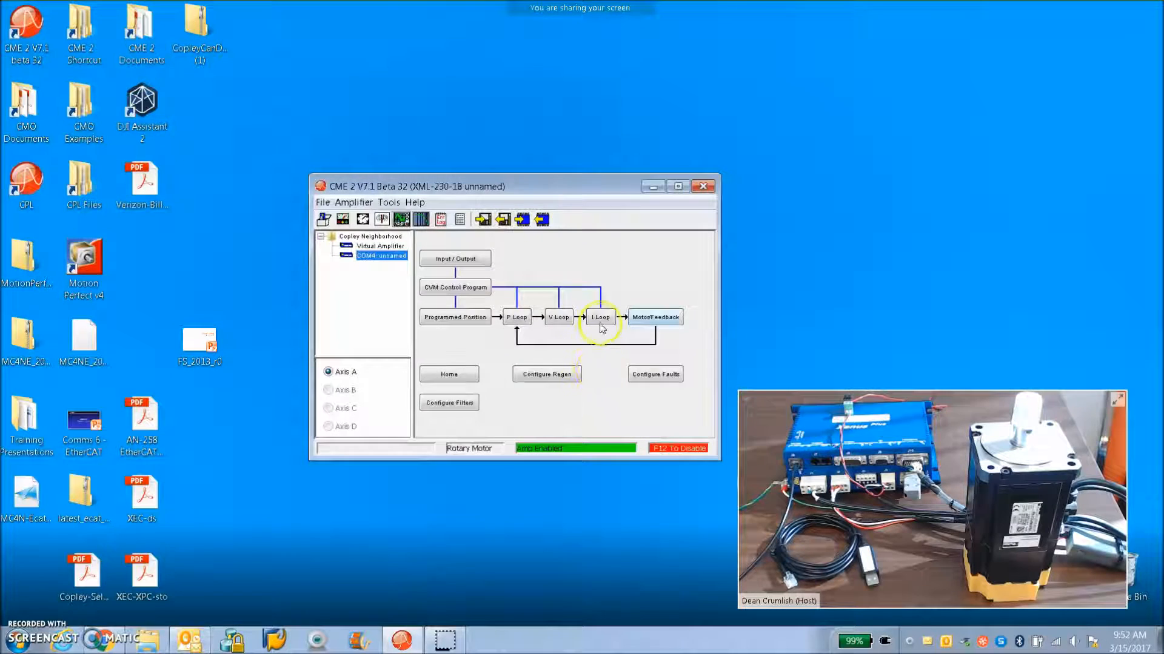
Measure the current loop bandwidth (900 Hz result) and close the I Loop windows
left_click(601, 317)
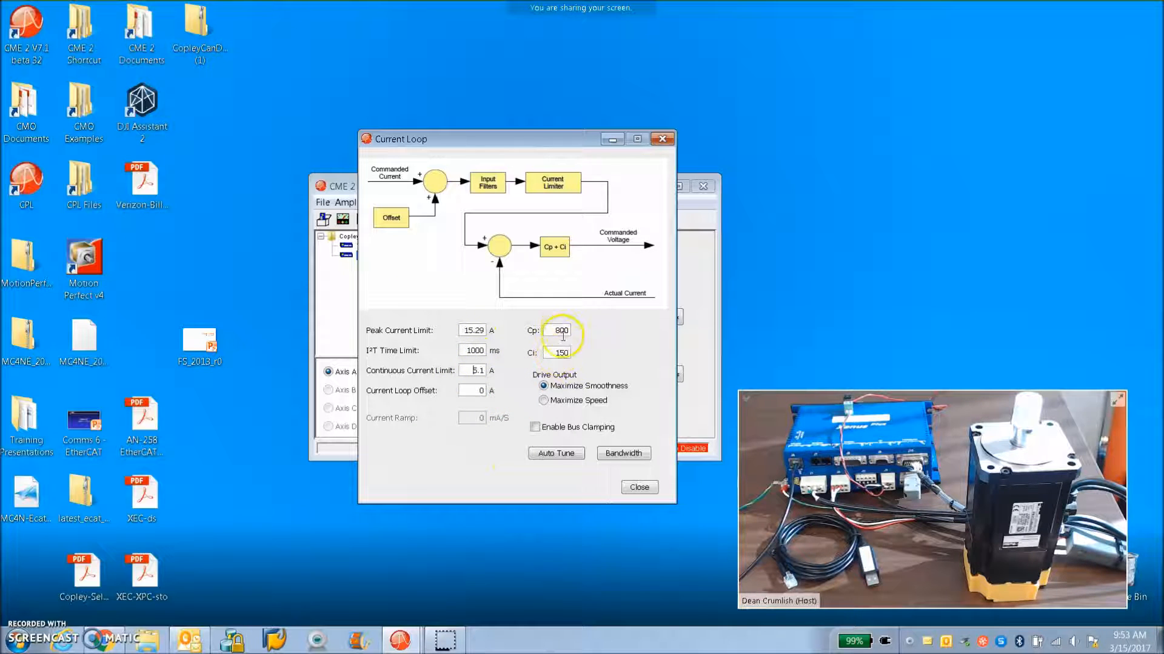
left_click(622, 453)
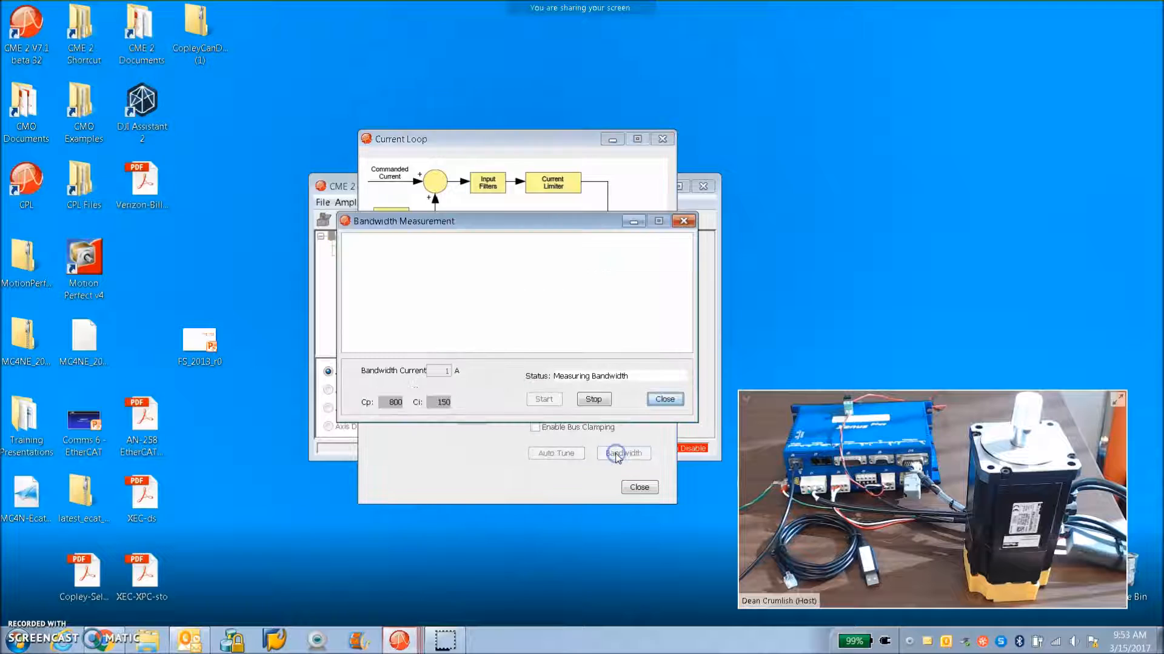
left_click(623, 453)
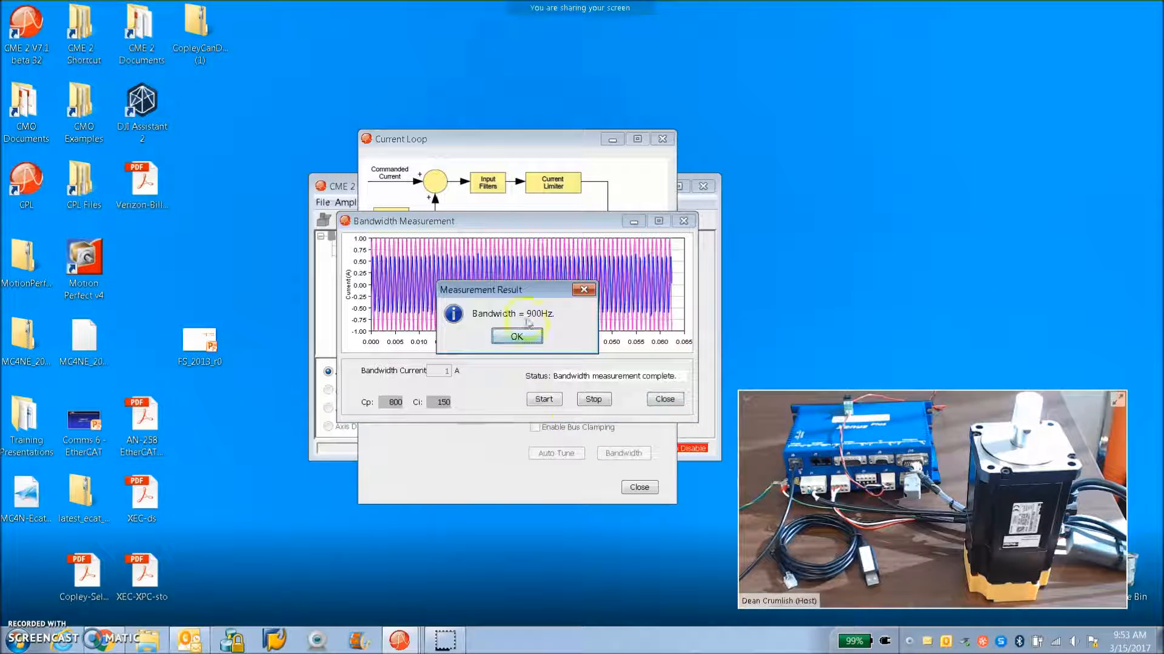
left_click(516, 336)
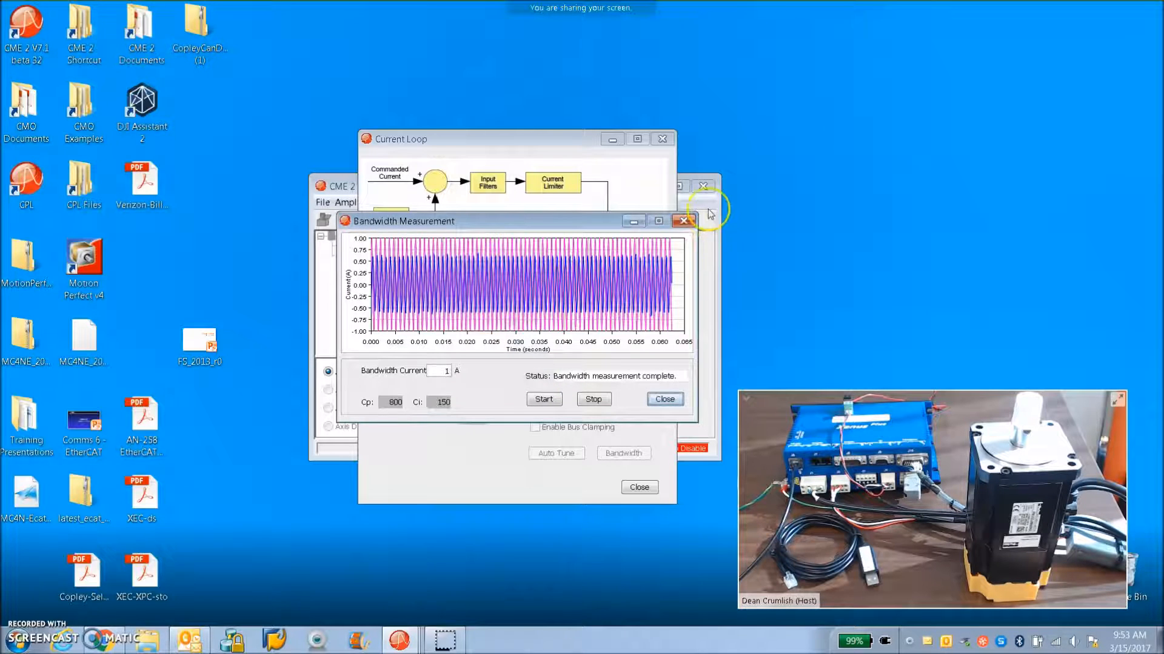
left_click(683, 220)
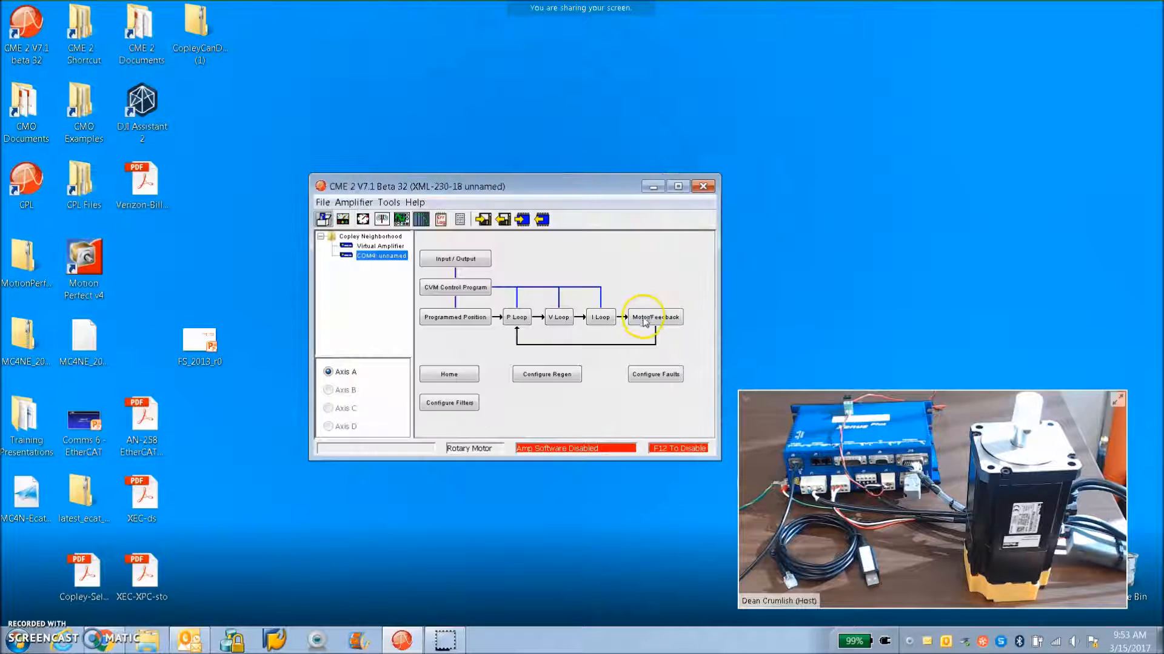
left_click(654, 317)
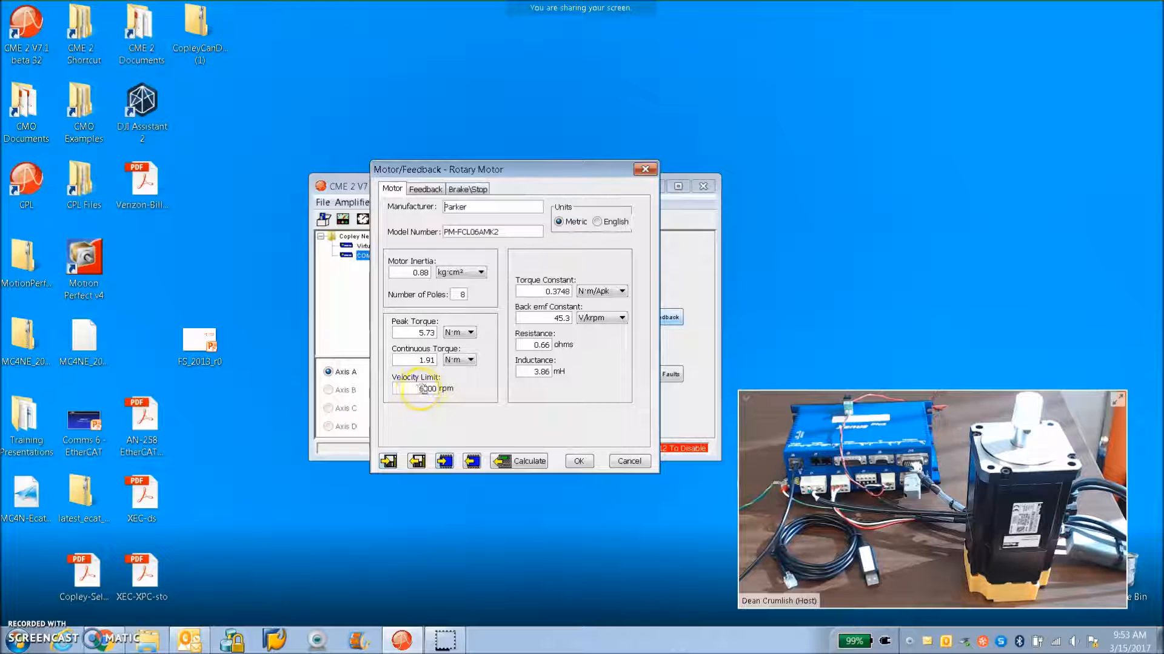
left_click(578, 460)
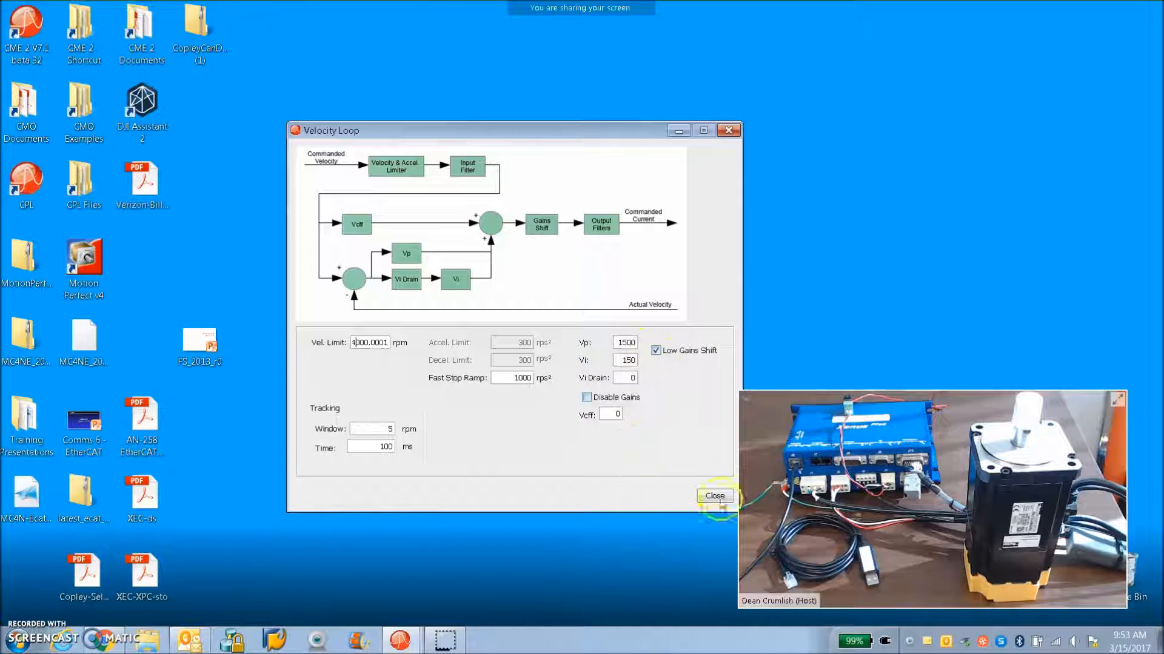
left_click(713, 495)
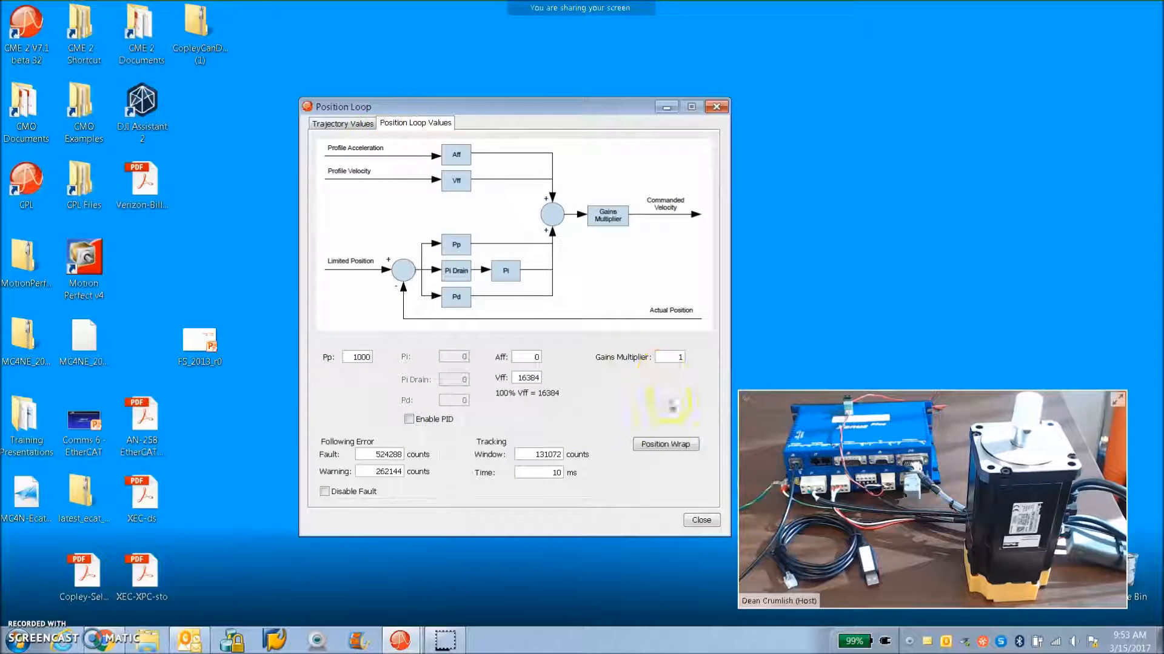
left_click(700, 520)
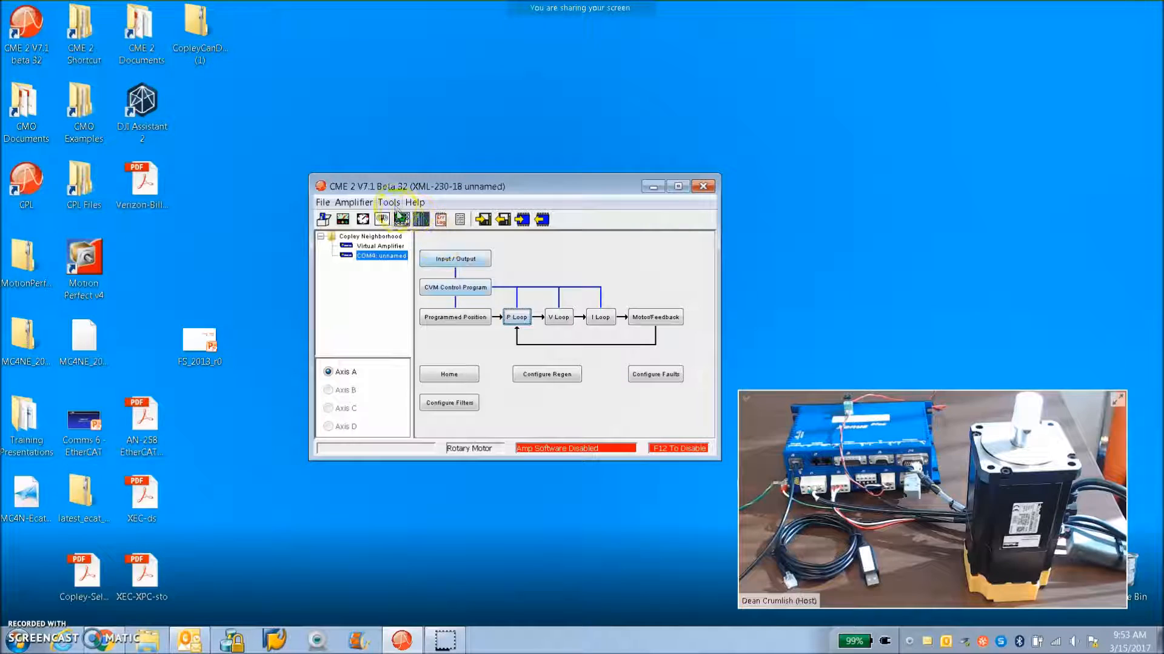
Run a 1 A, 100 Hz square-wave current test on the oscilloscope with gains shown, Ci lowered to 100
left_click(401, 218)
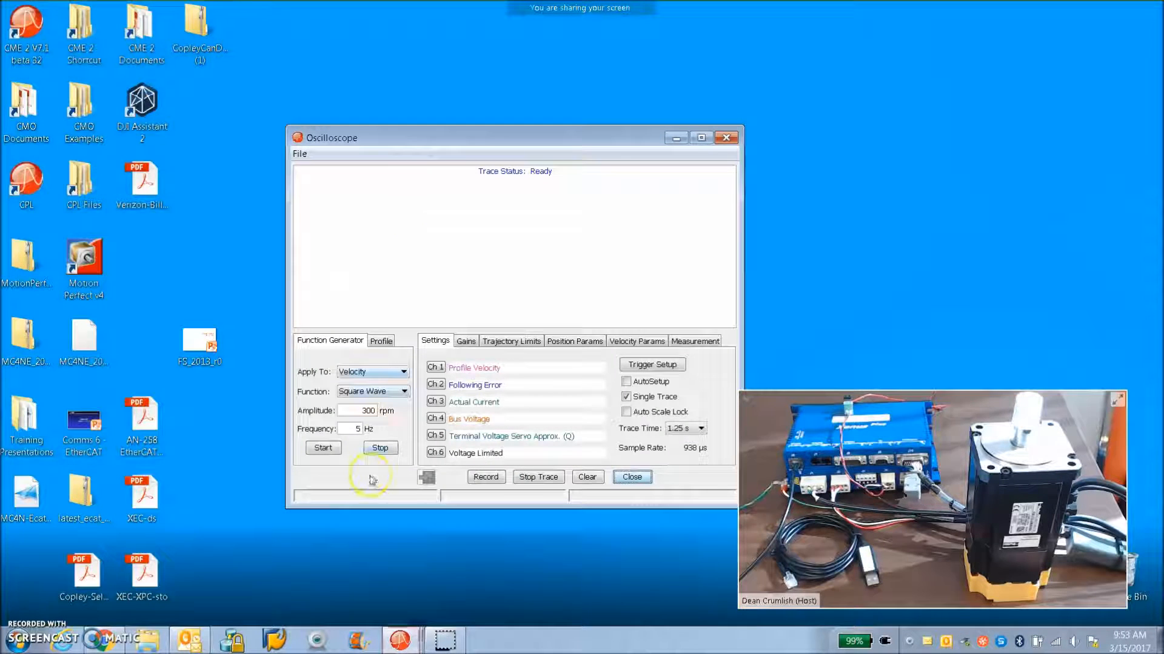
left_click(370, 371)
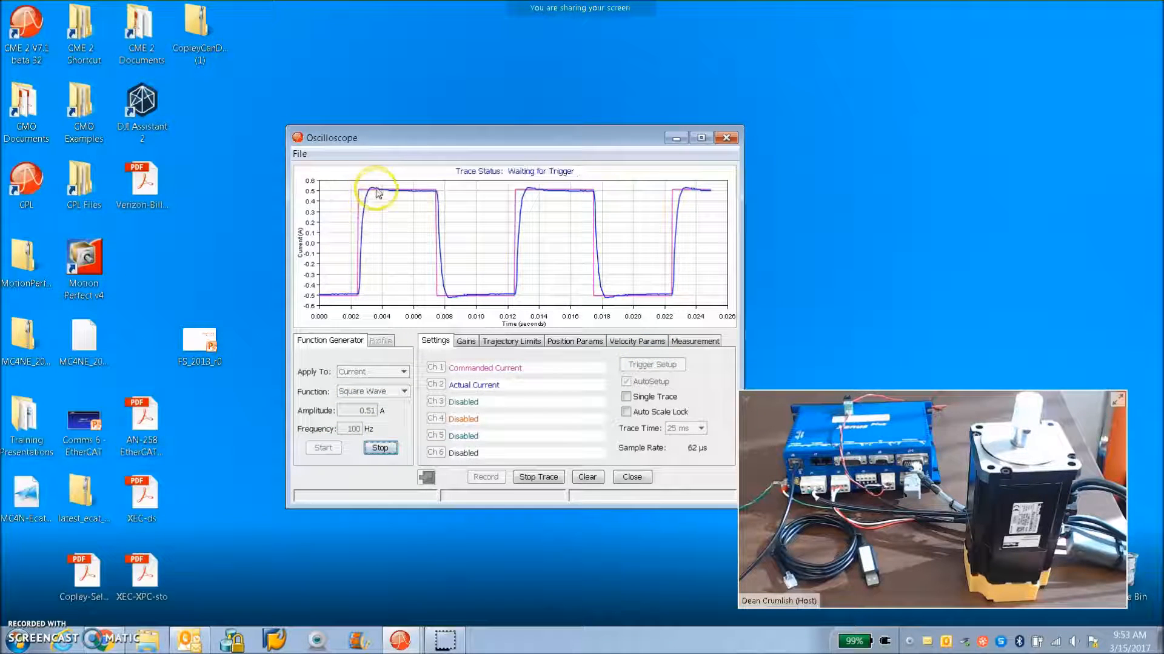
left_click(466, 340)
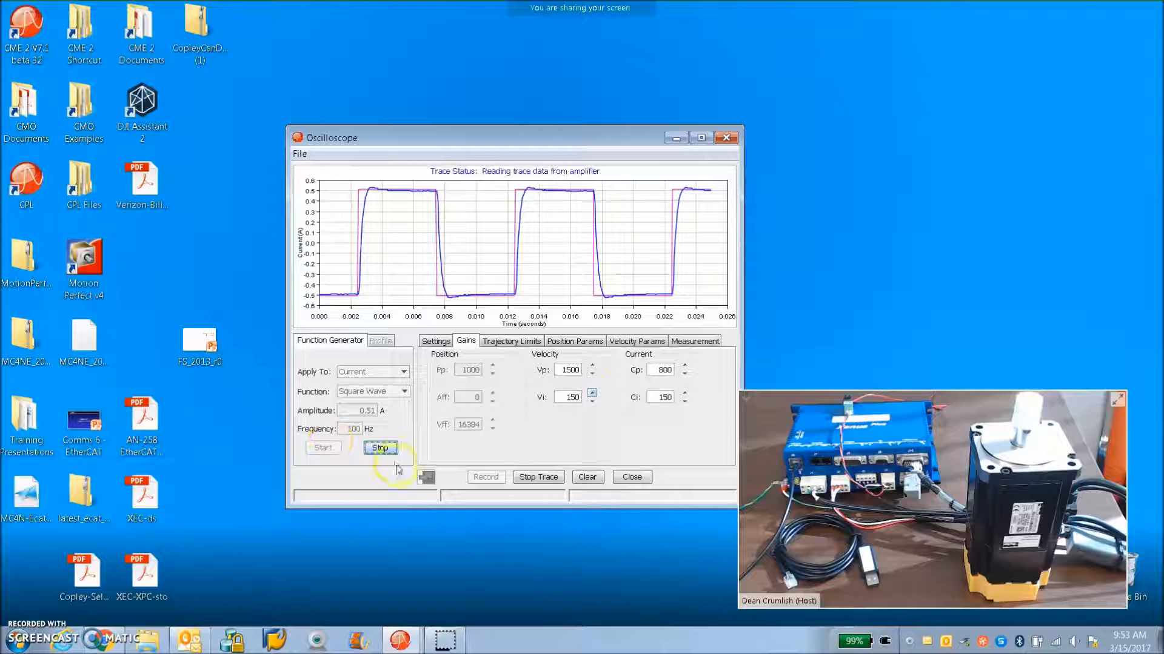
mouse_move(380, 448)
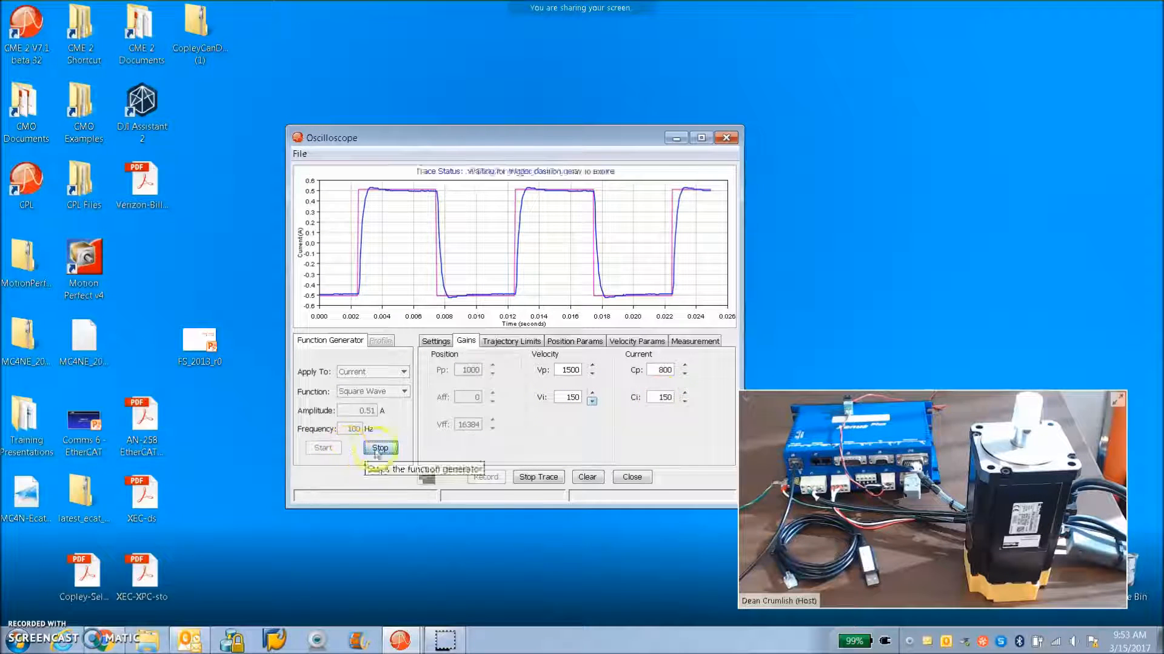
left_click(380, 447)
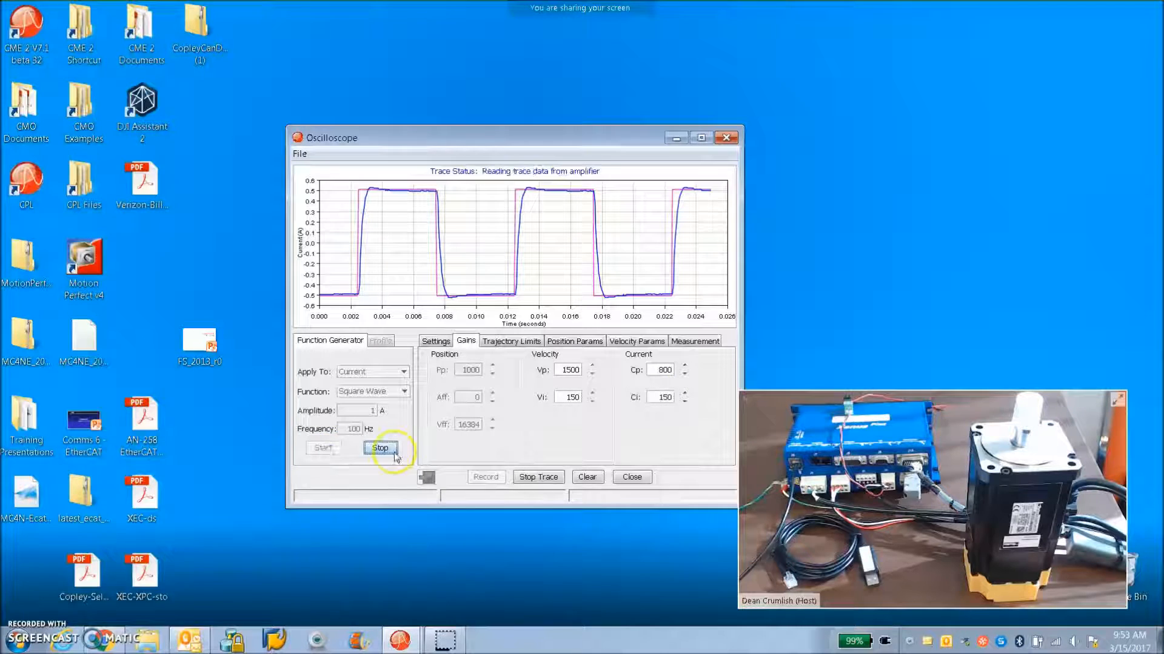
left_click(380, 447)
type("100")
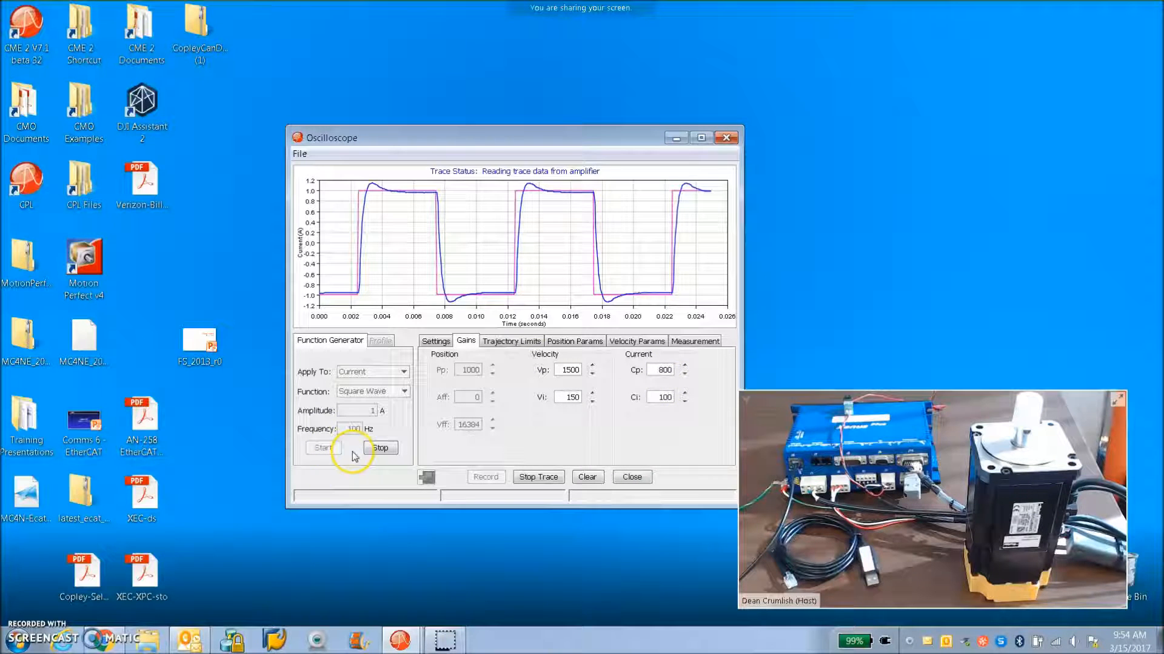
Change the scope test to a 400 rpm, 5 Hz velocity square wave and review velocity params
left_click(379, 447)
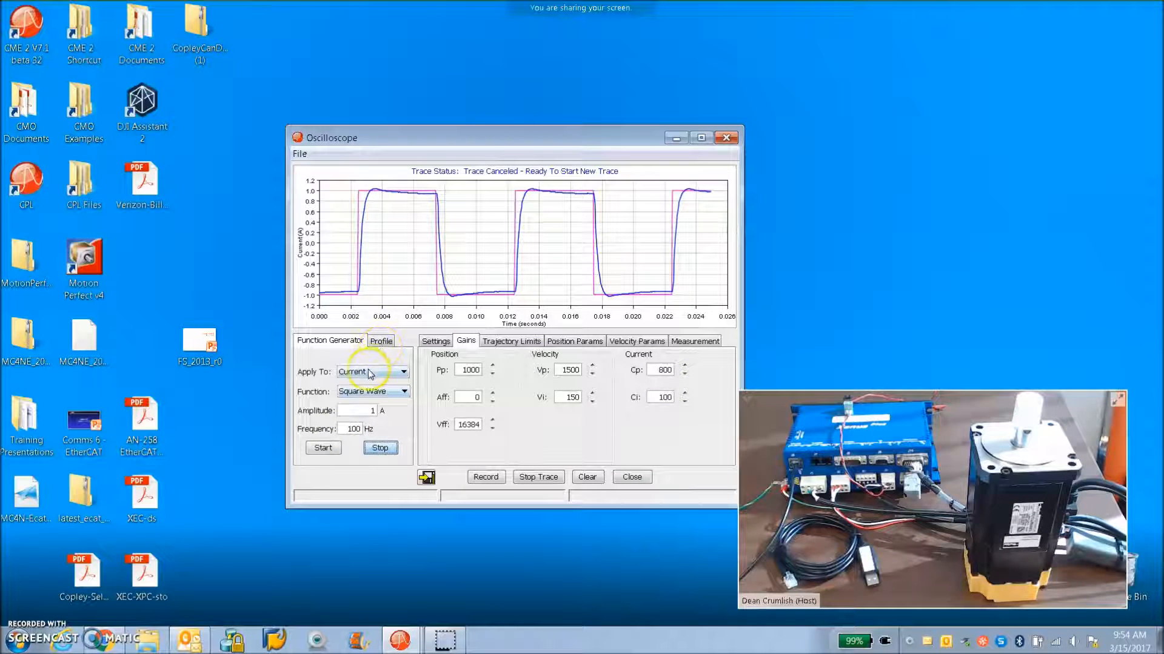
left_click(371, 372)
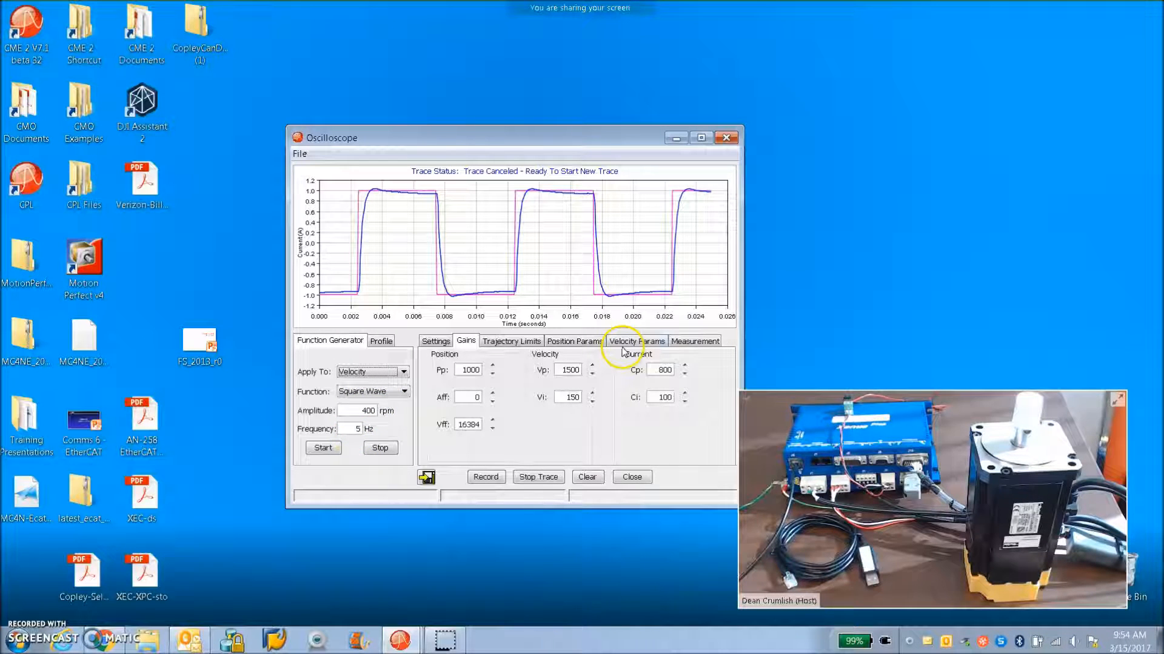
left_click(510, 341)
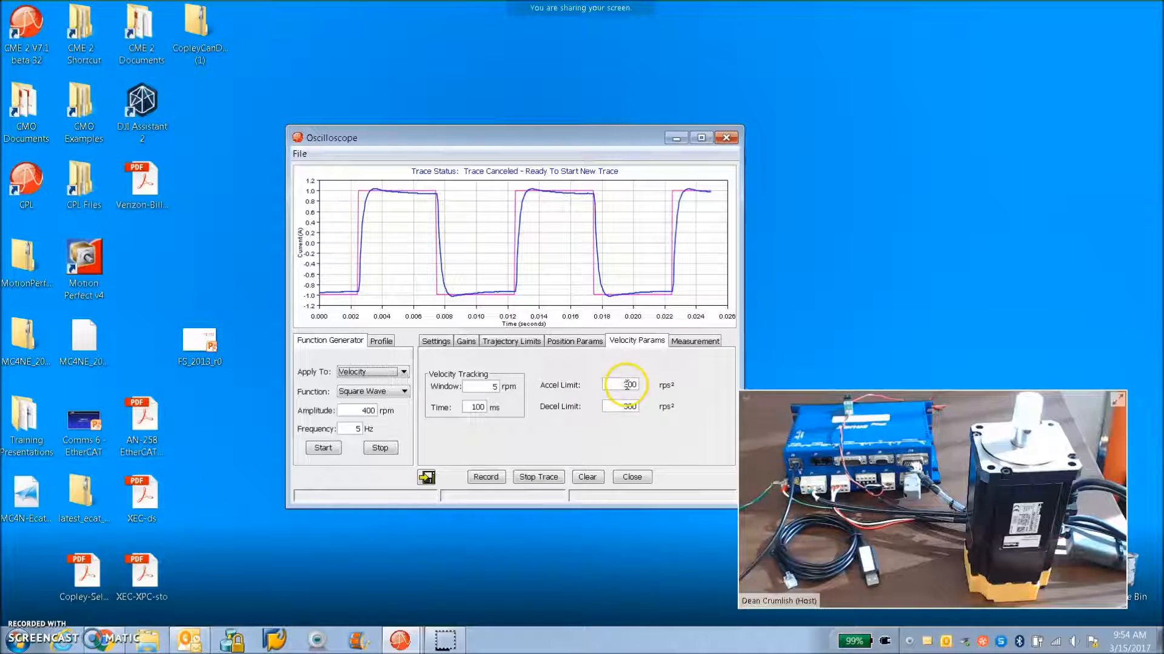
triple_click(621, 384)
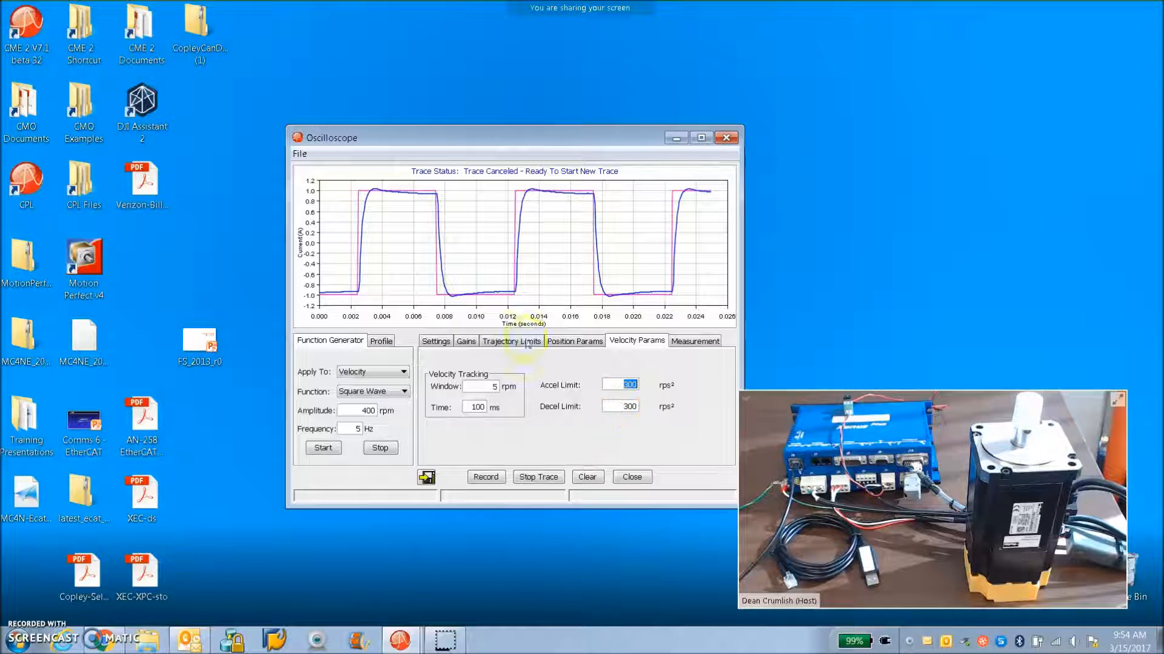
left_click(435, 341)
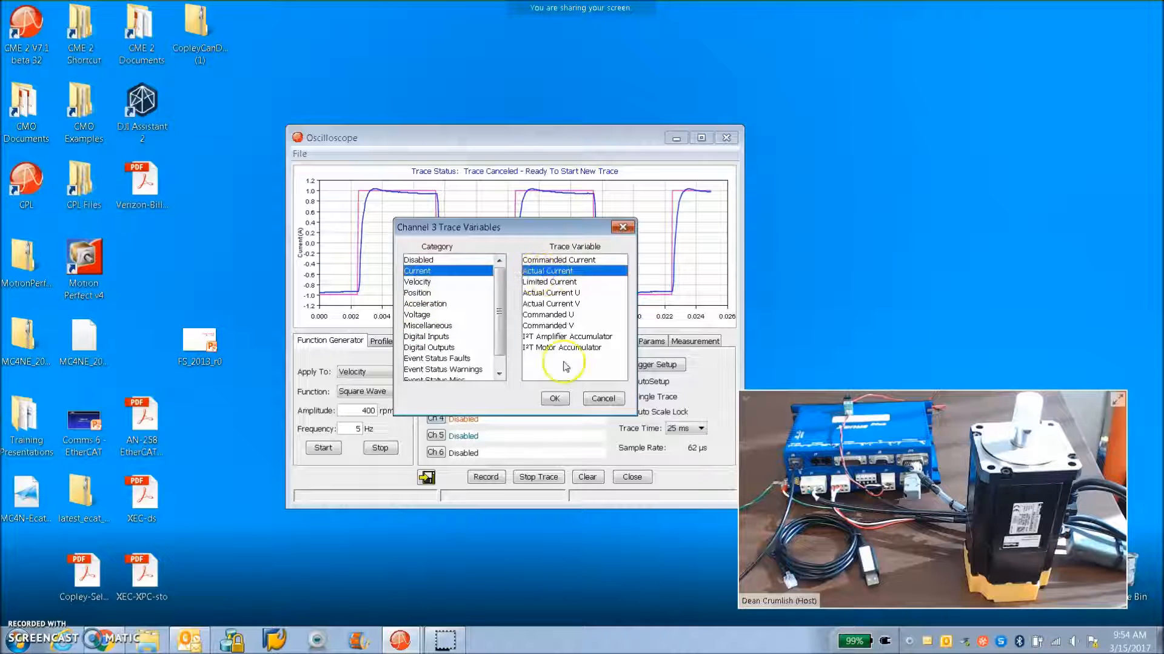
Enable AutoSetup and trace Actual Current on scope channel 3
left_click(553, 398)
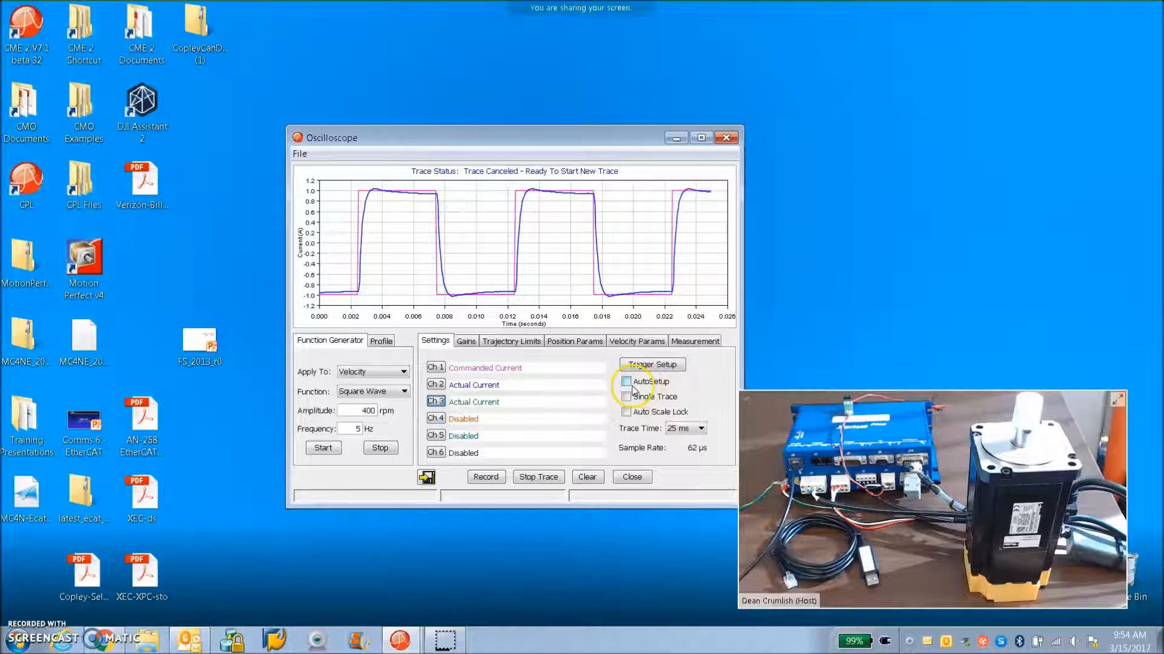
left_click(435, 400)
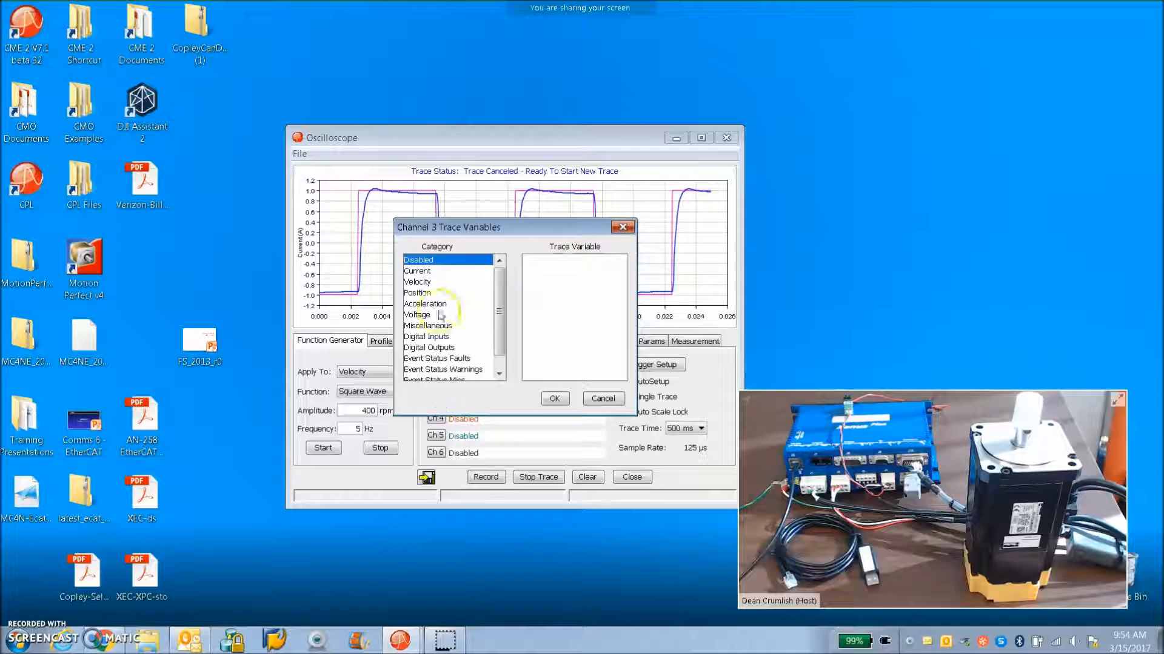
left_click(417, 271)
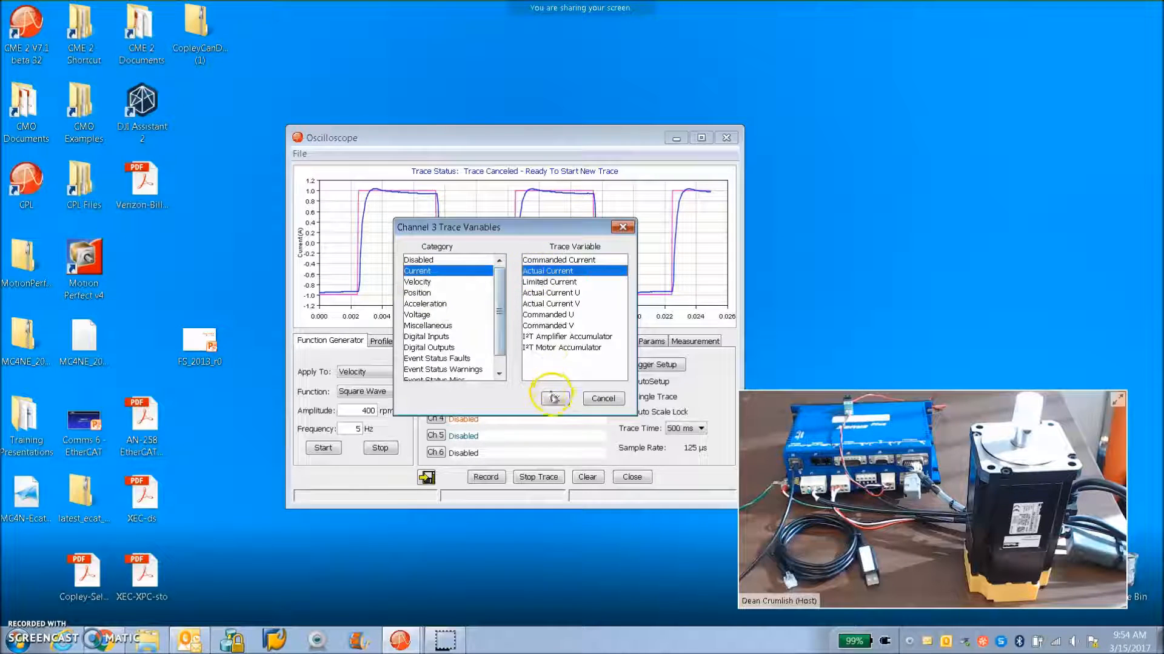
left_click(553, 399)
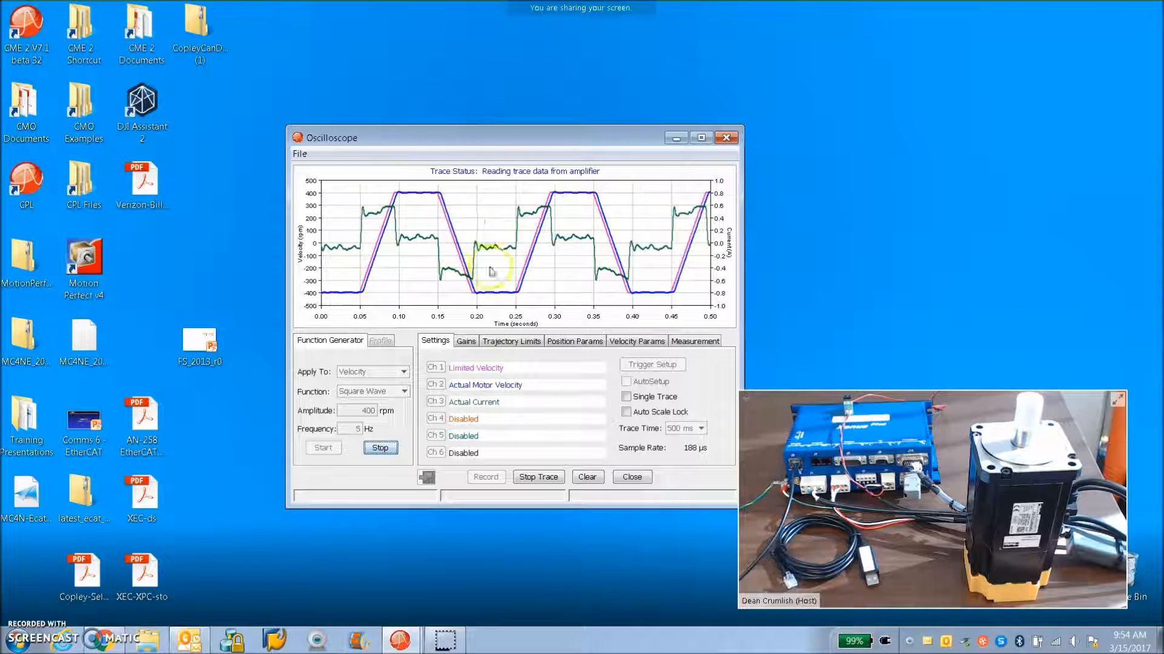
Select the velocity proportional gain Vp on the Gains tab to raise it to 3000
left_click(466, 341)
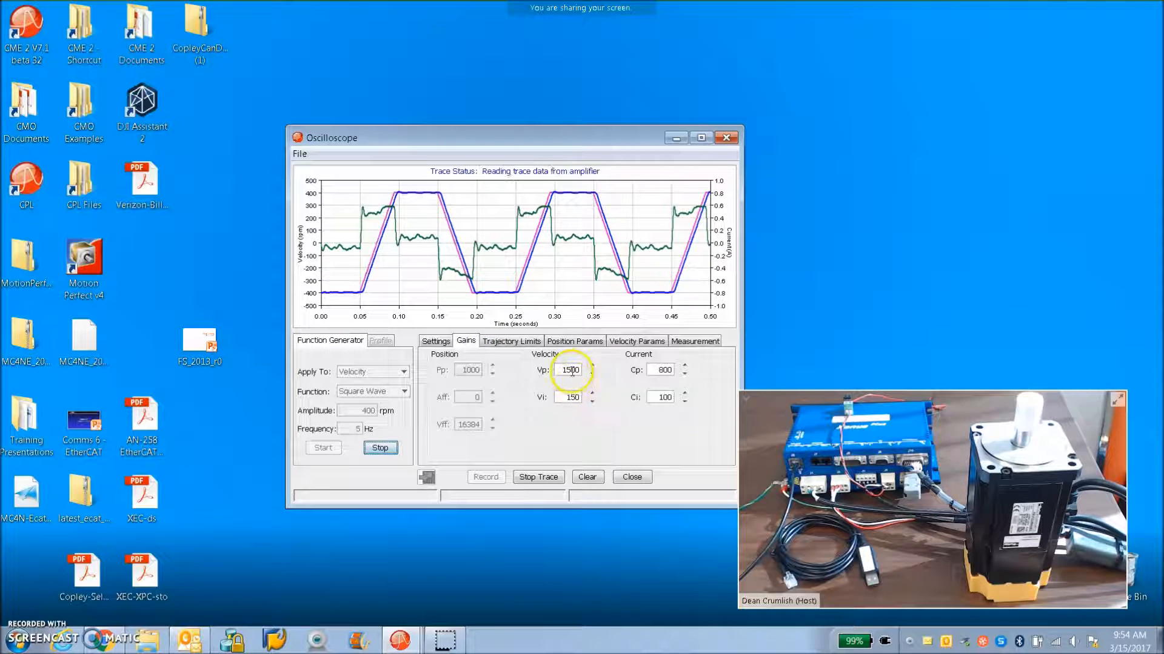
triple_click(569, 370)
type("3000")
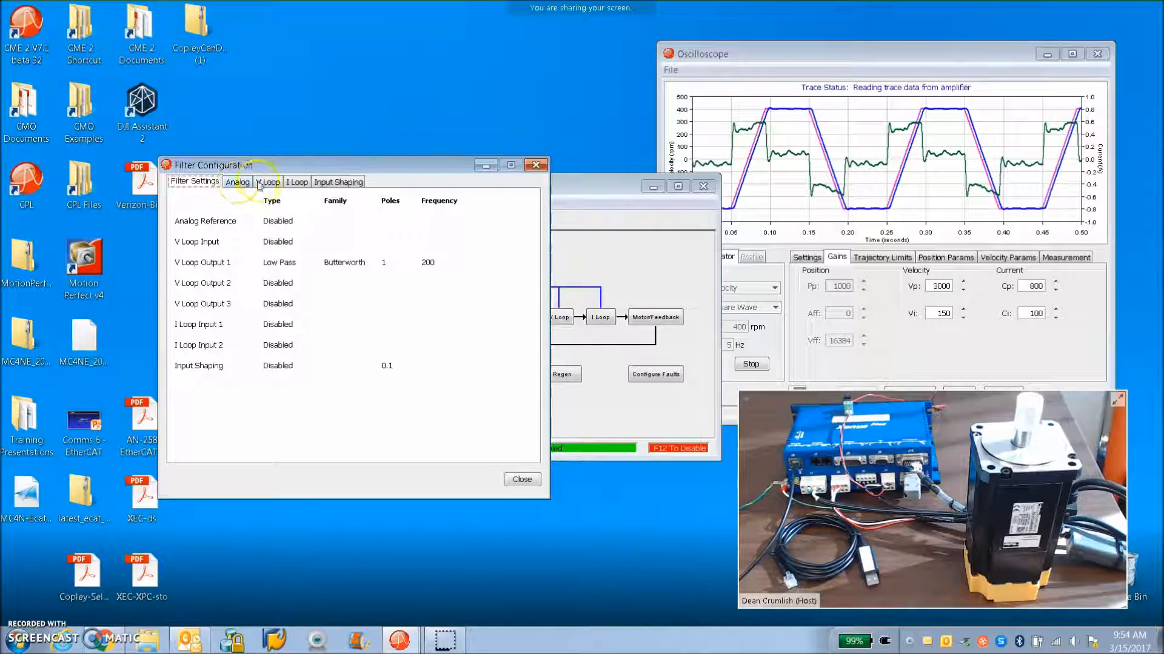
Trial a 2-pole setting on Output Filter 1, then restore the 1-pole 200 Hz Butterworth low pass and apply
left_click(267, 182)
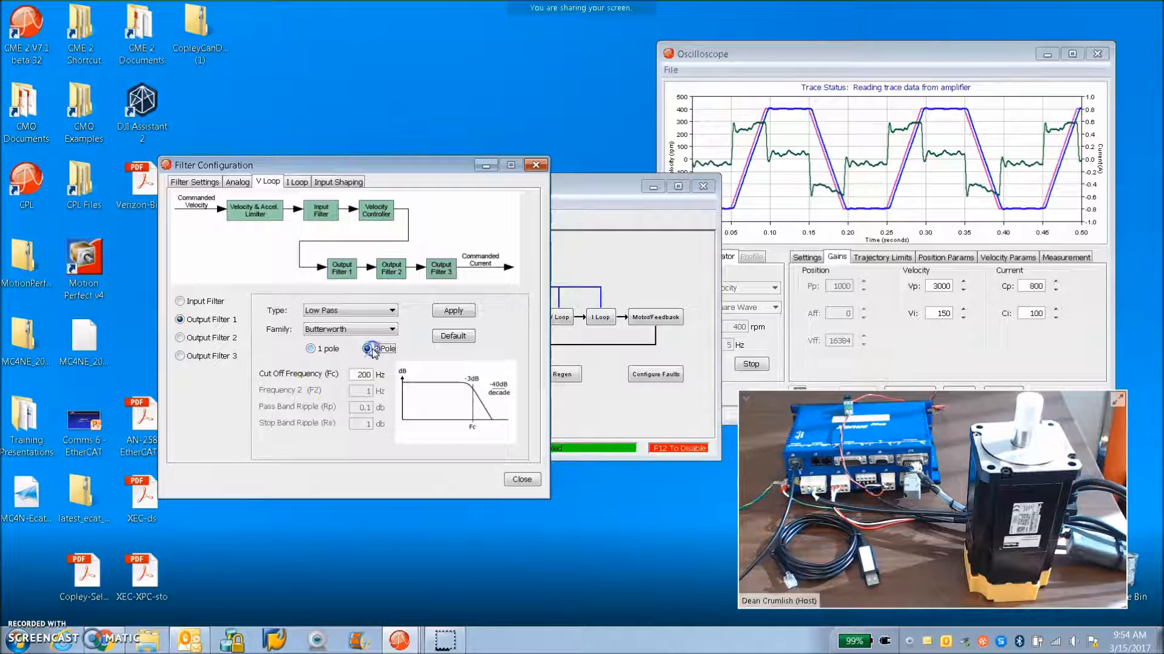
left_click(366, 349)
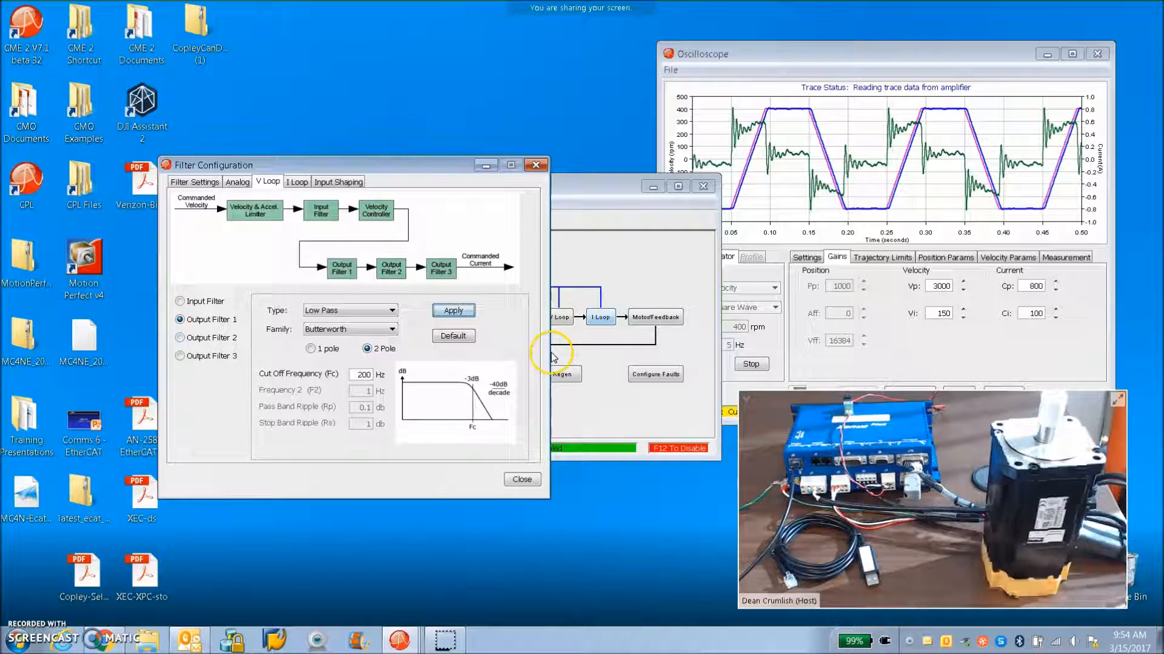
left_click(311, 349)
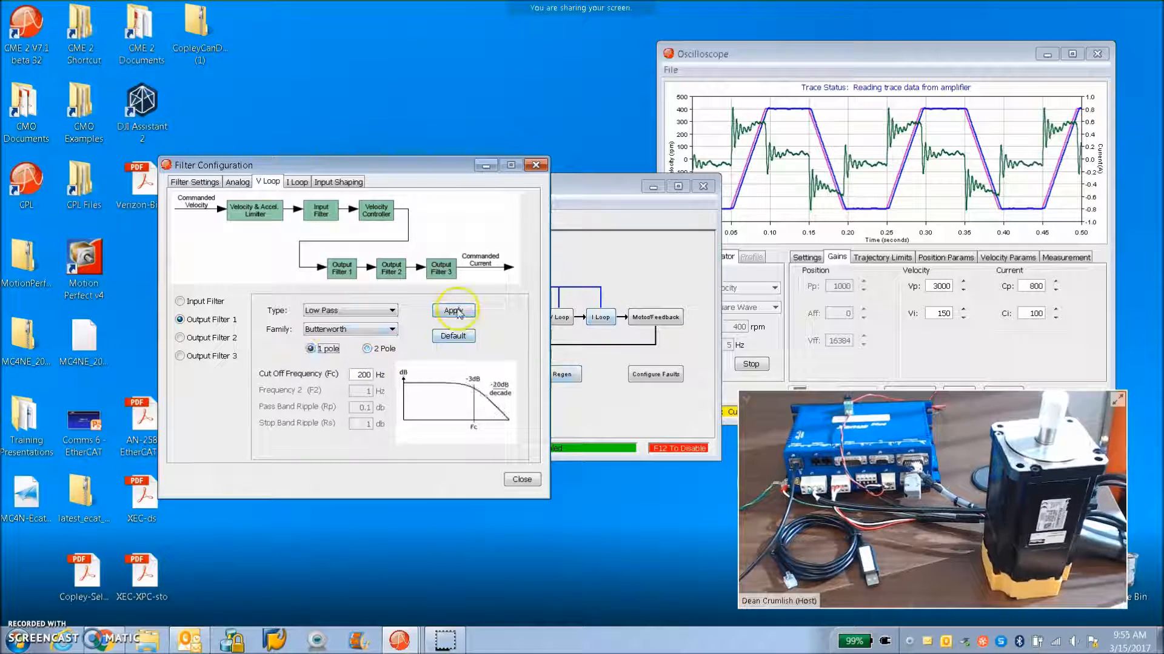
left_click(453, 310)
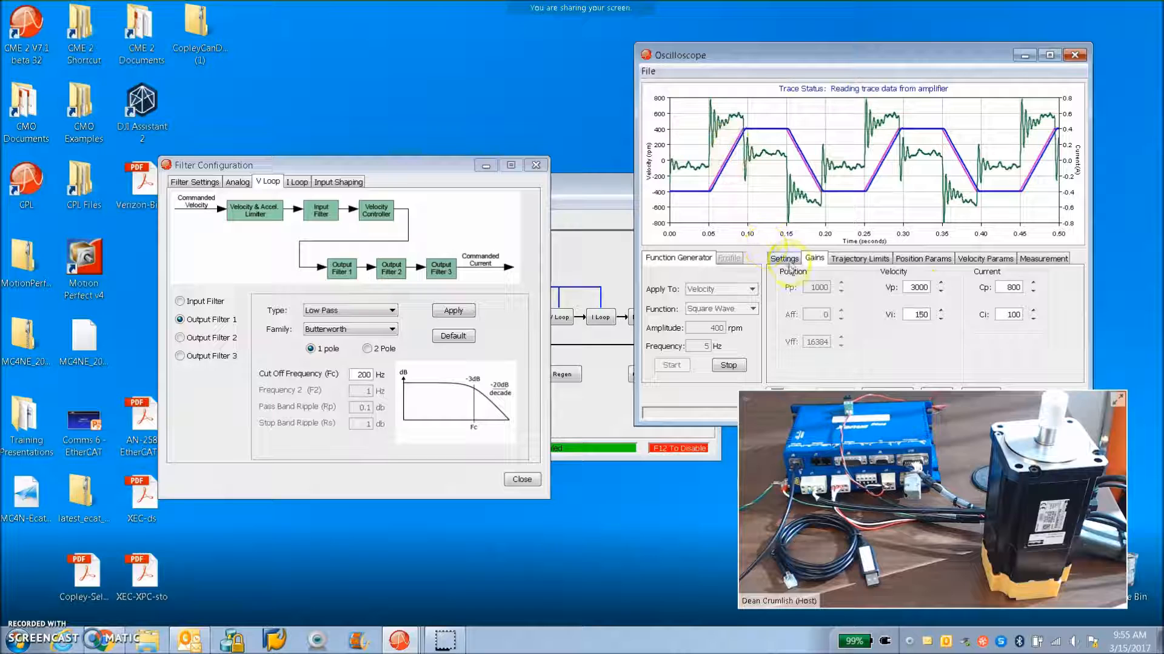
After checking the trace channels, set the velocity gain Vp to 1500 with Vi kept at 150
left_click(783, 257)
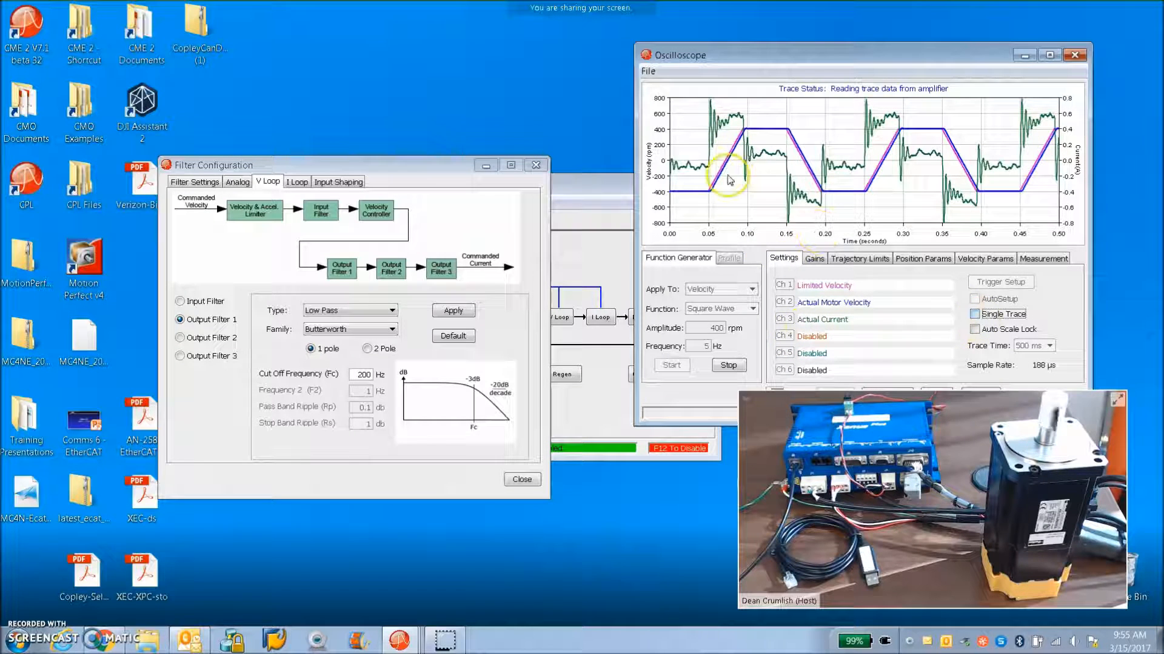
mouse_move(753, 141)
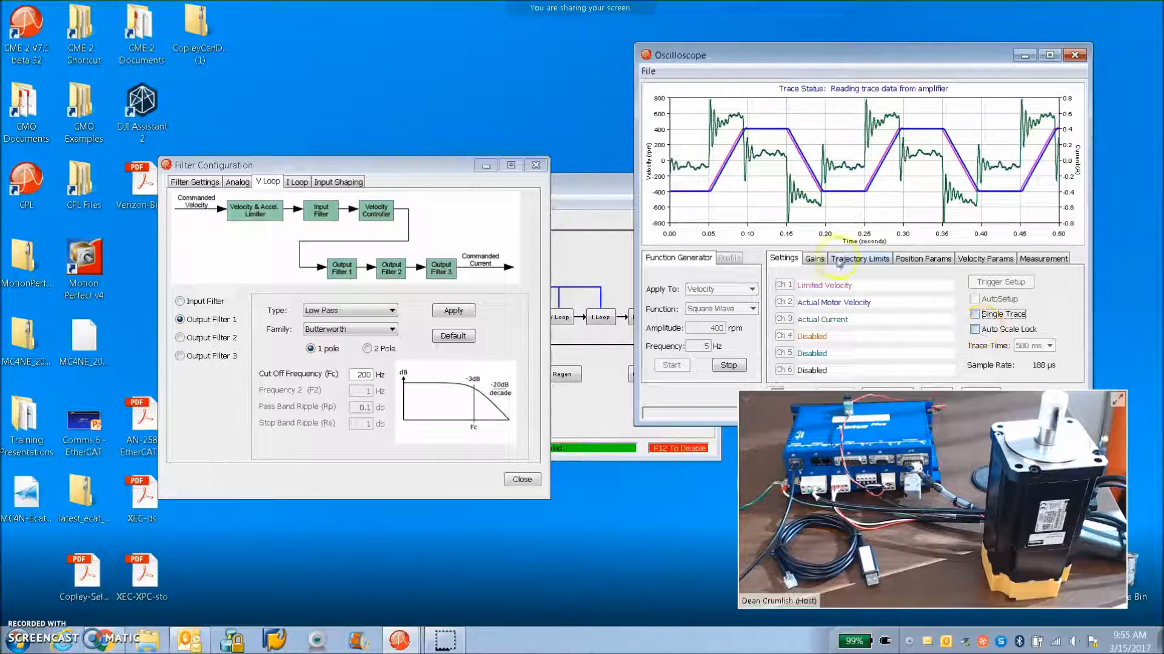
left_click(814, 257)
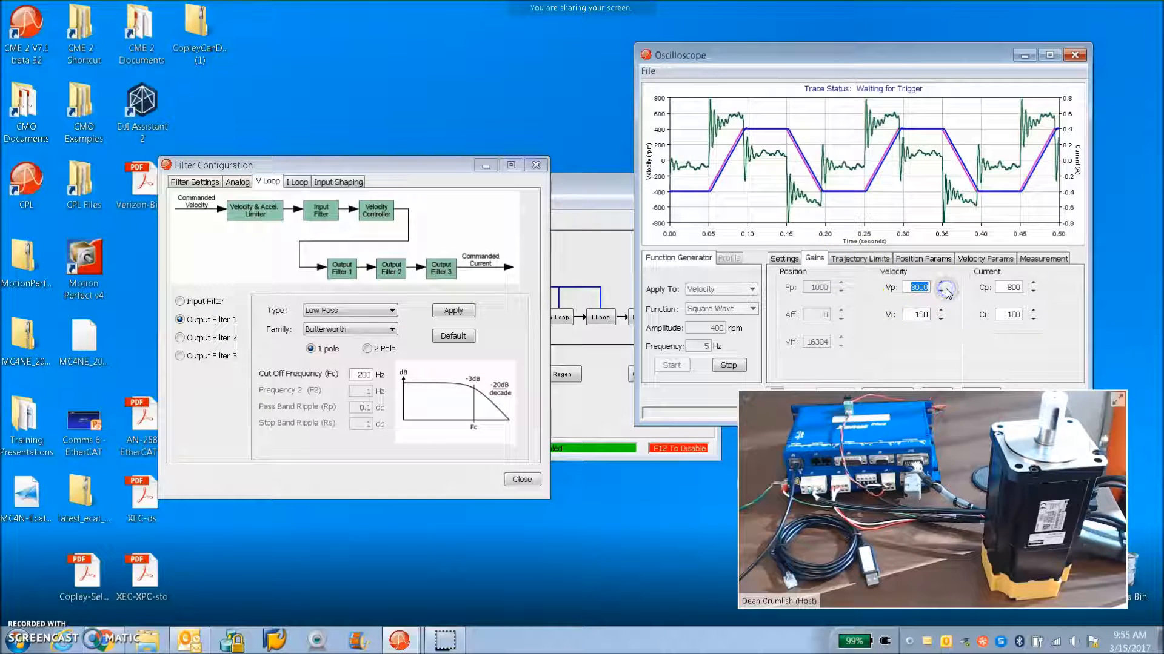
left_click(946, 292)
type("0")
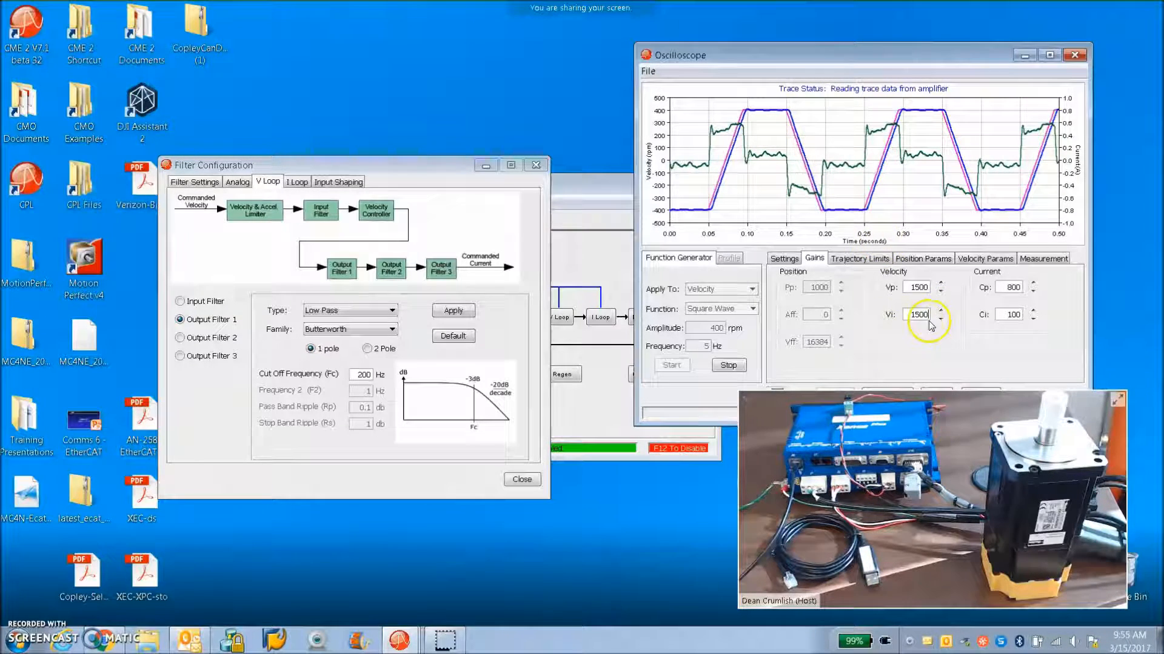
triple_click(918, 314)
type("150")
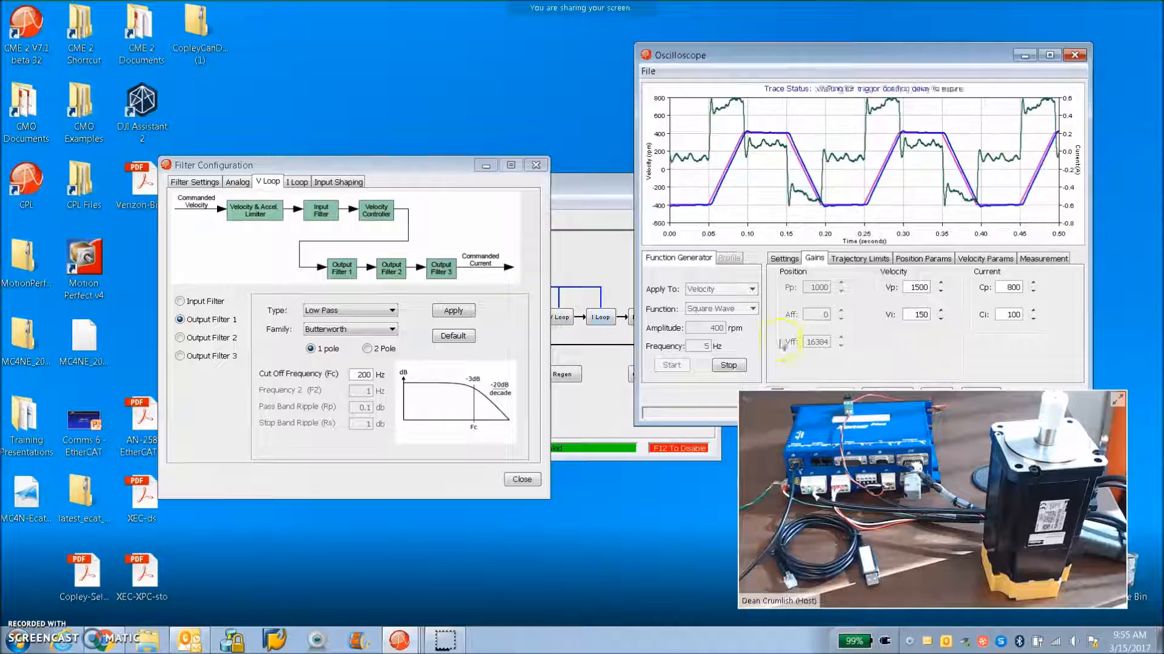
left_click(522, 479)
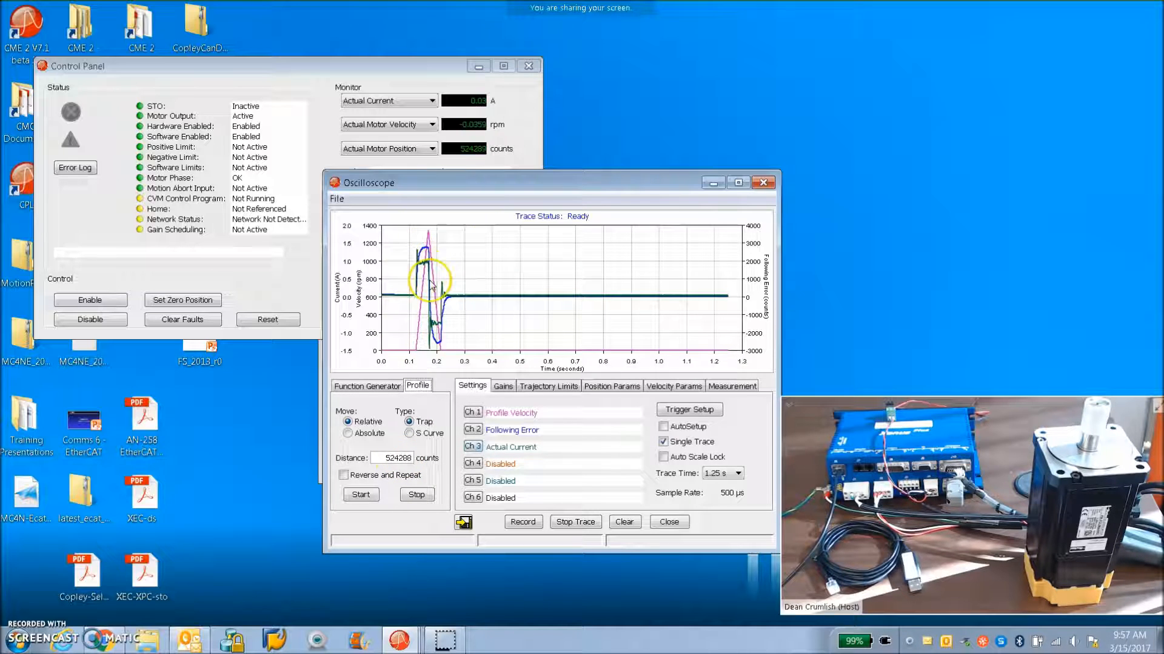
mouse_move(433, 235)
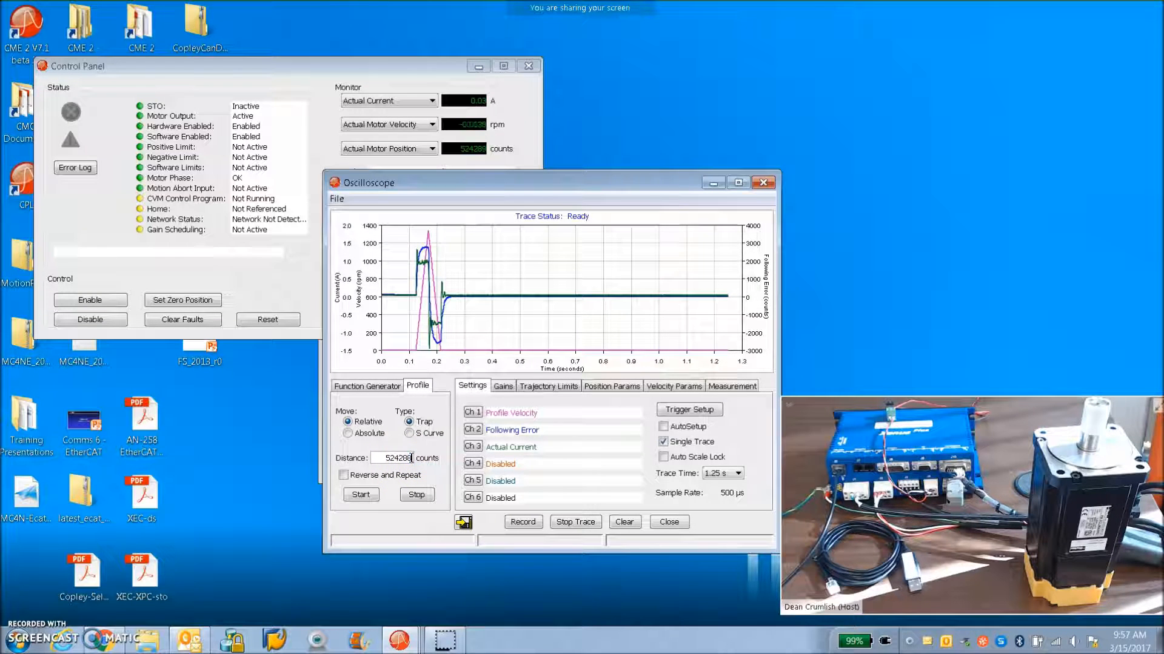
Start the 5242880-count relative trapezoidal move and record its traces
left_click(361, 495)
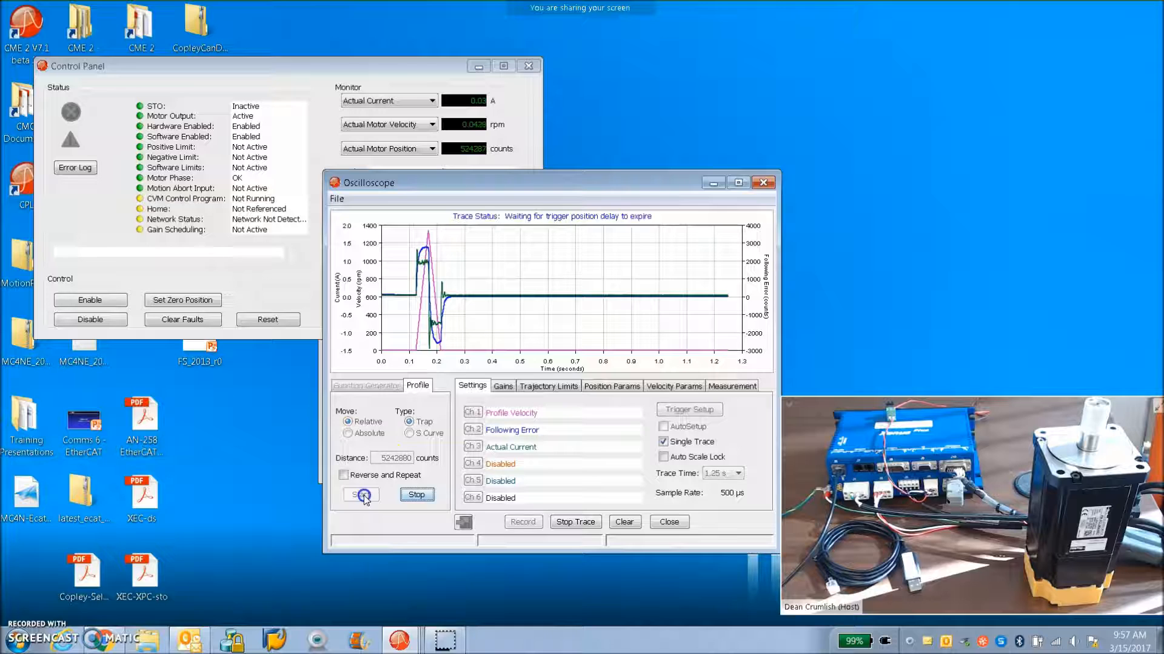
left_click(360, 495)
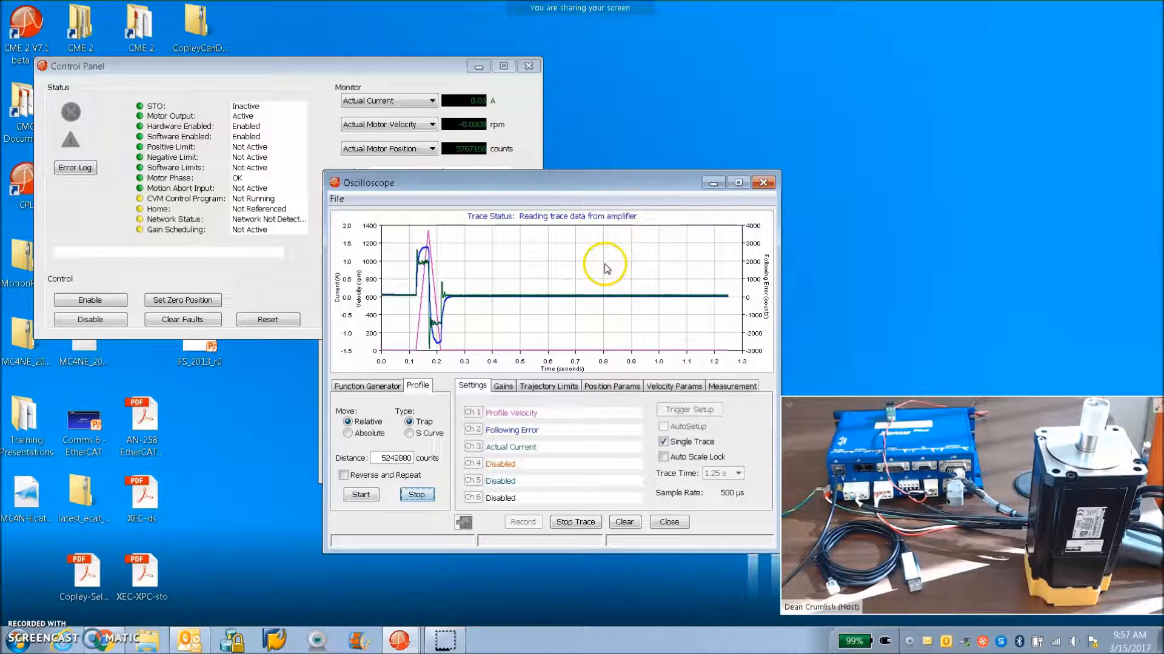
mouse_move(394, 78)
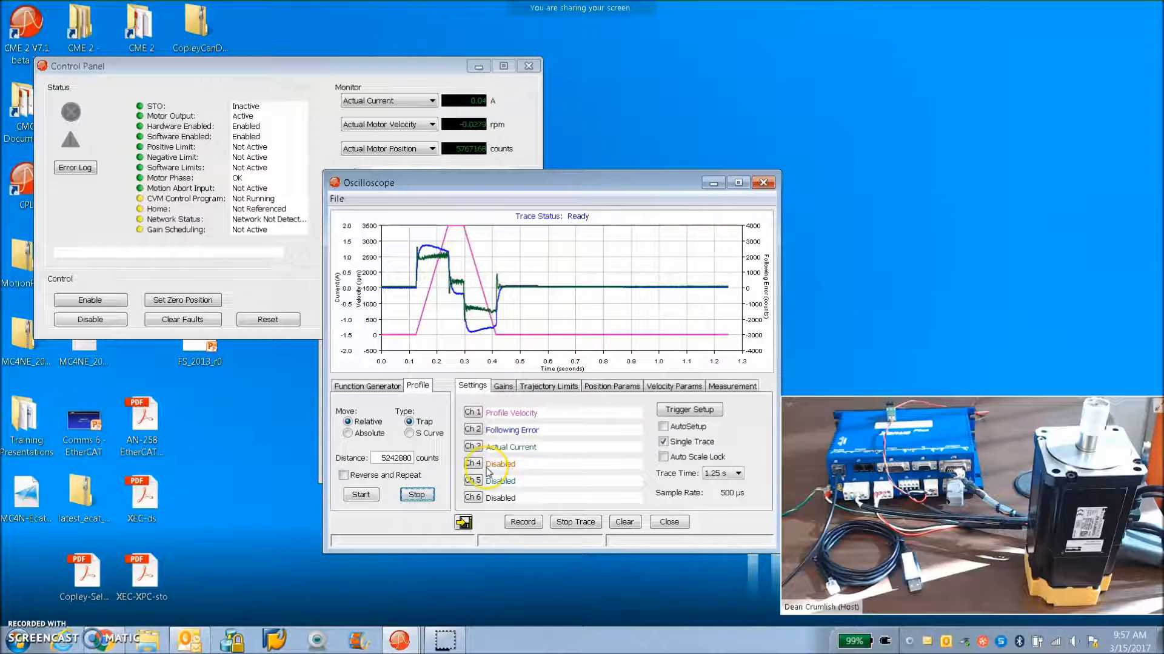
Assign Bus Voltage, Terminal Voltage Servo Approx. (Q) and Voltage Limited to scope channels 4, 5 and 6
left_click(499, 464)
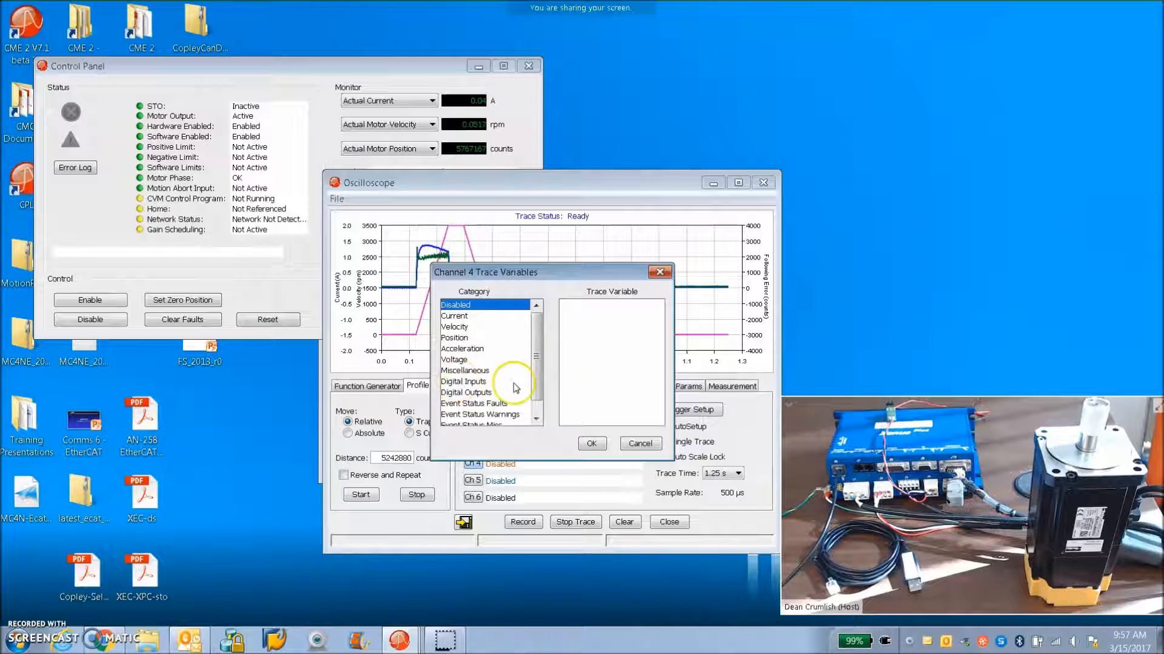
scroll("down", 3)
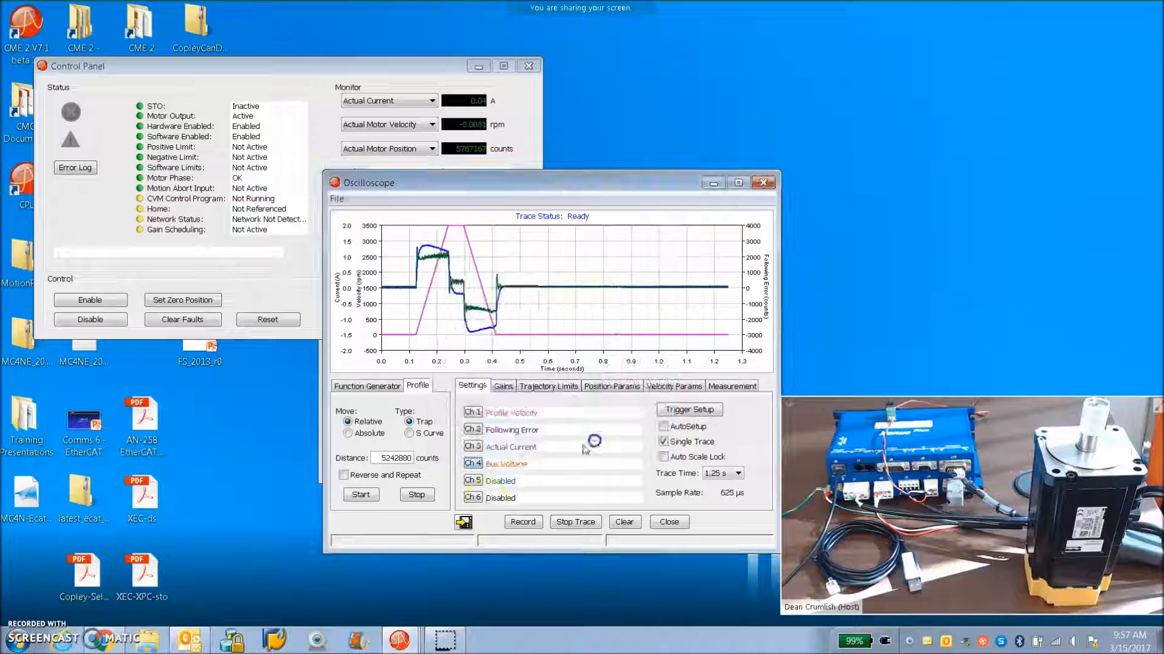
left_click(472, 480)
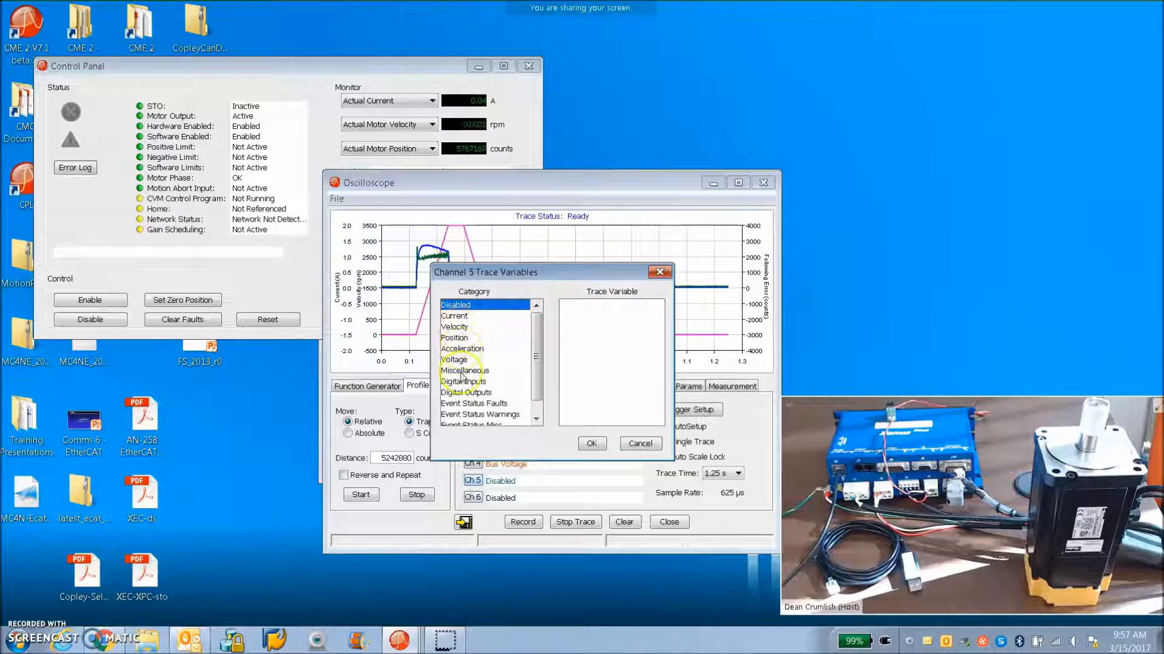
left_click(454, 359)
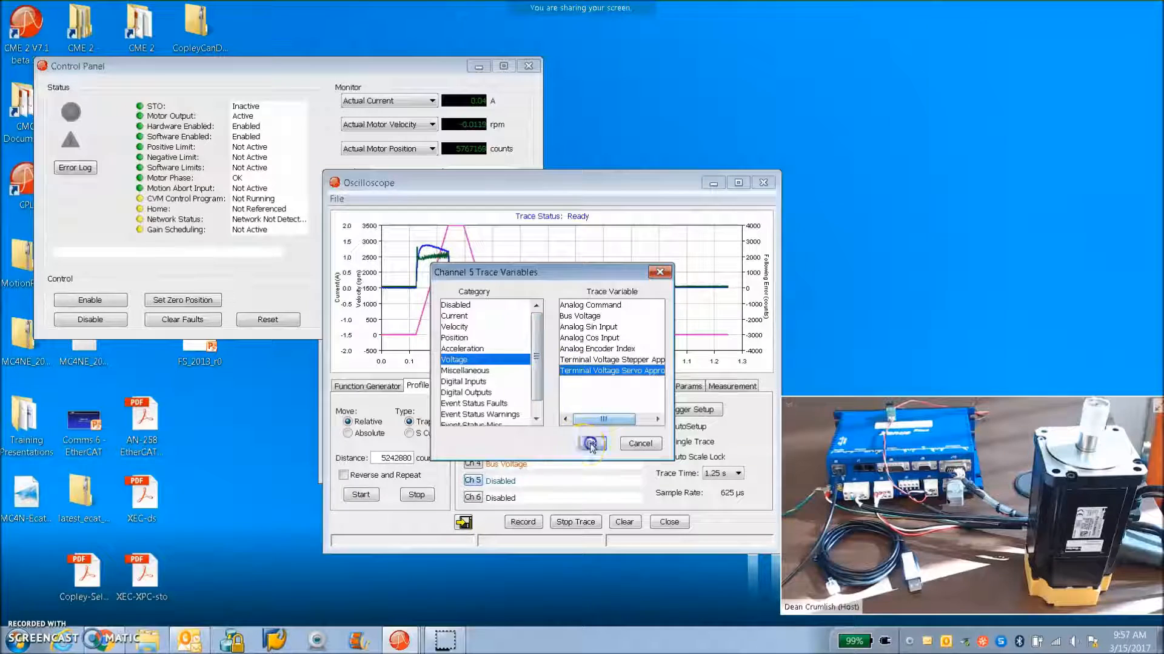
left_click(591, 443)
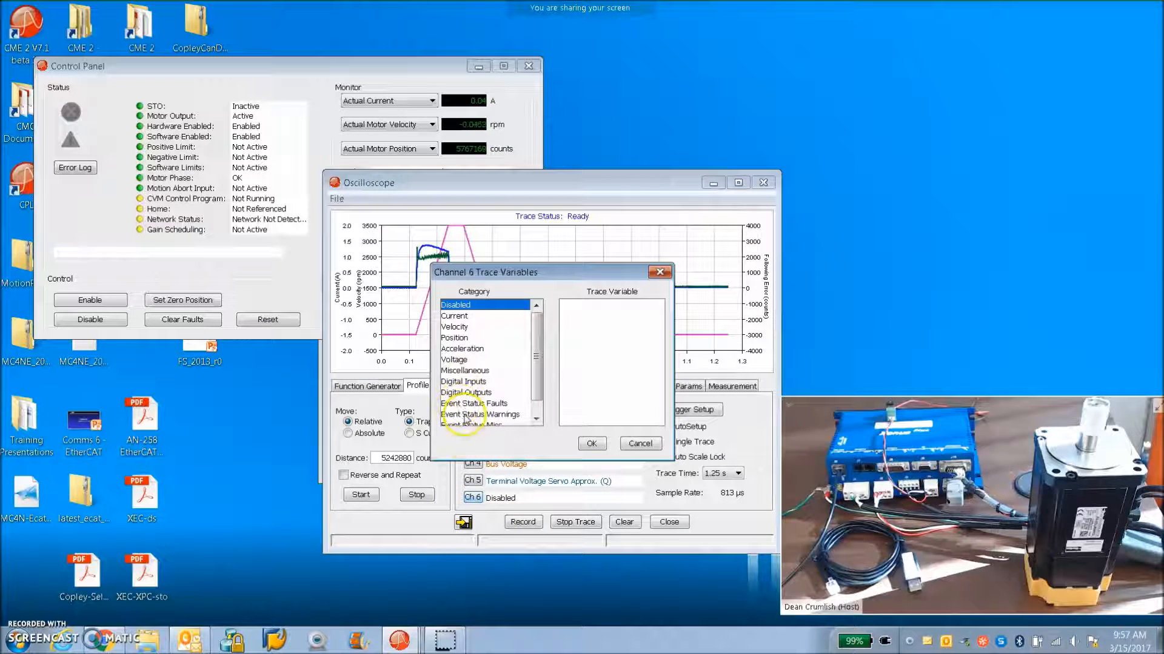
left_click(591, 443)
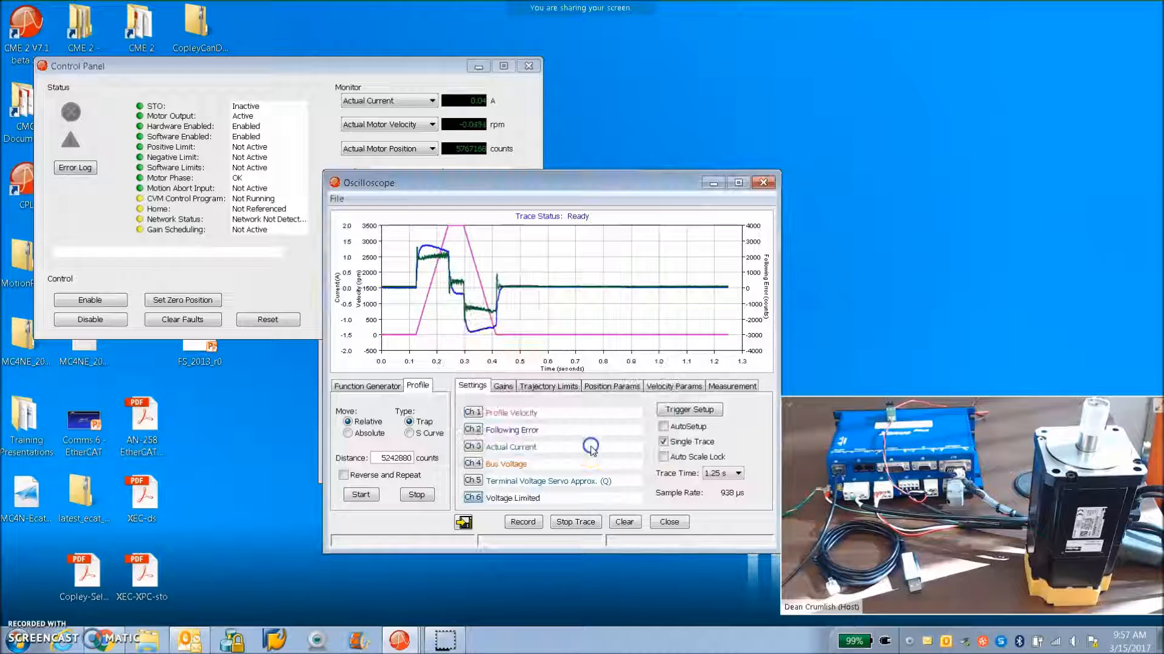
left_click(547, 386)
type("3700")
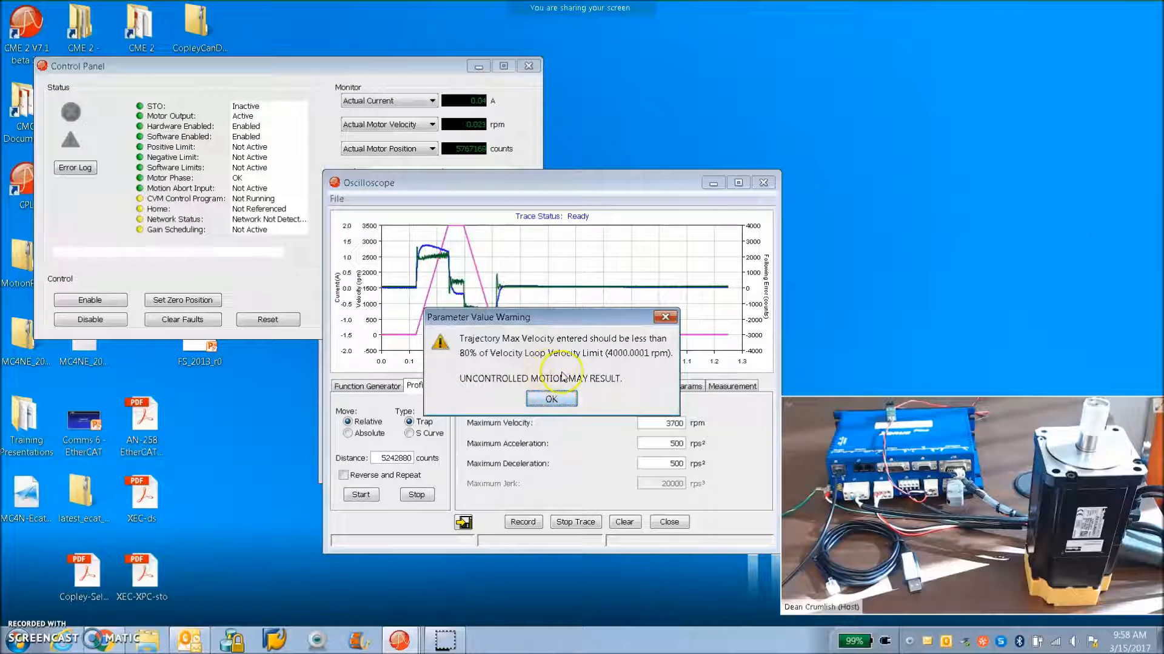
Accept the velocity warning, rerun the move, then set Maximum Velocity to 3500 rpm and OK the 80% warning
left_click(550, 399)
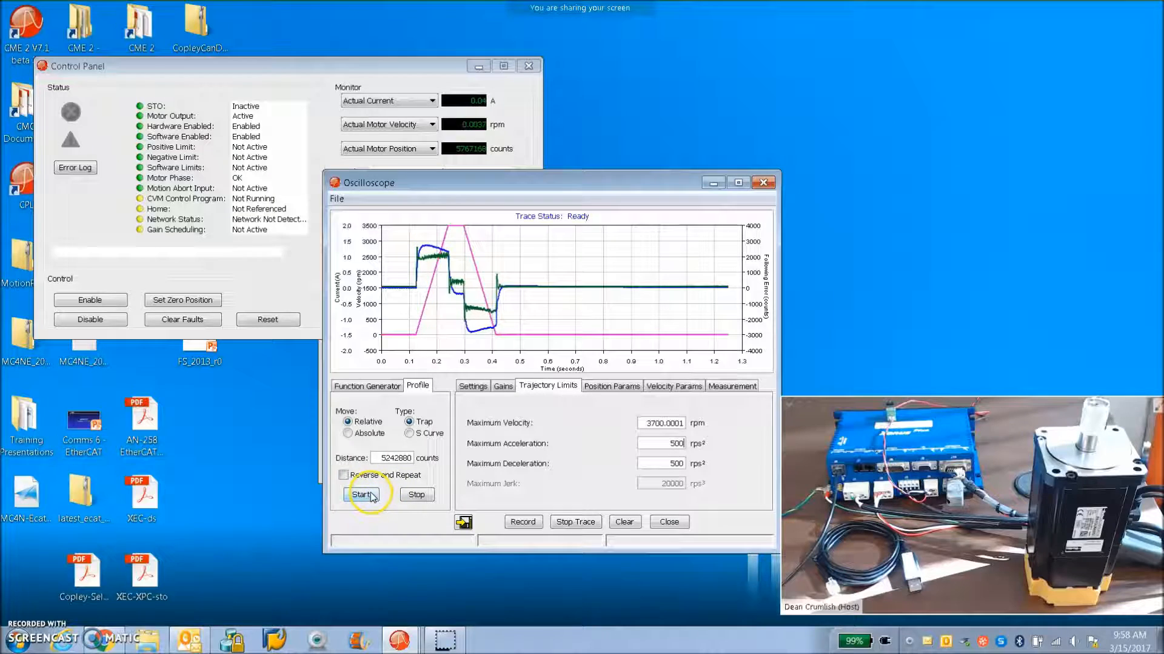
left_click(362, 495)
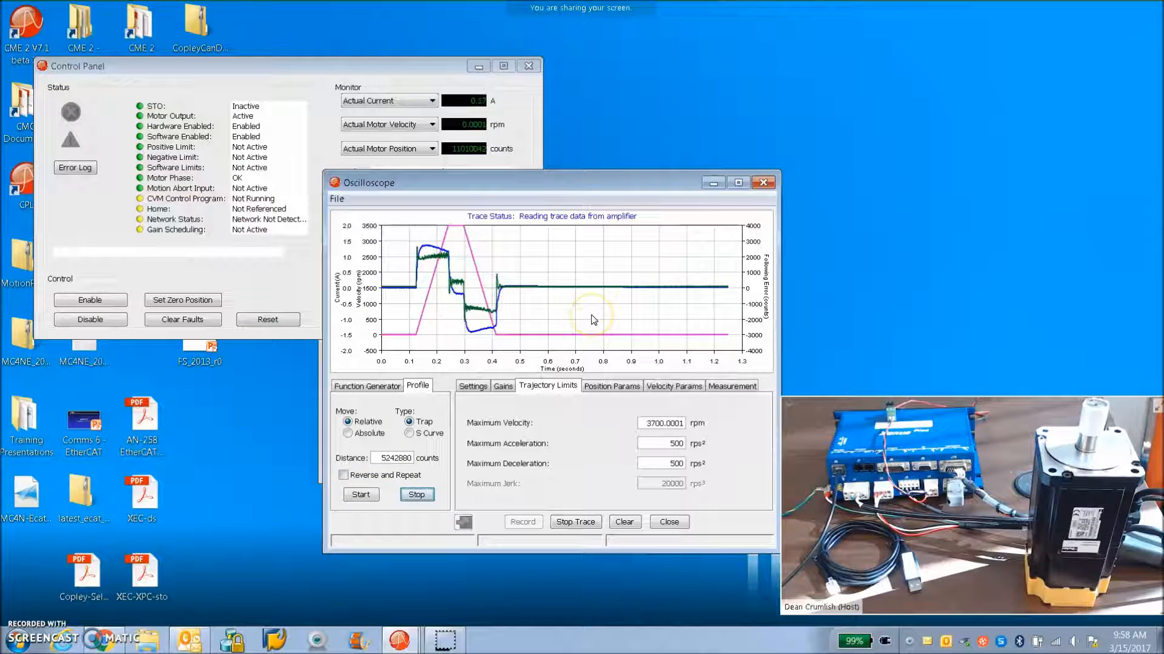
mouse_move(479, 320)
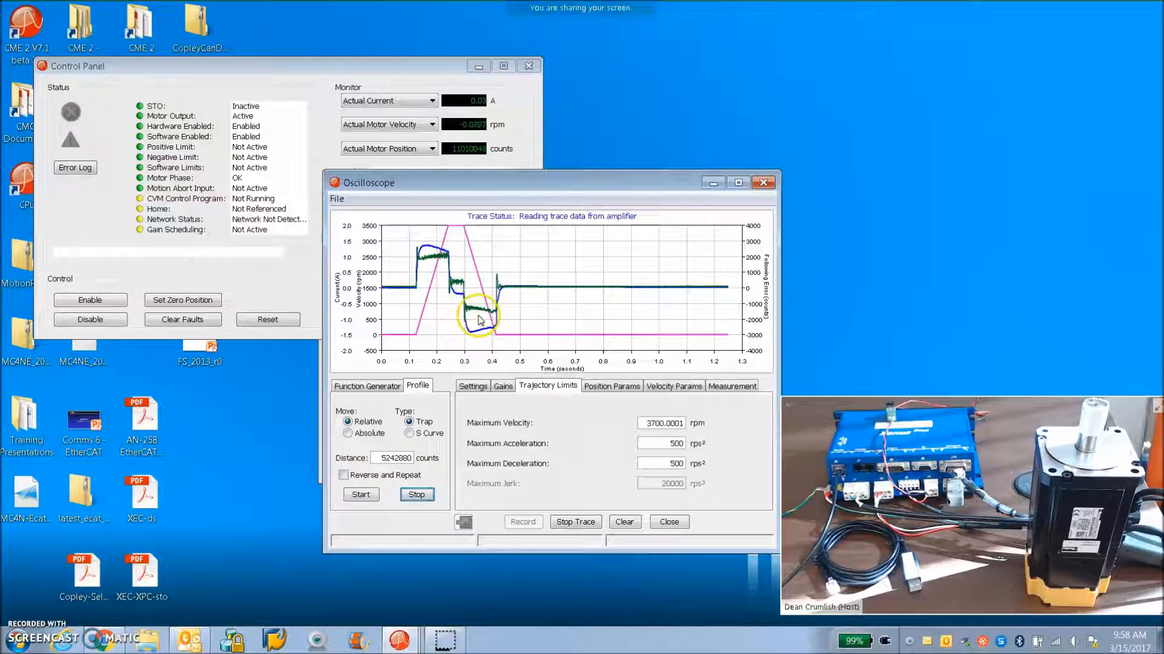
mouse_move(509, 329)
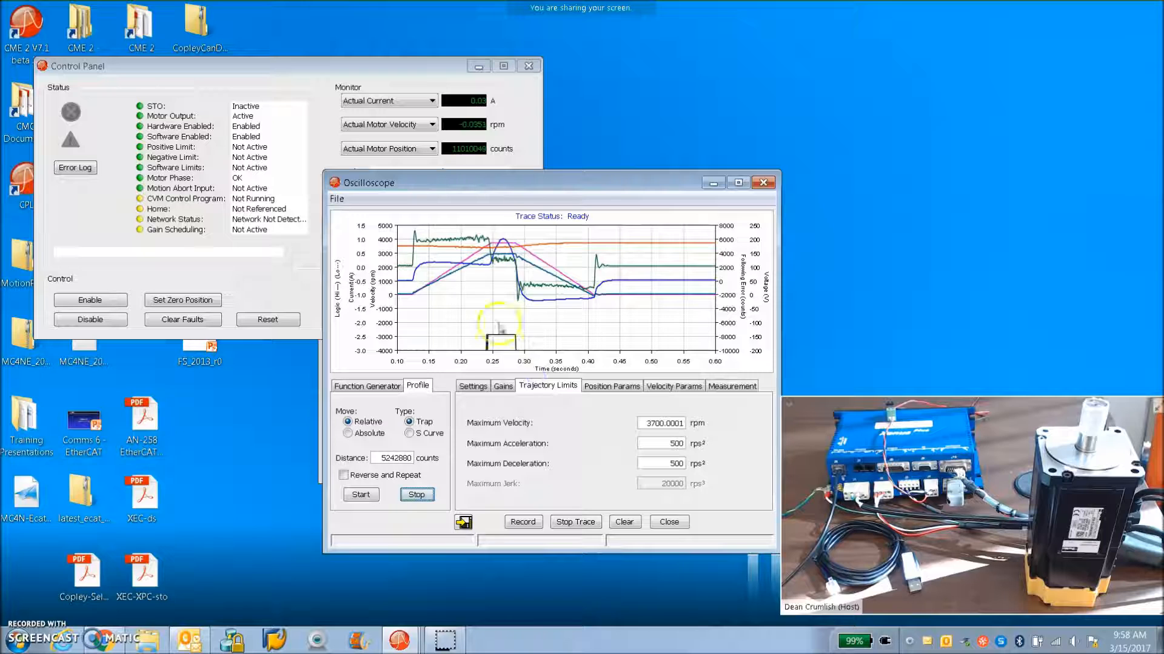
mouse_move(548, 251)
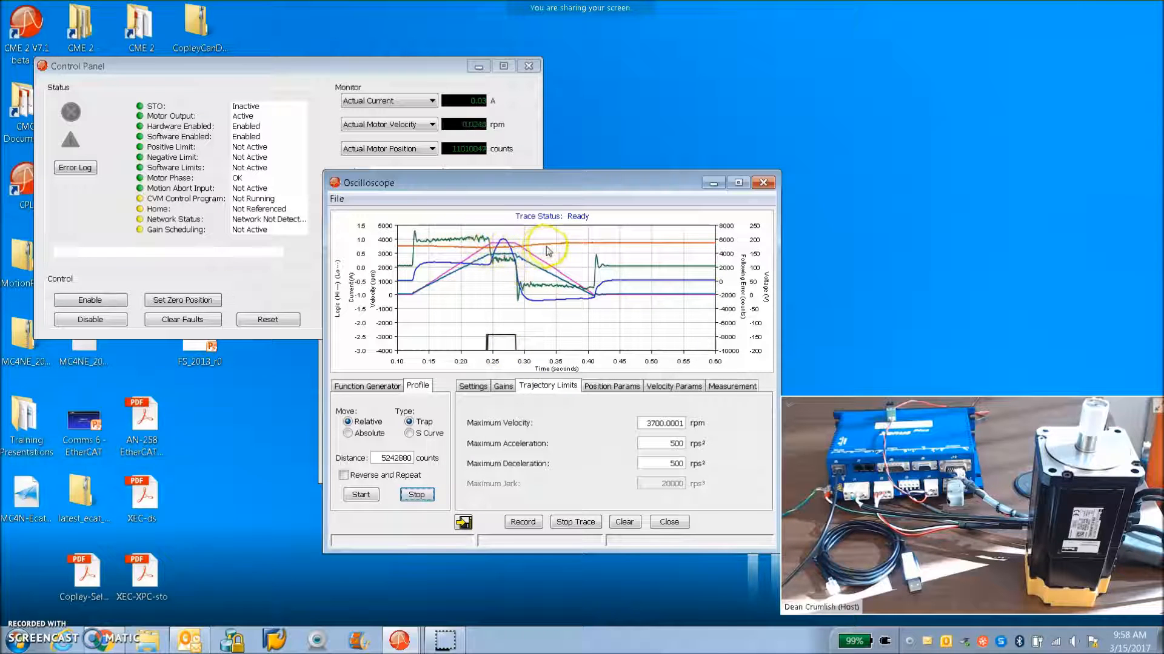
left_click(473, 386)
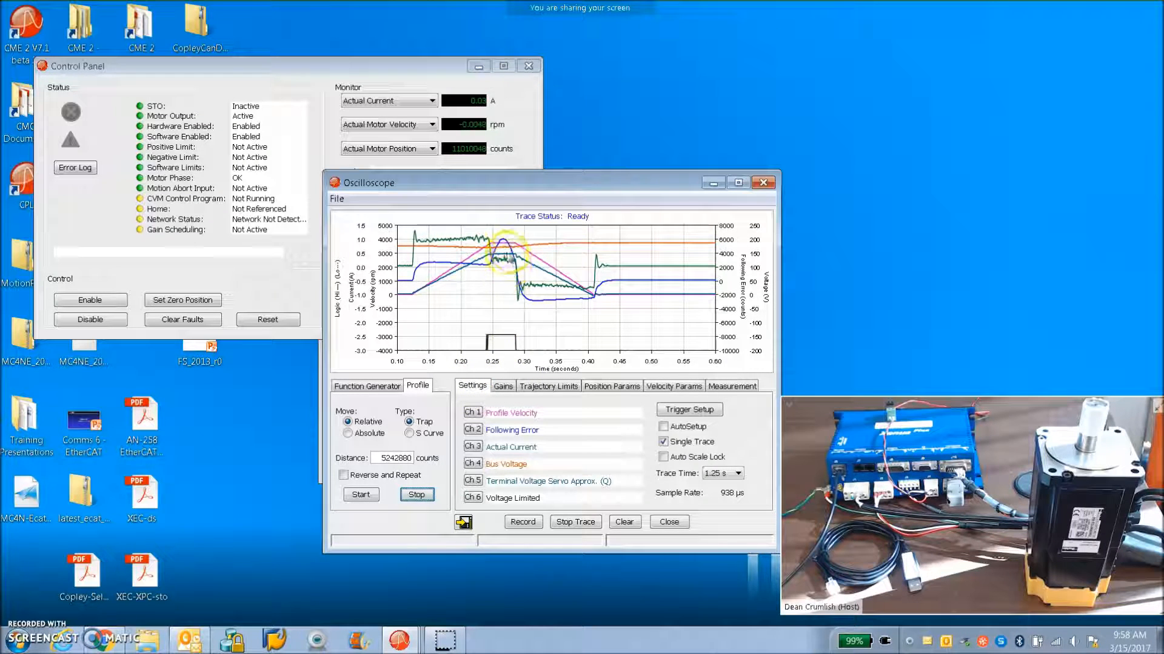
mouse_move(754, 252)
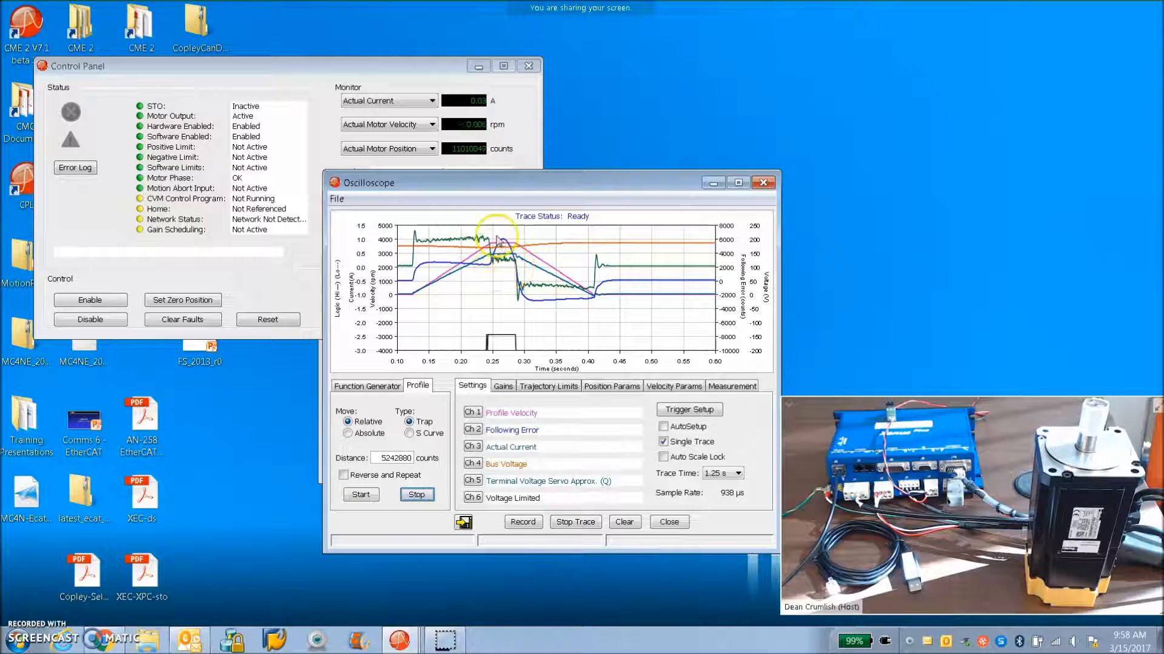
mouse_move(502, 341)
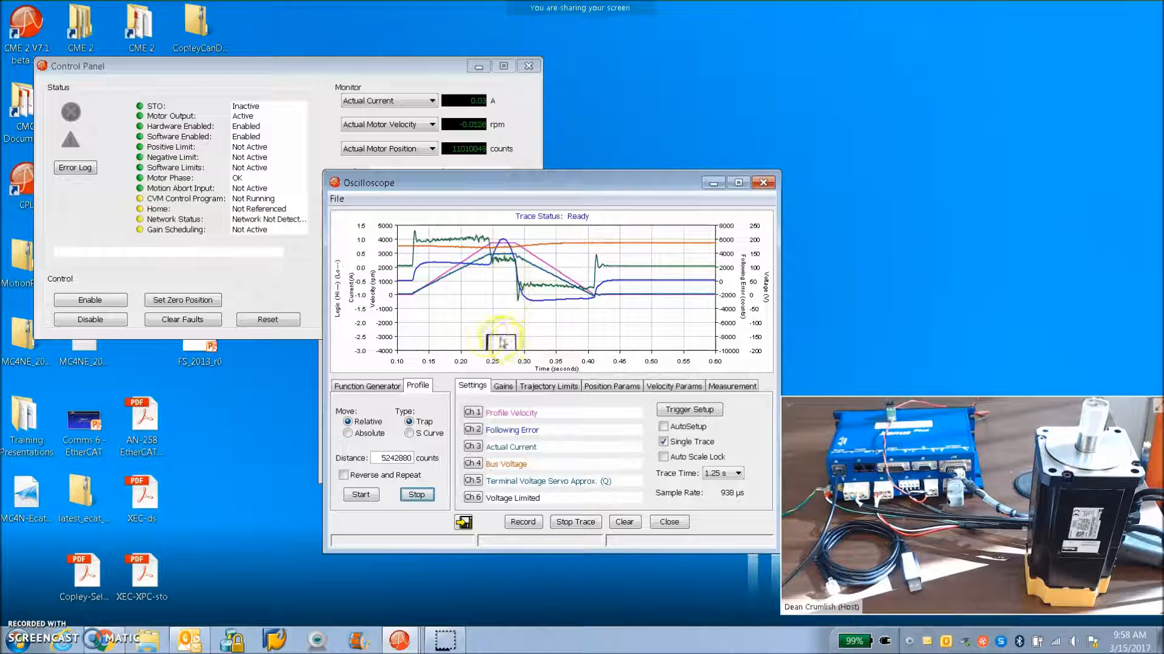
left_click(547, 386)
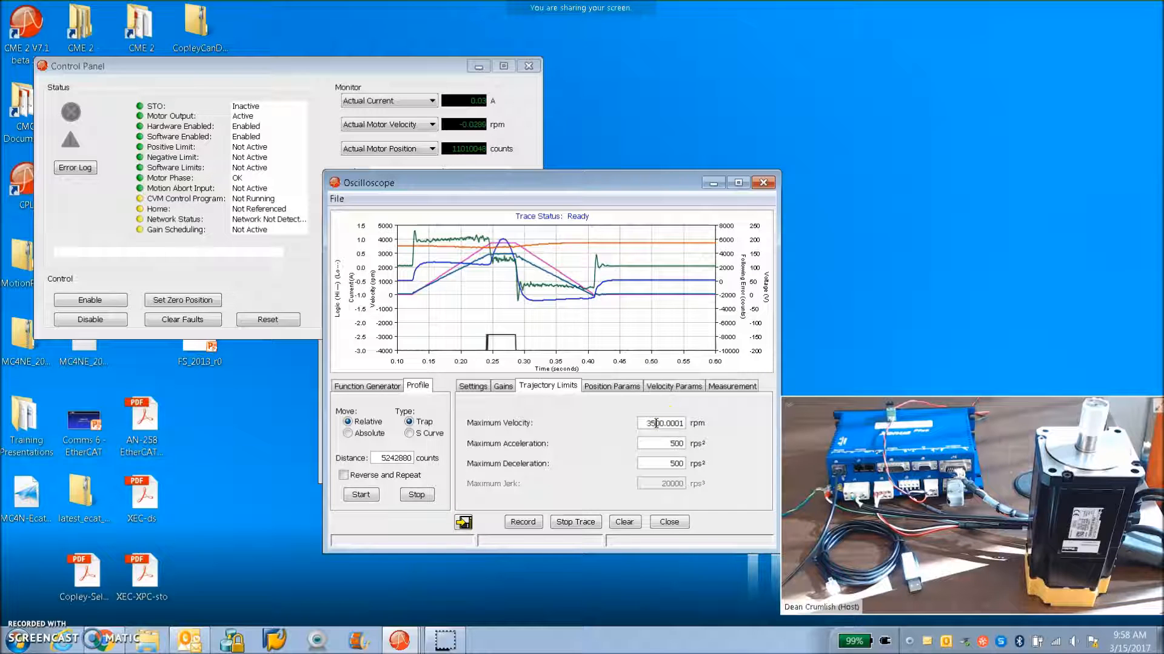
left_click(360, 494)
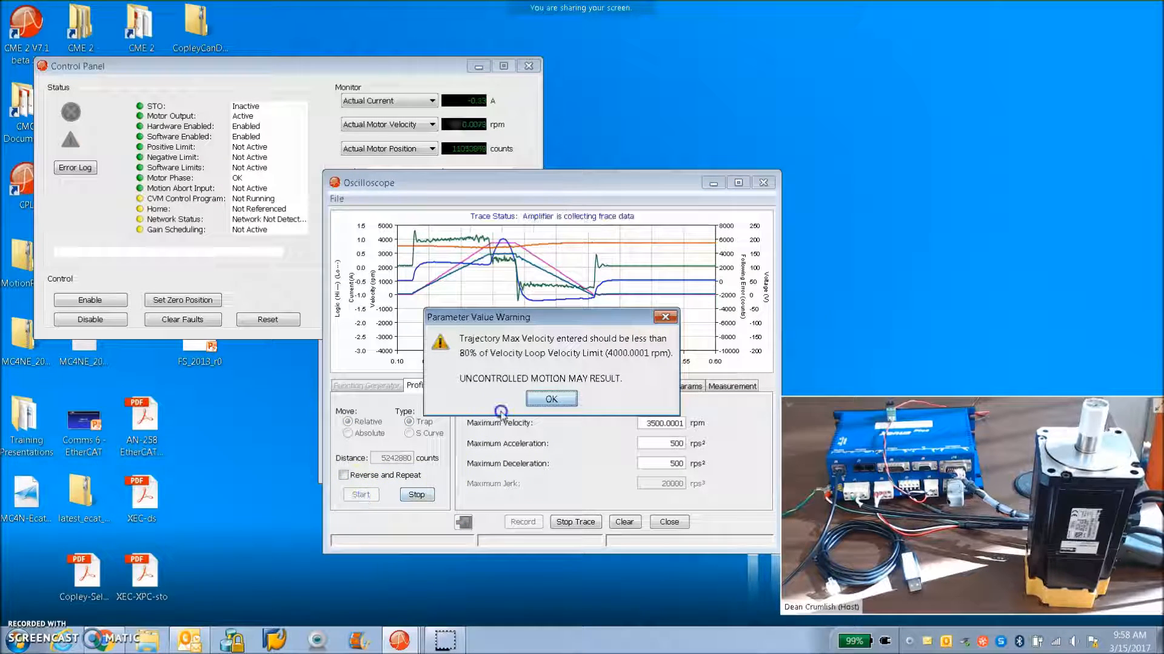
left_click(551, 398)
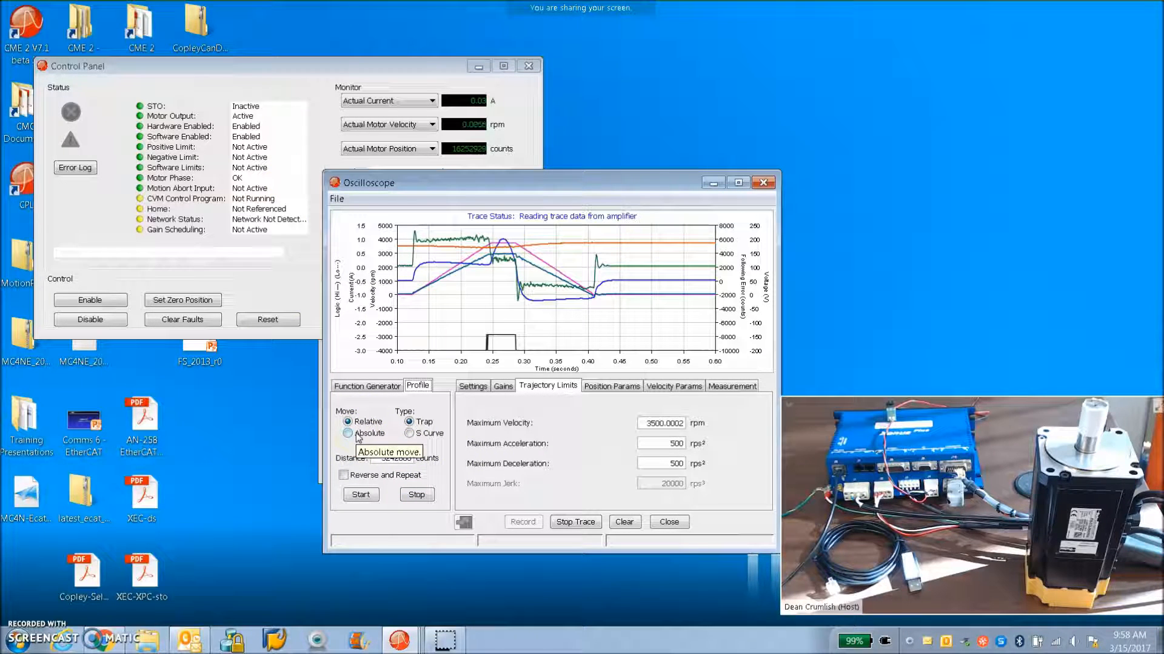
Run an absolute move to position 0 with maximum velocity lowered to 3200 rpm, accepting the warning
left_click(347, 434)
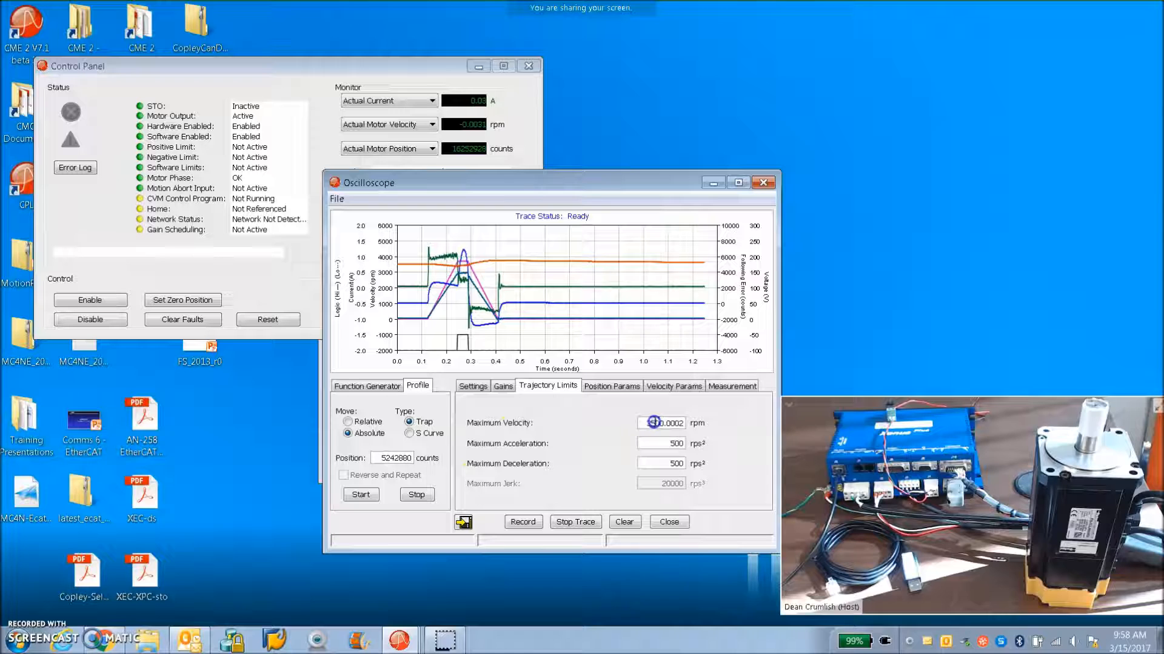
left_click(660, 423)
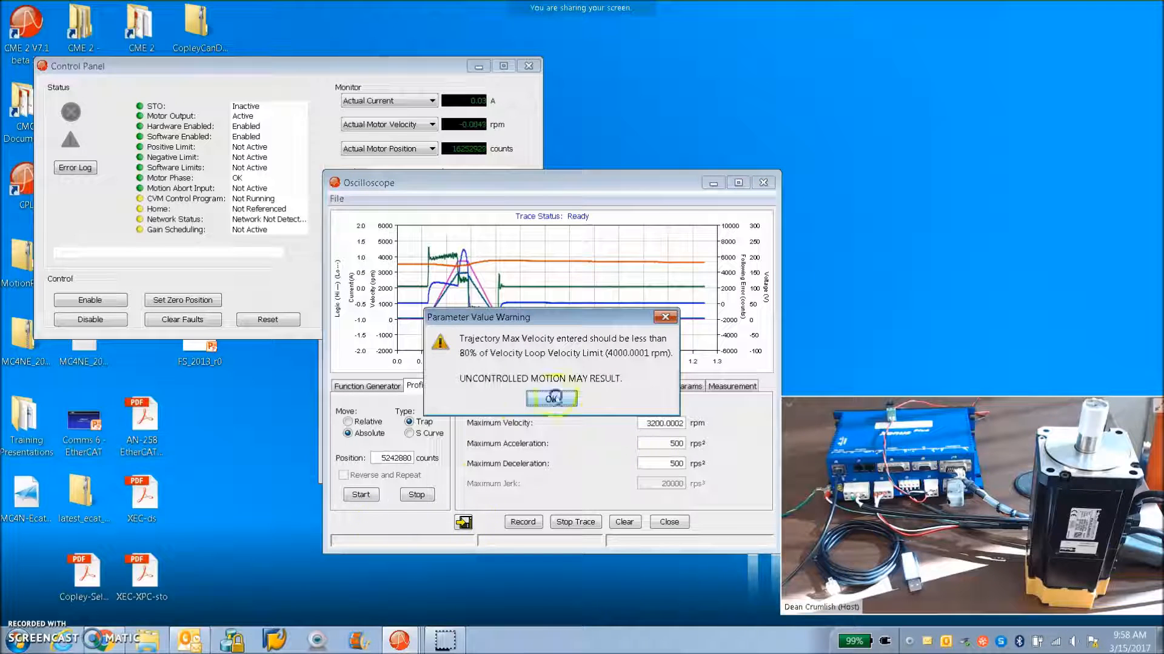
left_click(551, 399)
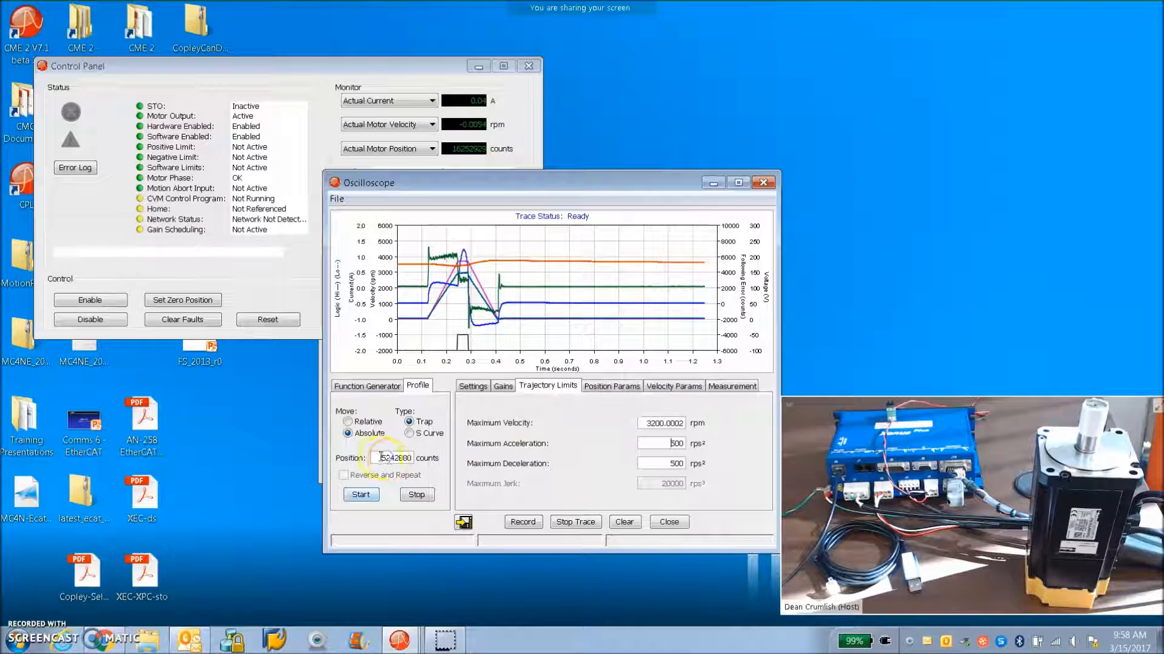
left_click(360, 495)
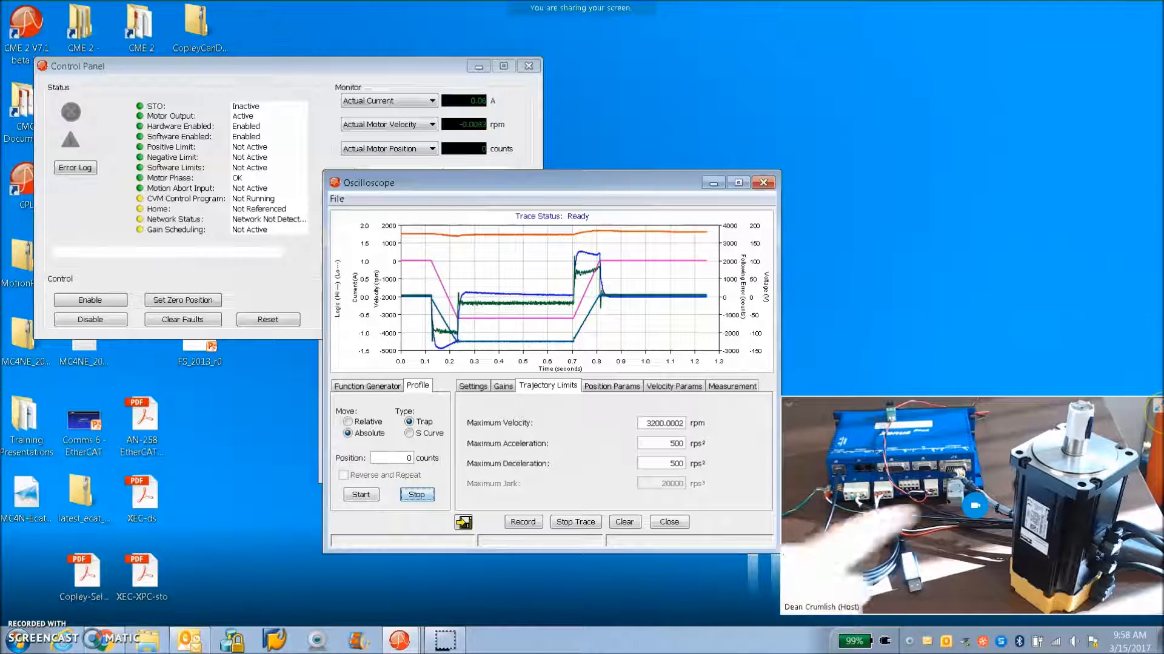
mouse_move(1141, 300)
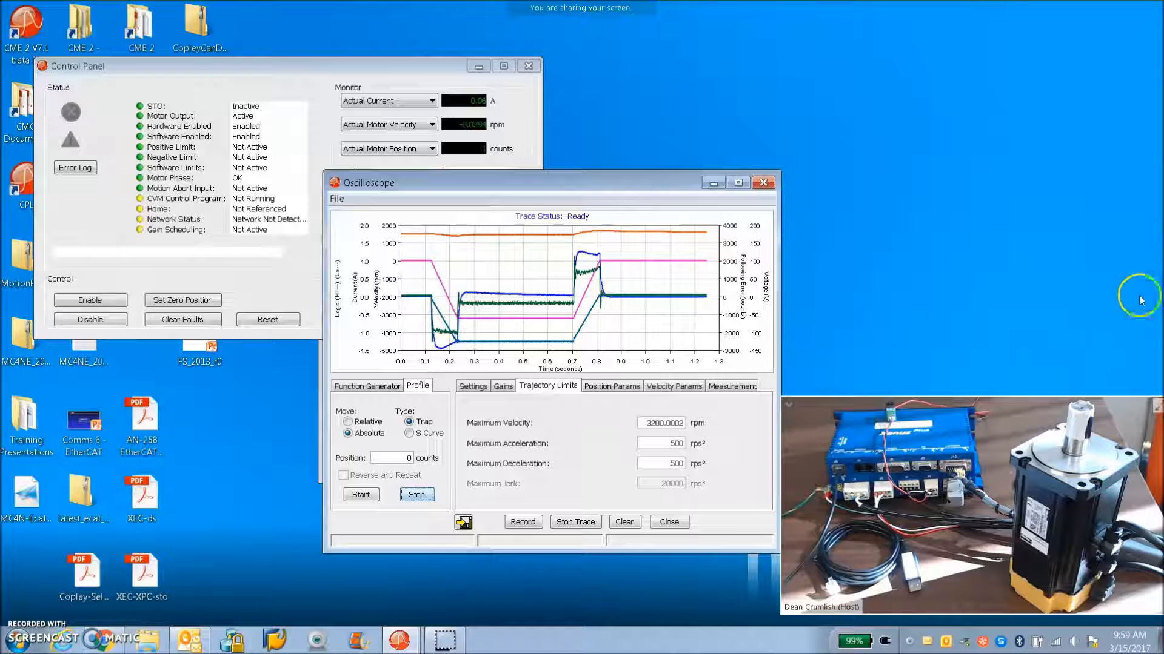
Disable the amplifier and set homing to Absolute Encoder Immediate Home with a 565-count offset
left_click(763, 182)
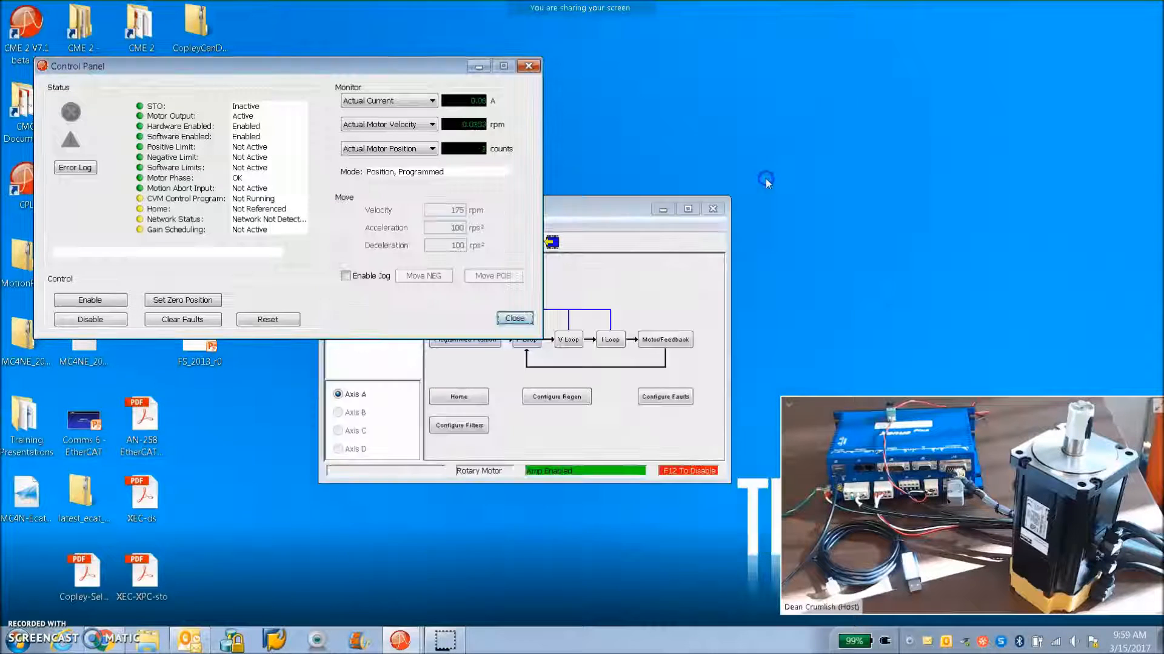
left_click(89, 320)
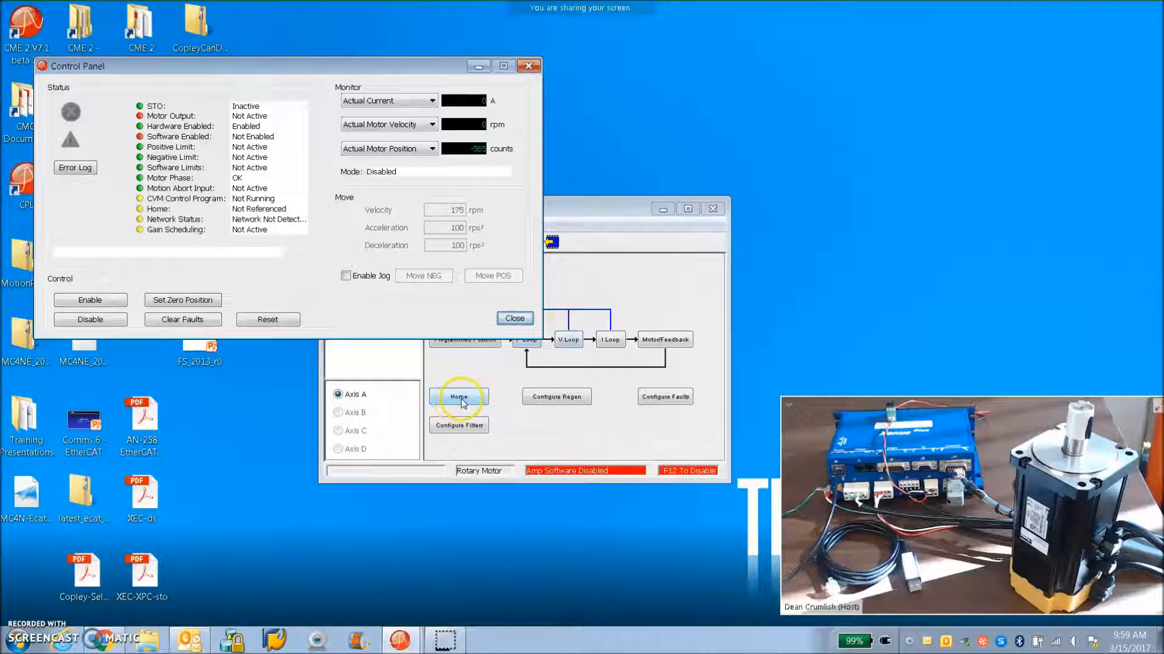
left_click(458, 396)
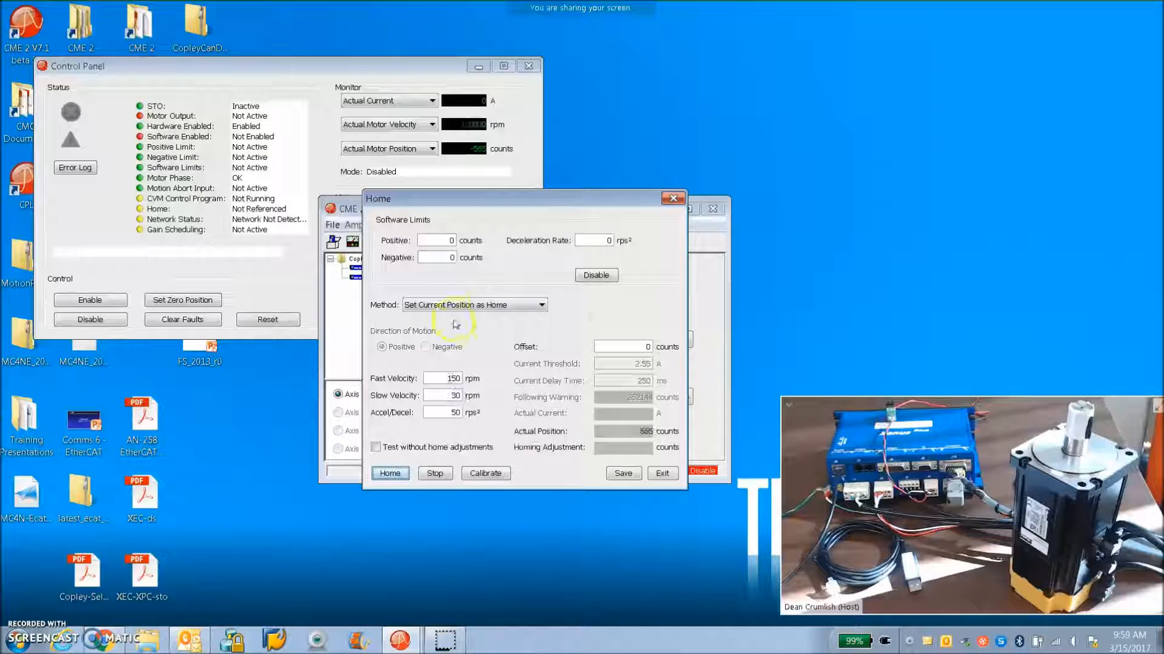
left_click(543, 304)
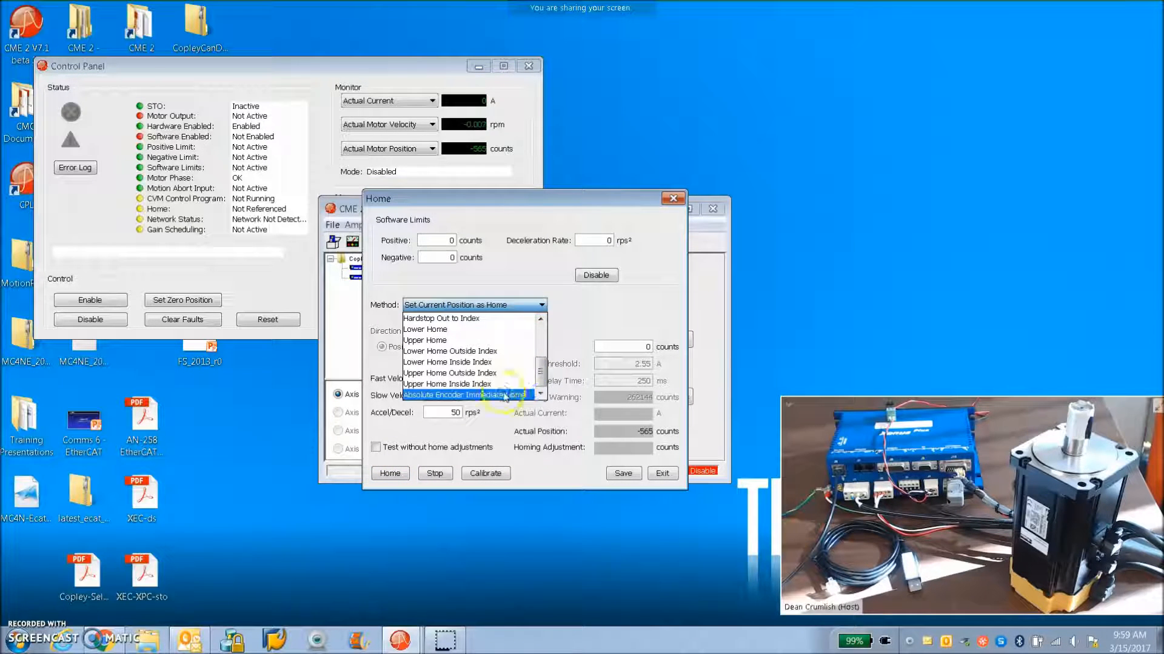
left_click(460, 394)
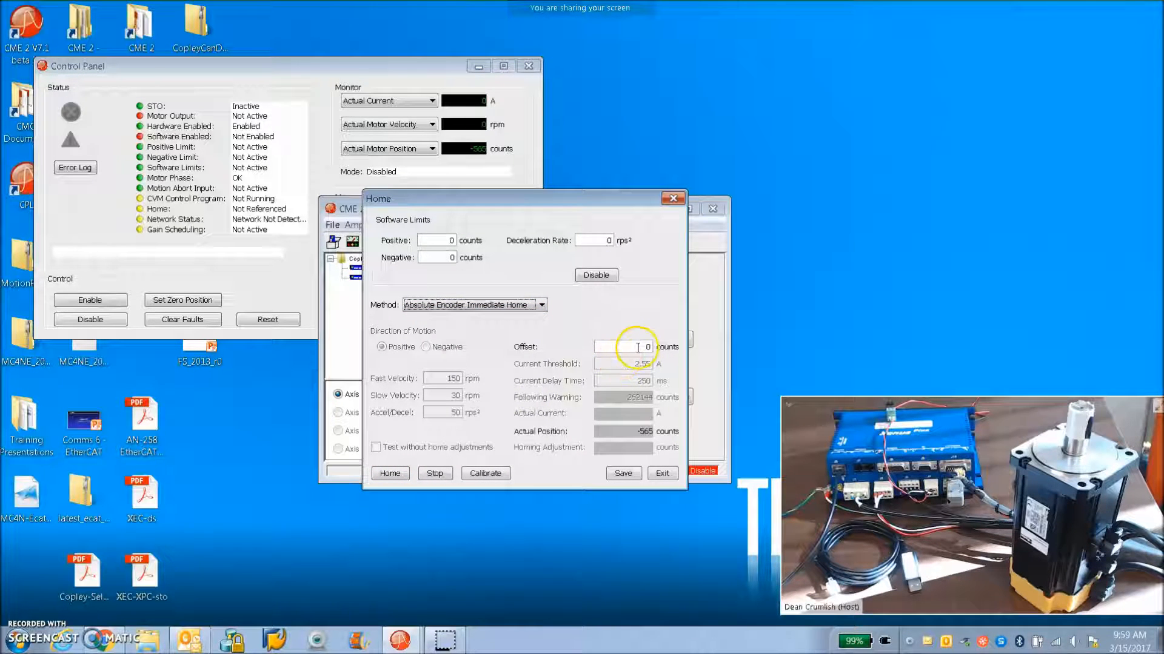
left_click(621, 346)
type("565")
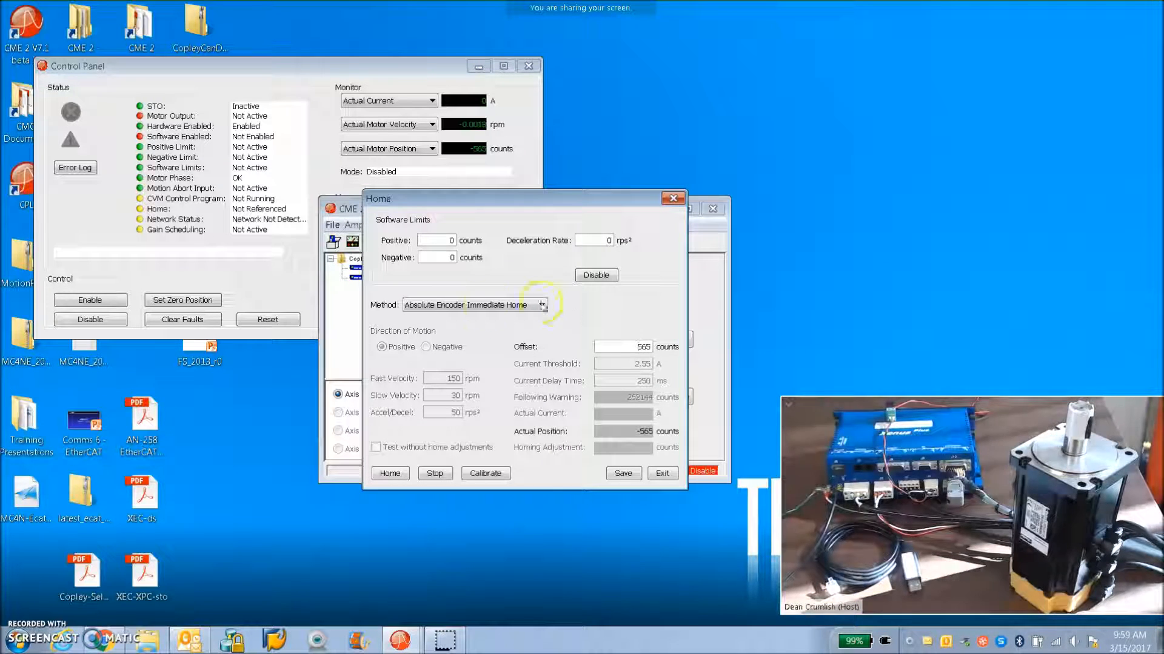
Run the homing, OK the calibration message and exit the Home dialog
left_click(390, 473)
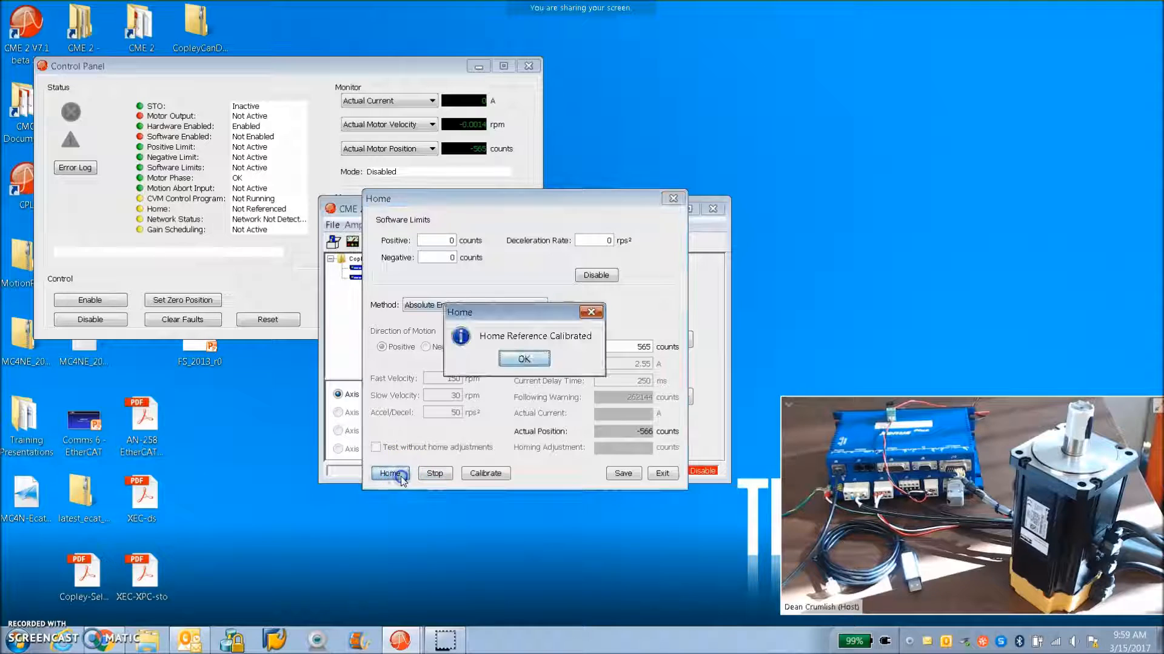
left_click(524, 358)
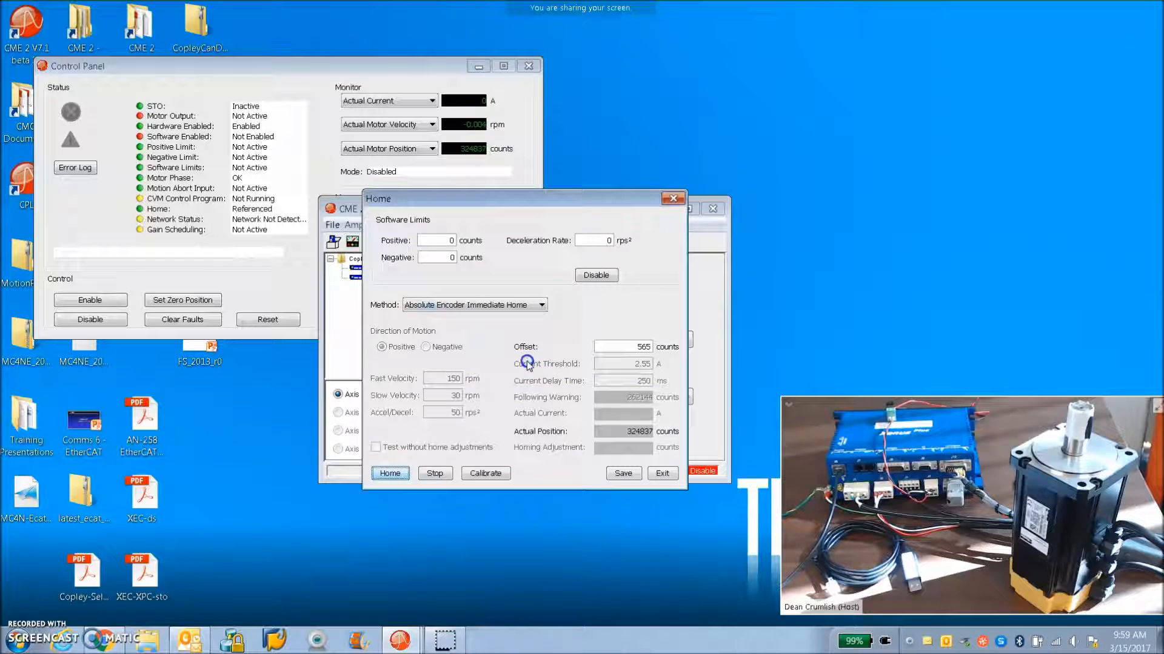
mouse_move(396, 314)
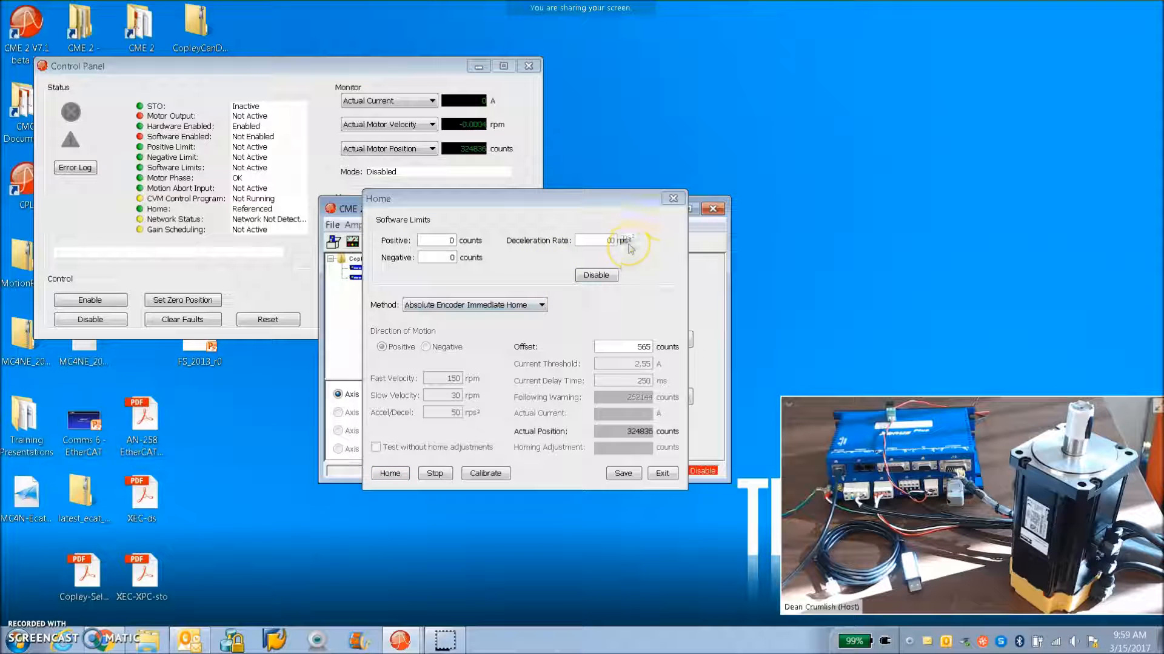
left_click(661, 473)
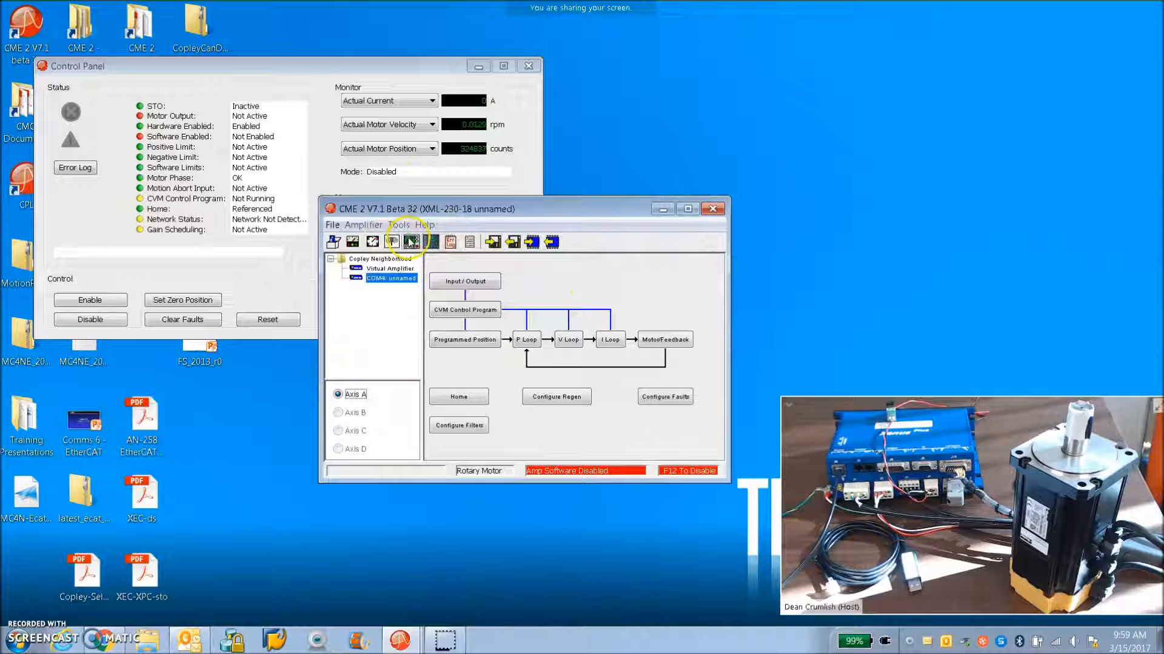
Run the move to position 0 from the Oscilloscope and close it
left_click(411, 241)
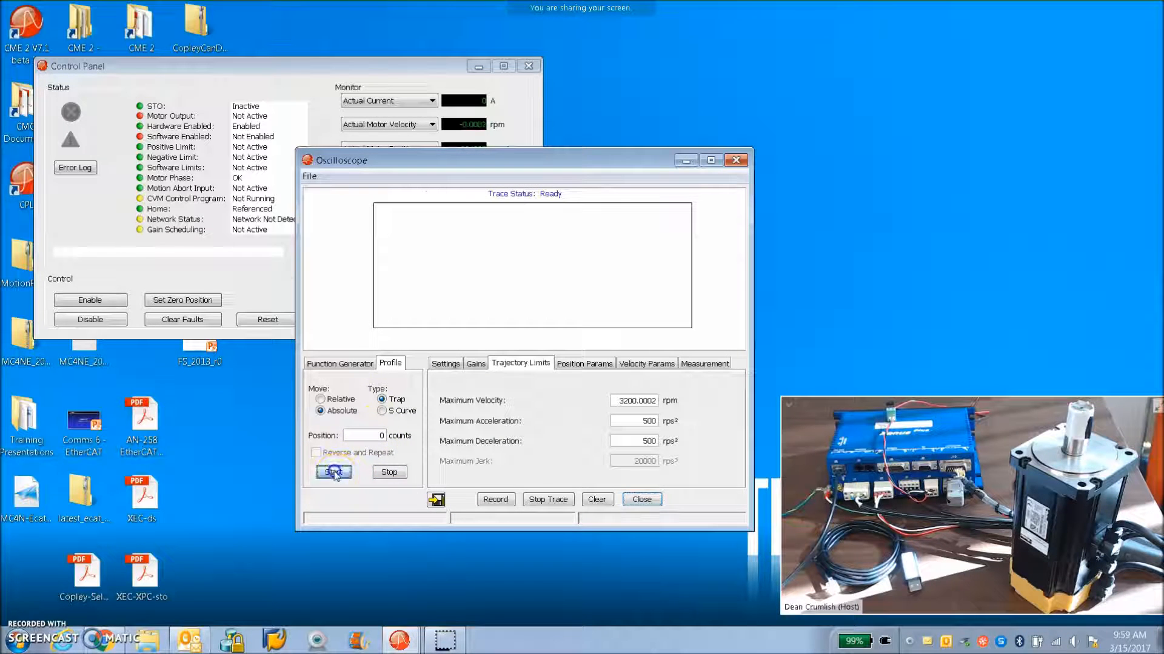
left_click(334, 472)
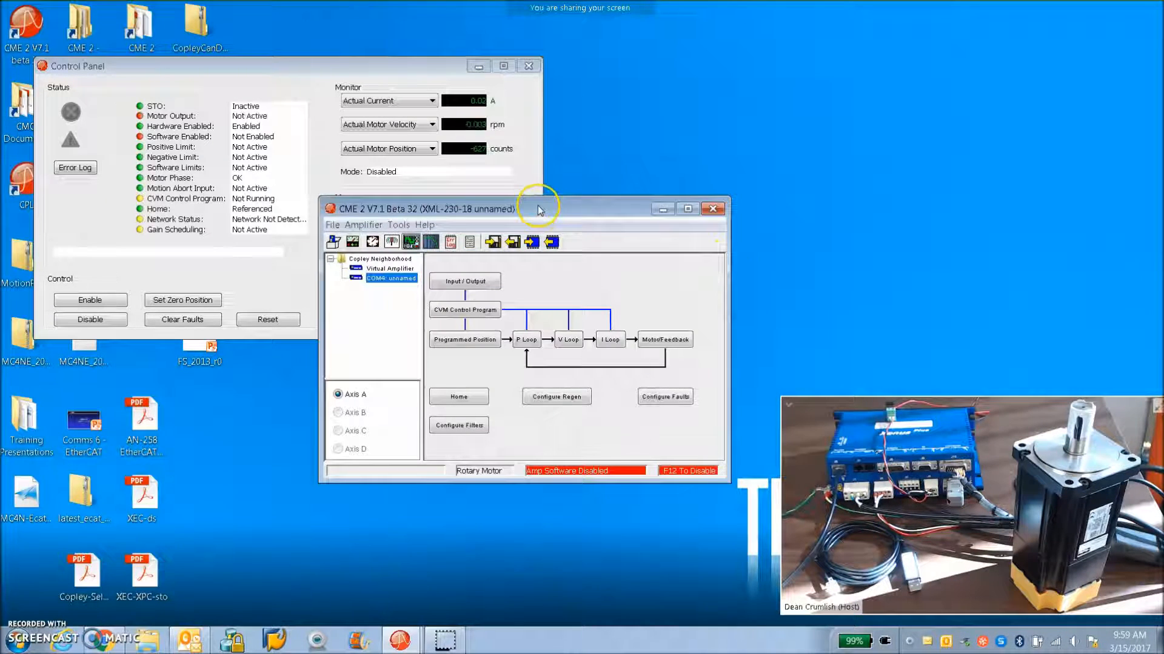
left_click(528, 65)
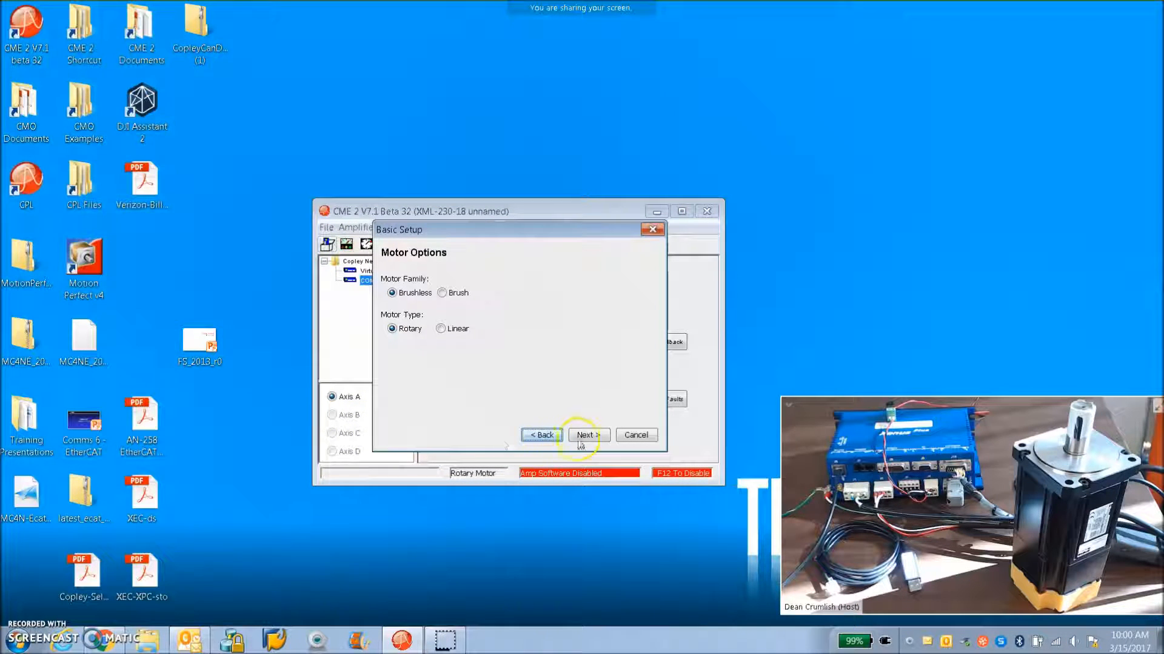
Finish Basic Setup in current mode with programmed current, then bring up the MACRO Network Configuration
left_click(588, 435)
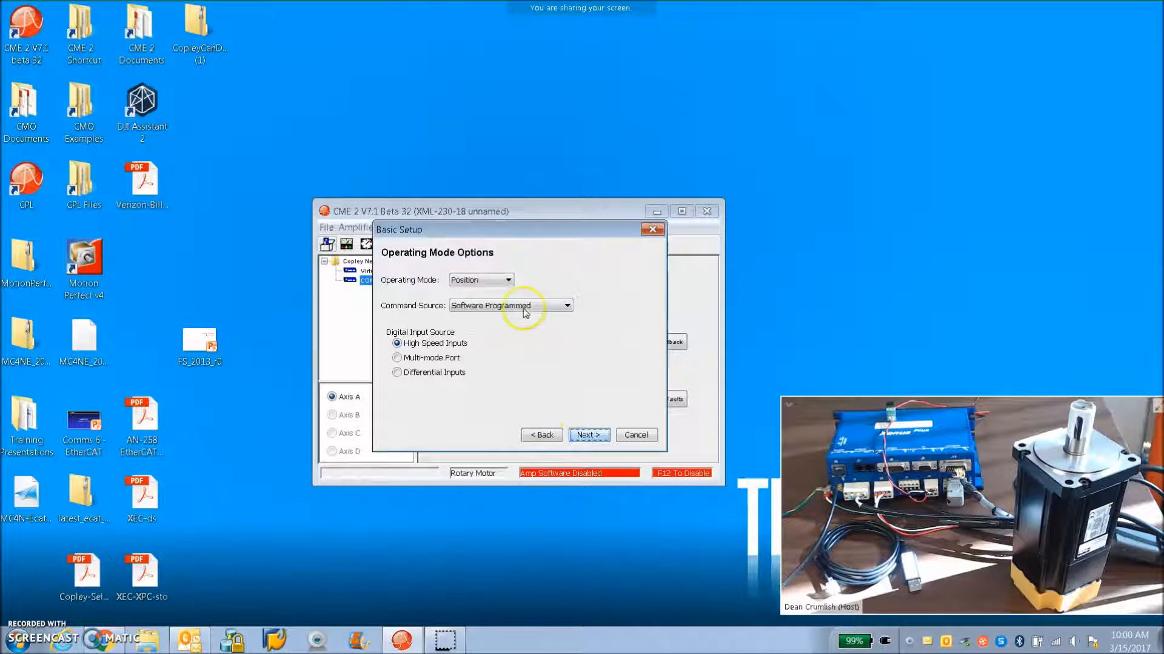
left_click(568, 305)
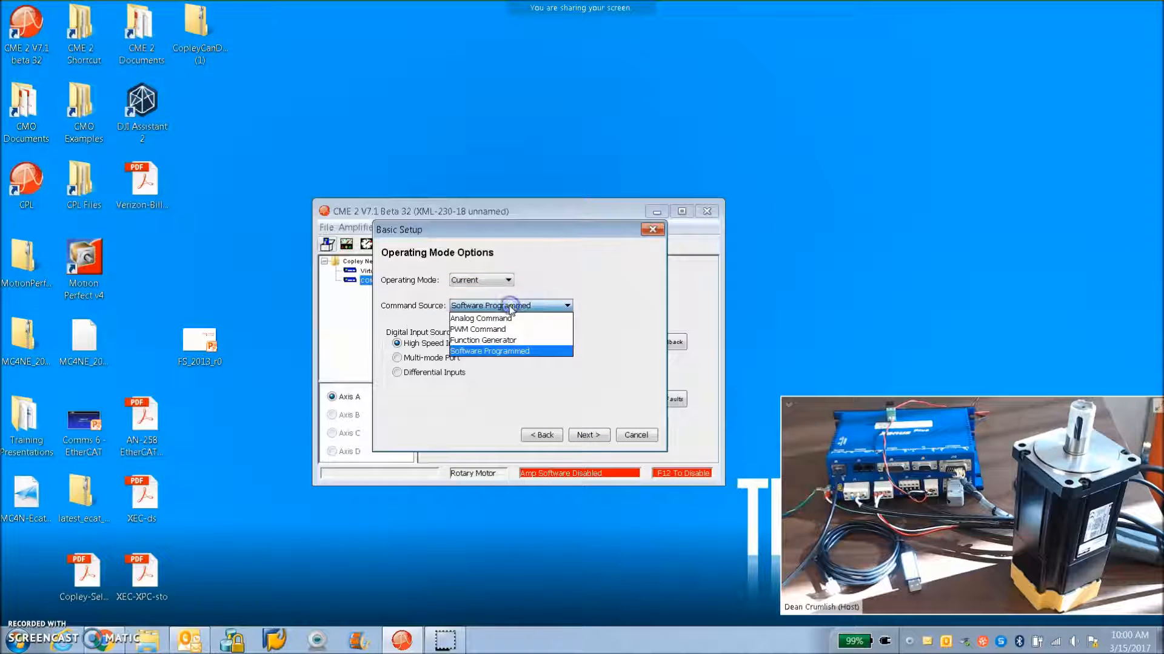
left_click(588, 435)
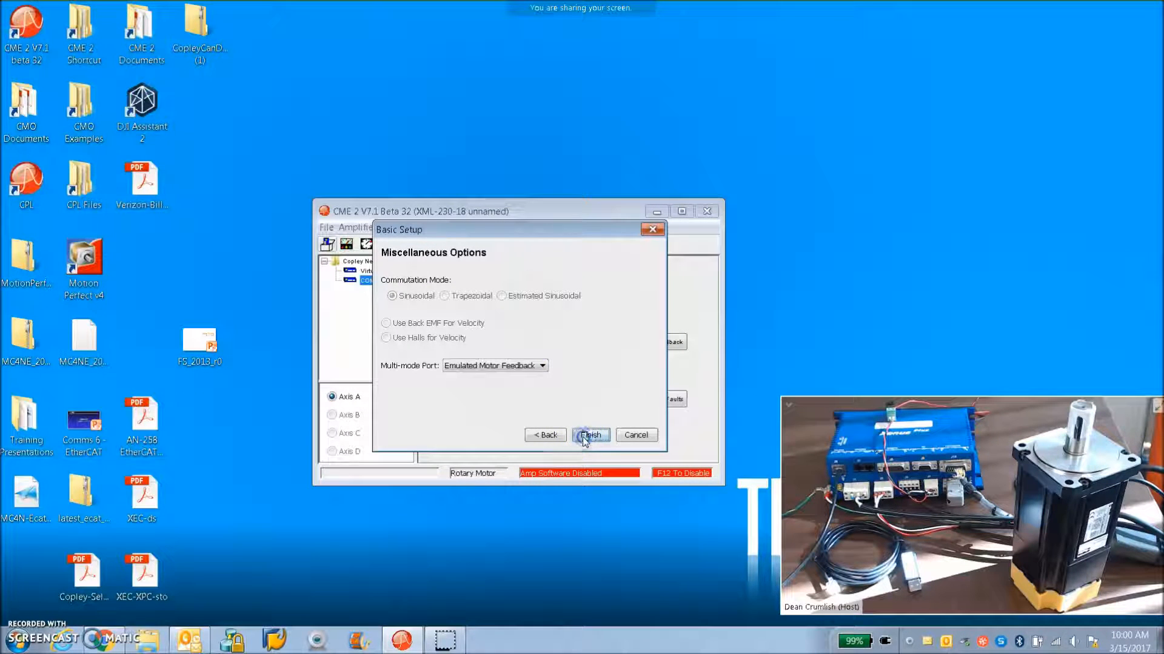
left_click(589, 435)
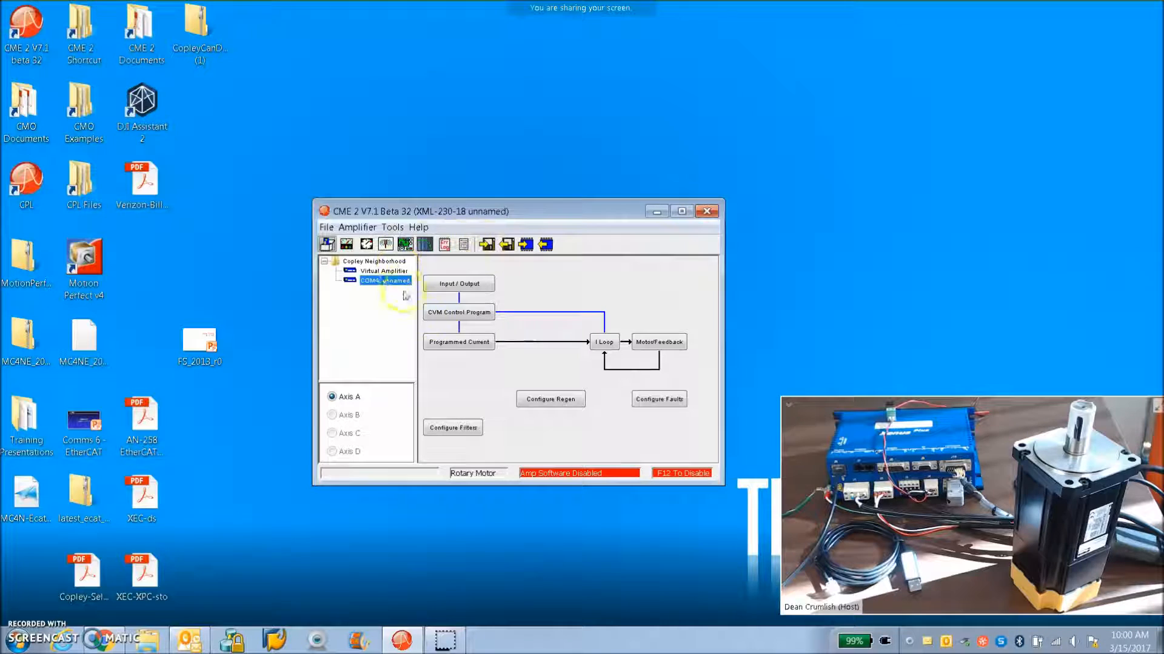
left_click(357, 227)
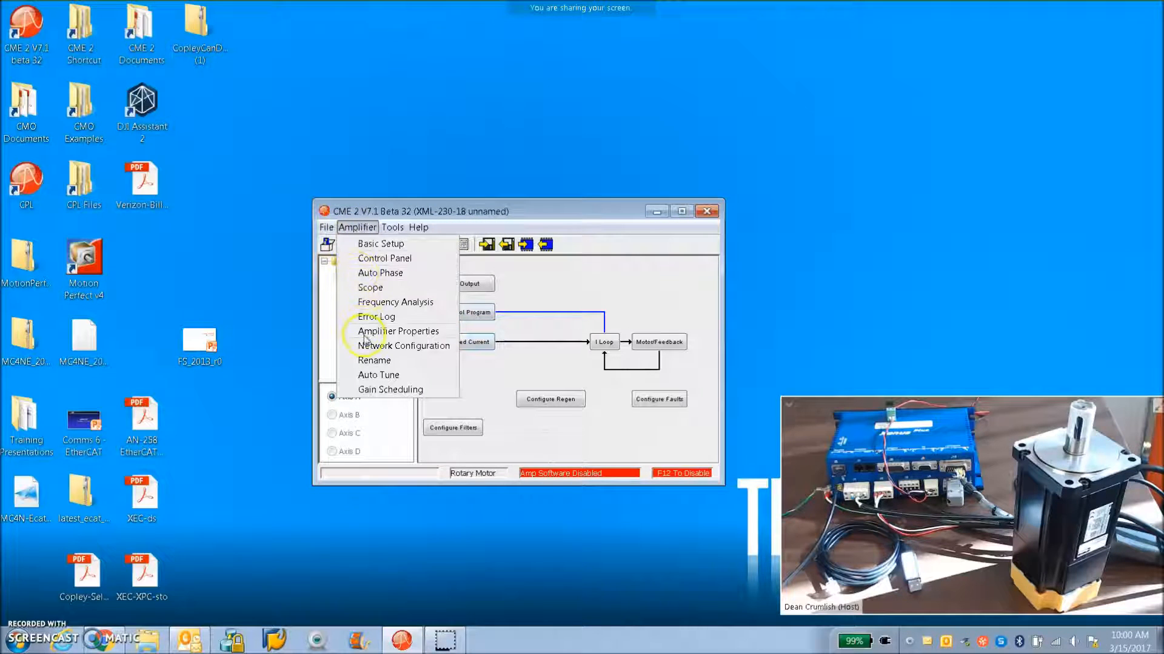
left_click(404, 346)
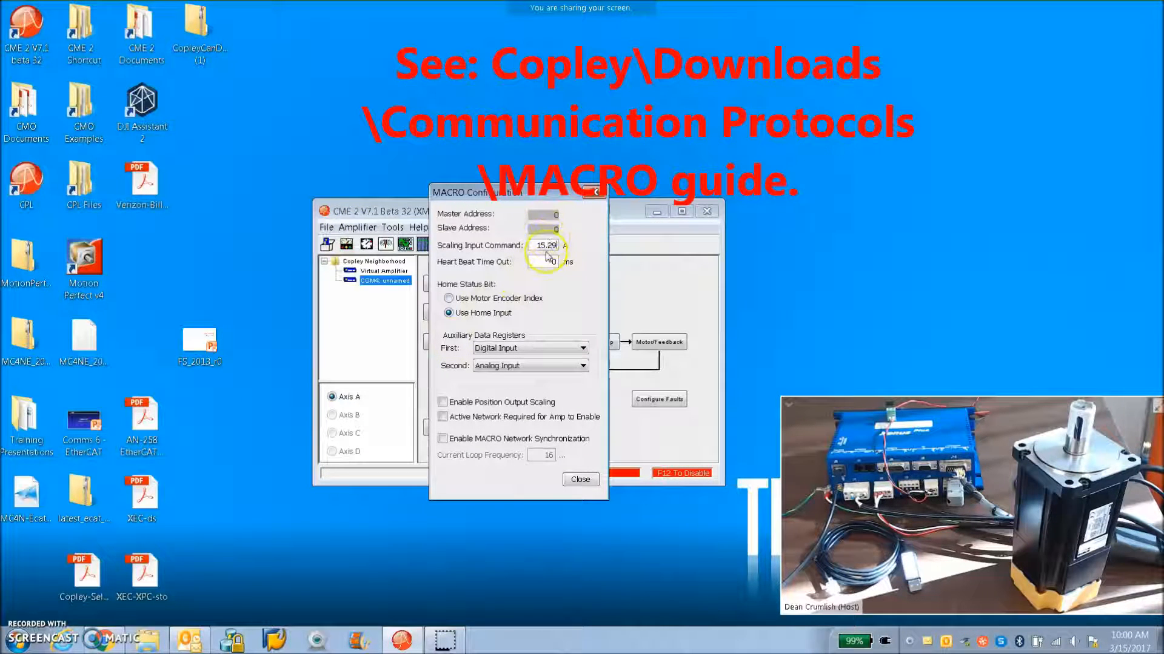
Move the MACRO Configuration dialog aside and list the First auxiliary data register source choices
left_click_drag(515, 193, 357, 203)
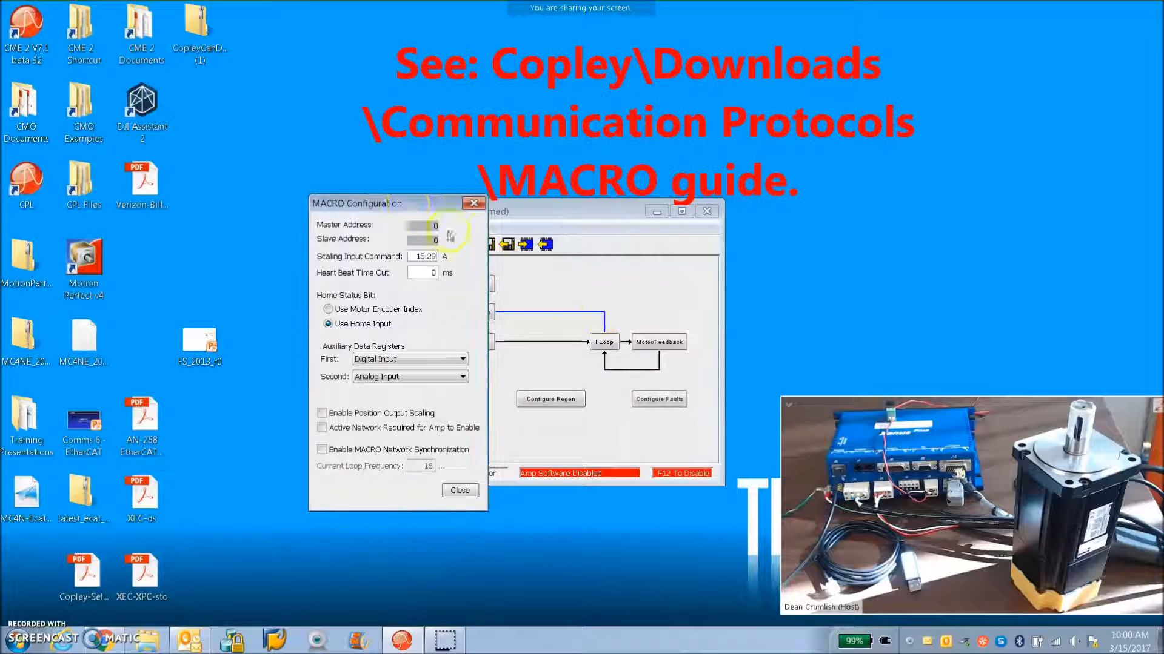
left_click_drag(356, 204, 349, 223)
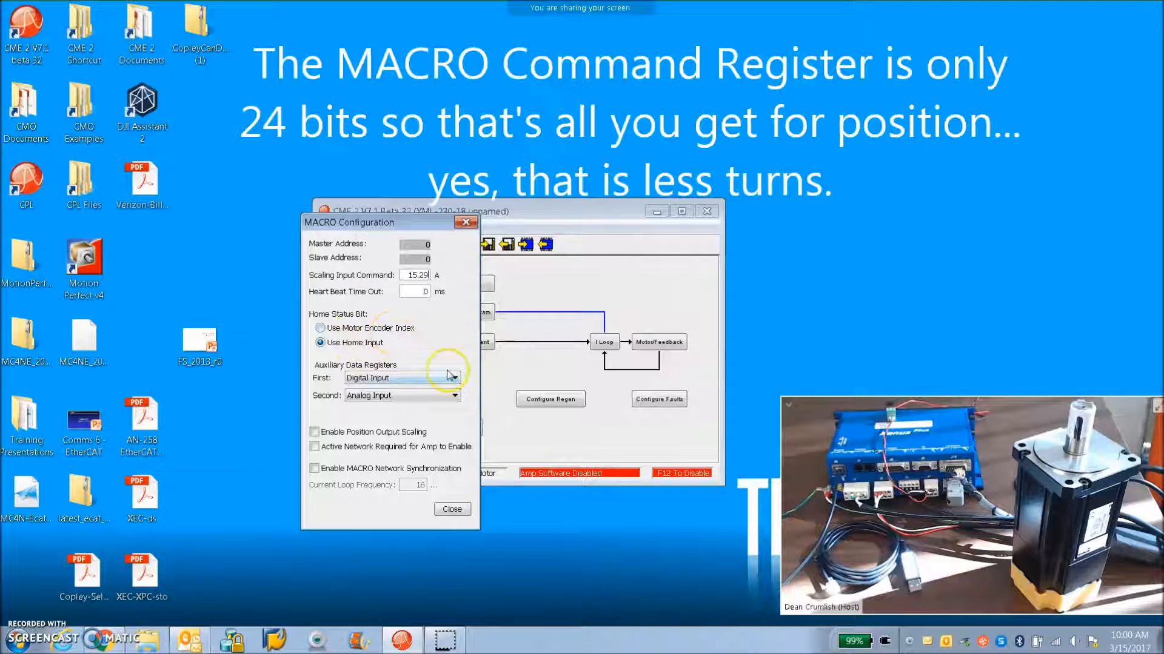
mouse_move(345, 377)
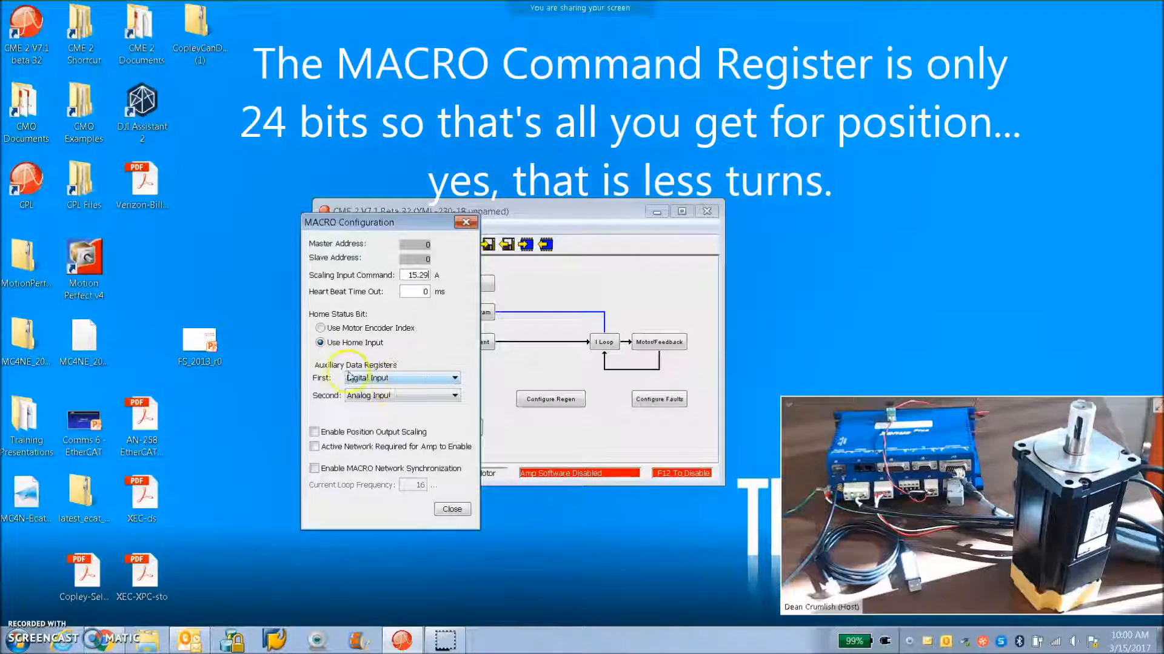
mouse_move(404, 380)
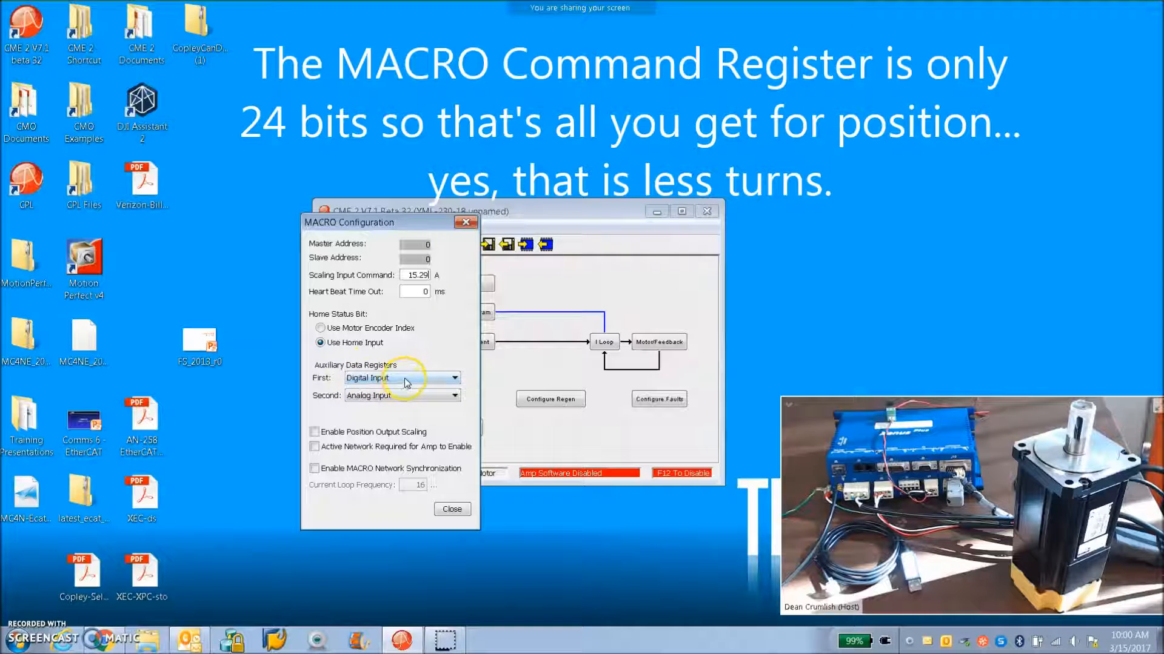
left_click(454, 378)
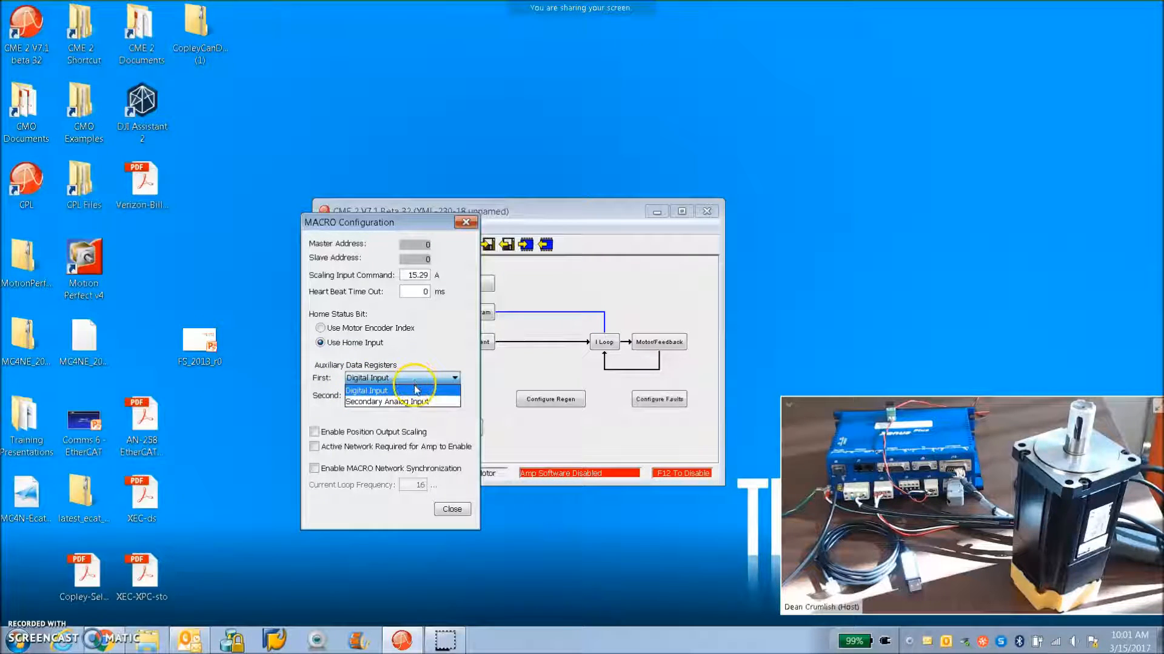
Keep Digital Input and Analog Input as auxiliary registers, enable MACRO network synchronization, and close the dialog
left_click(386, 401)
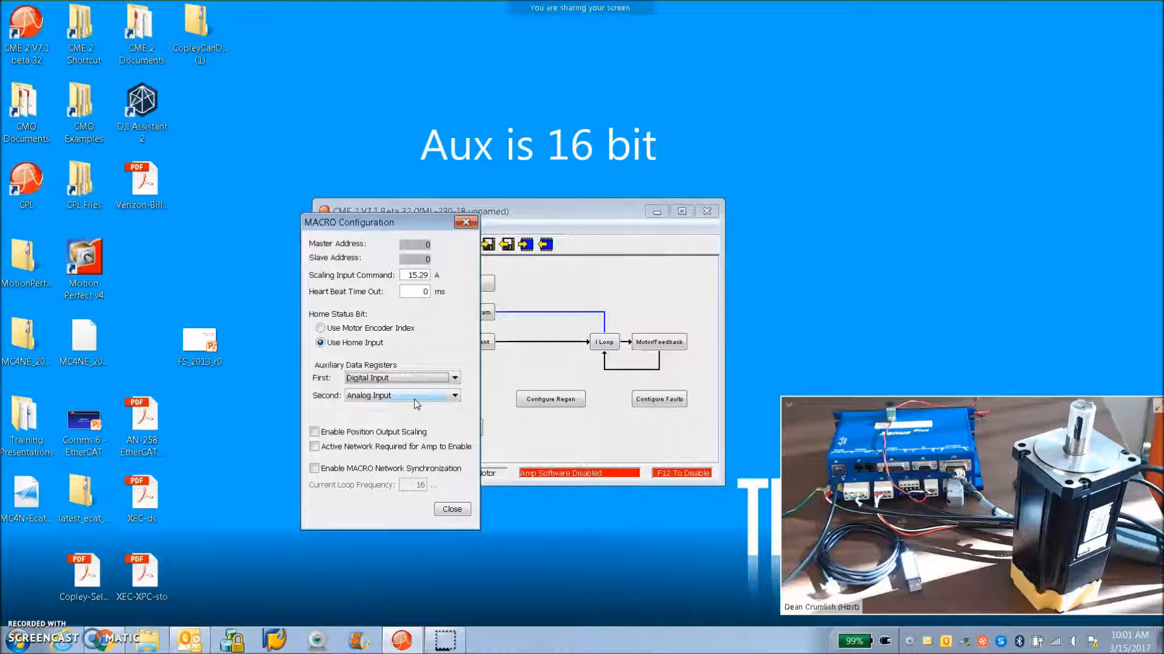
left_click(453, 396)
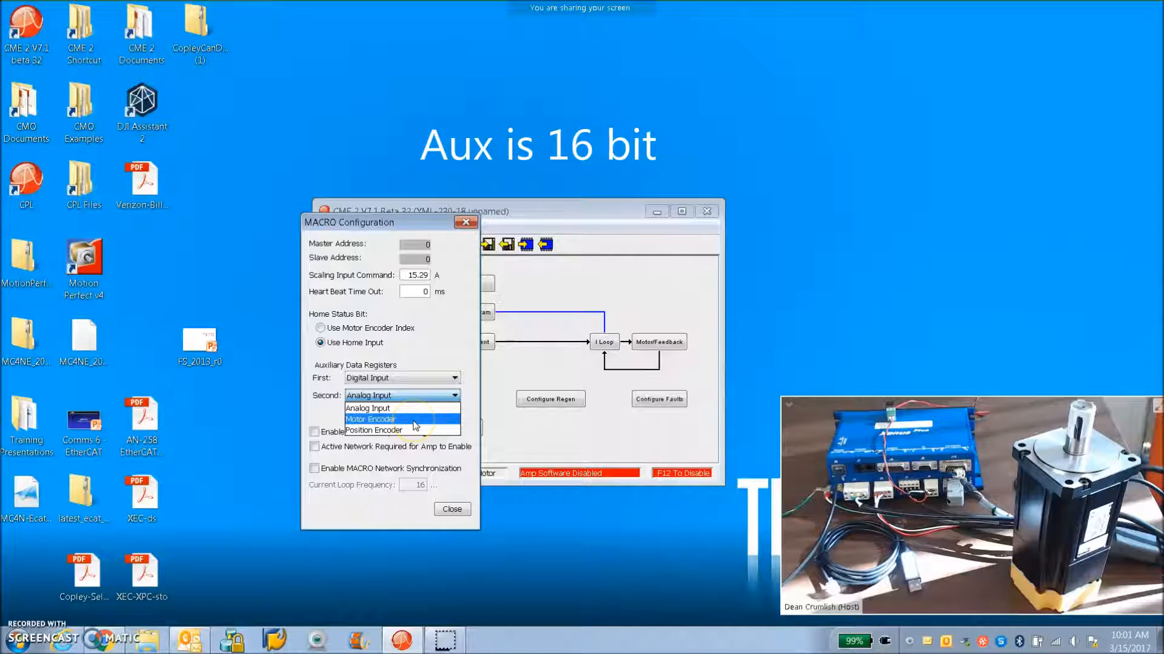
mouse_move(412, 430)
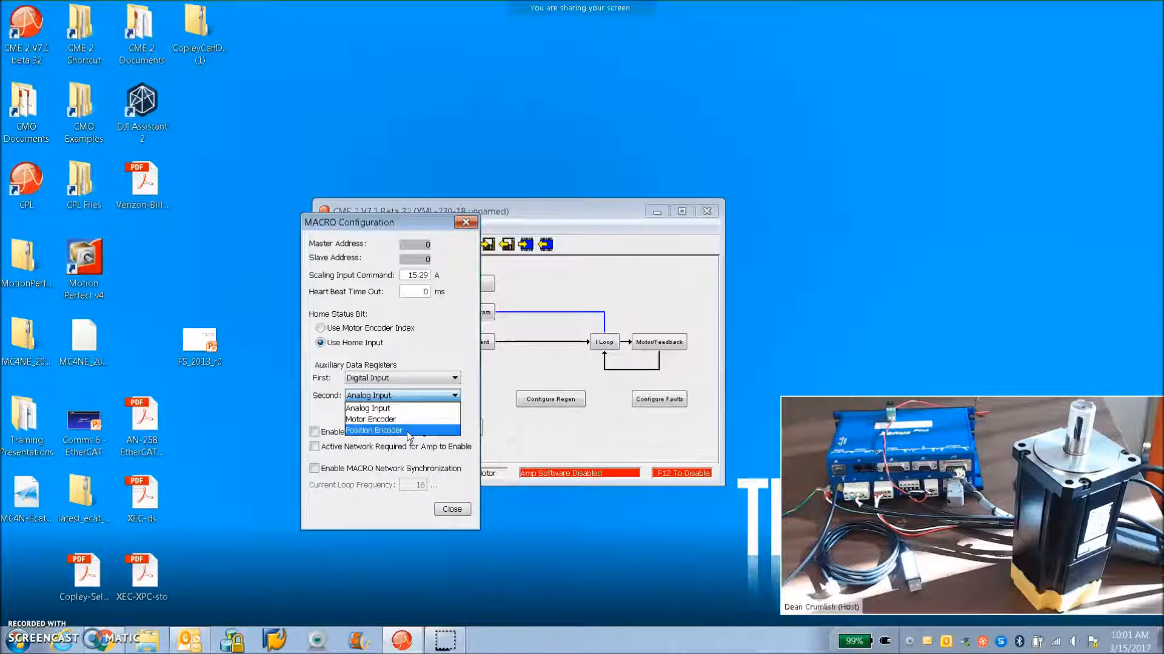
left_click(367, 408)
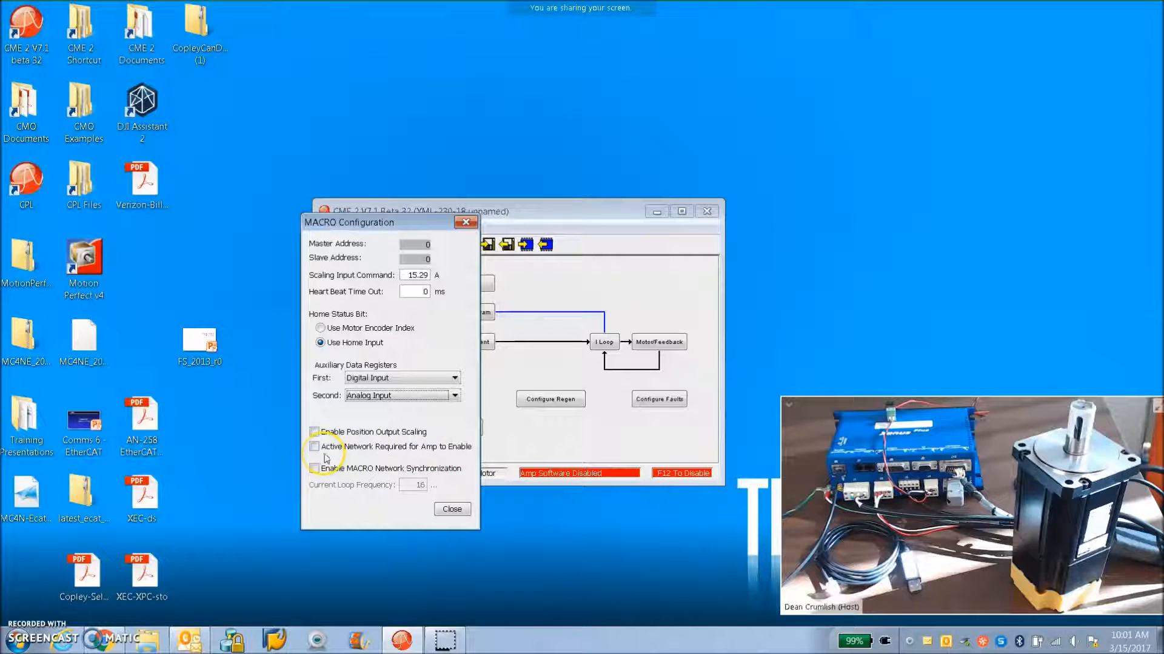
mouse_move(364, 476)
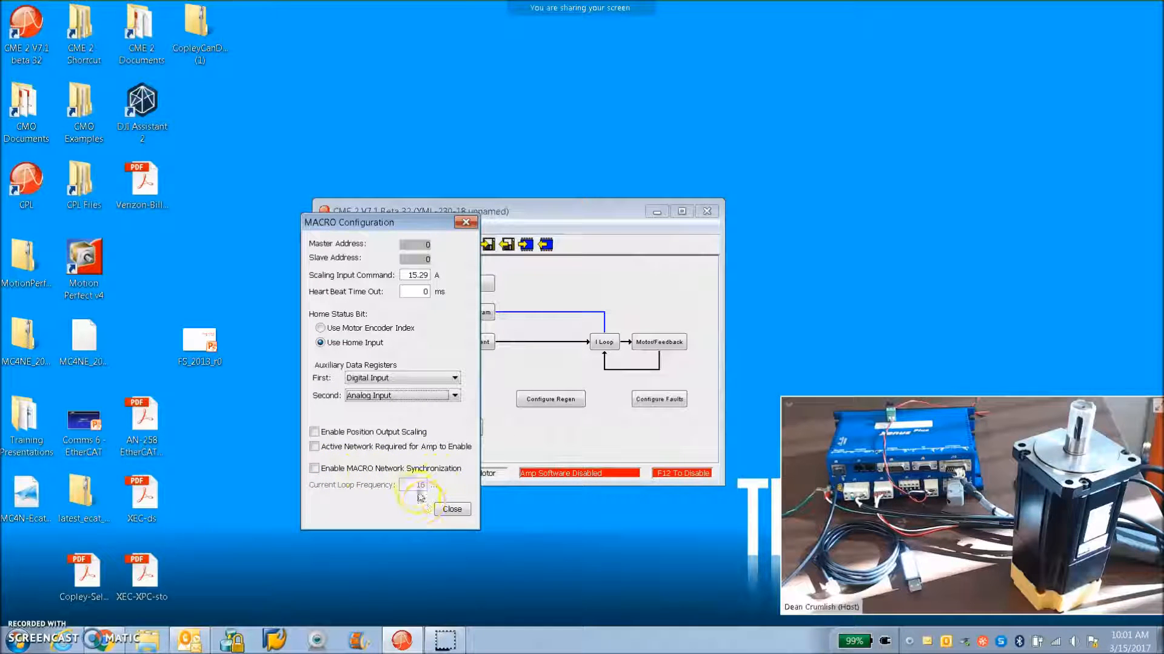
left_click(314, 468)
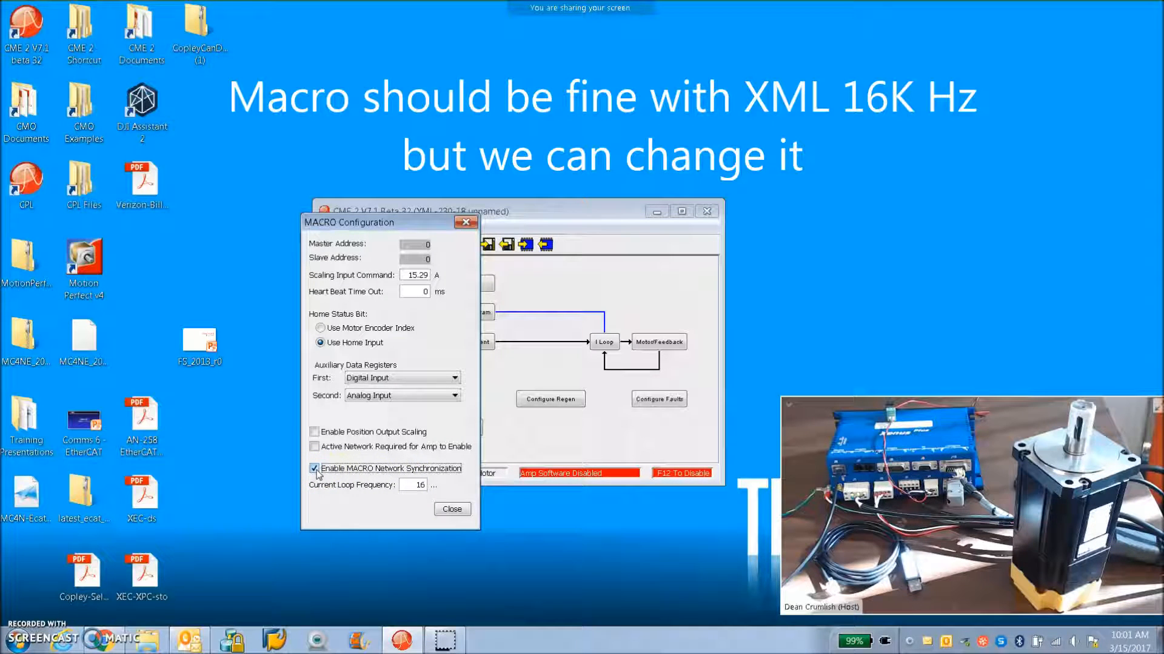
left_click(452, 509)
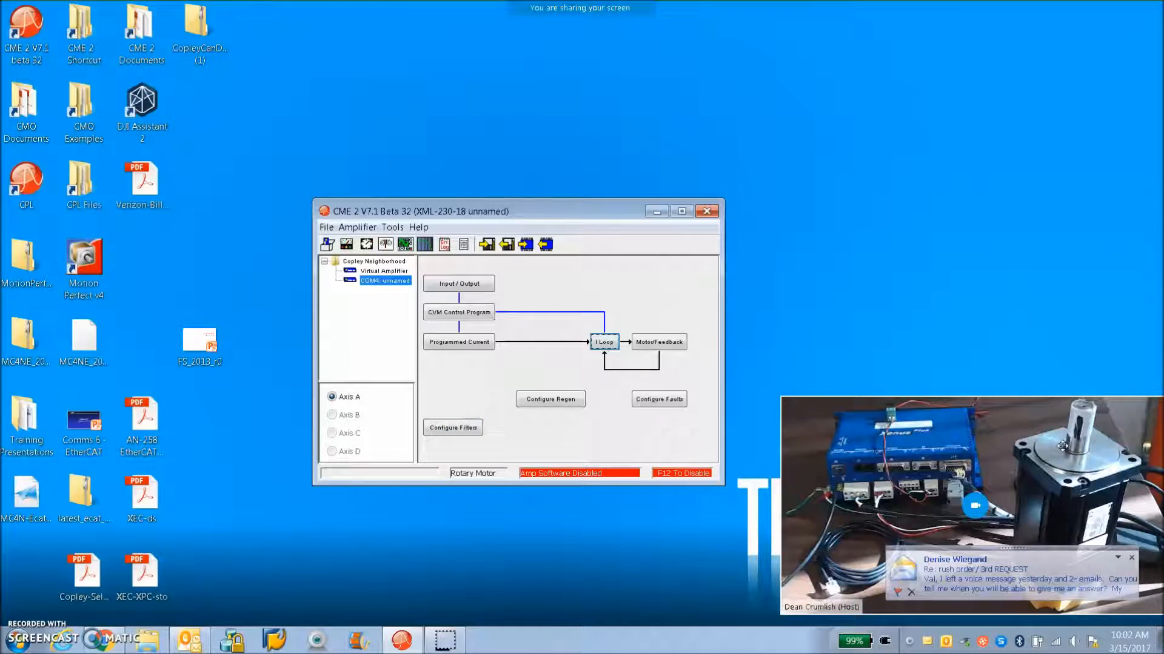
left_click(549, 399)
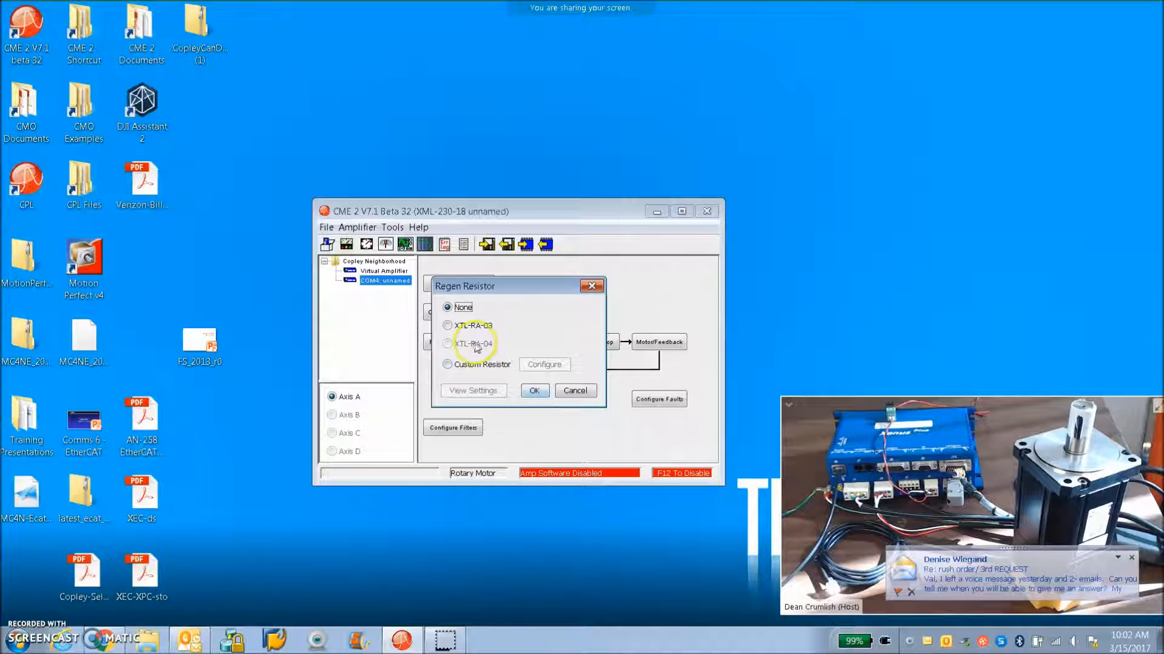
left_click(447, 325)
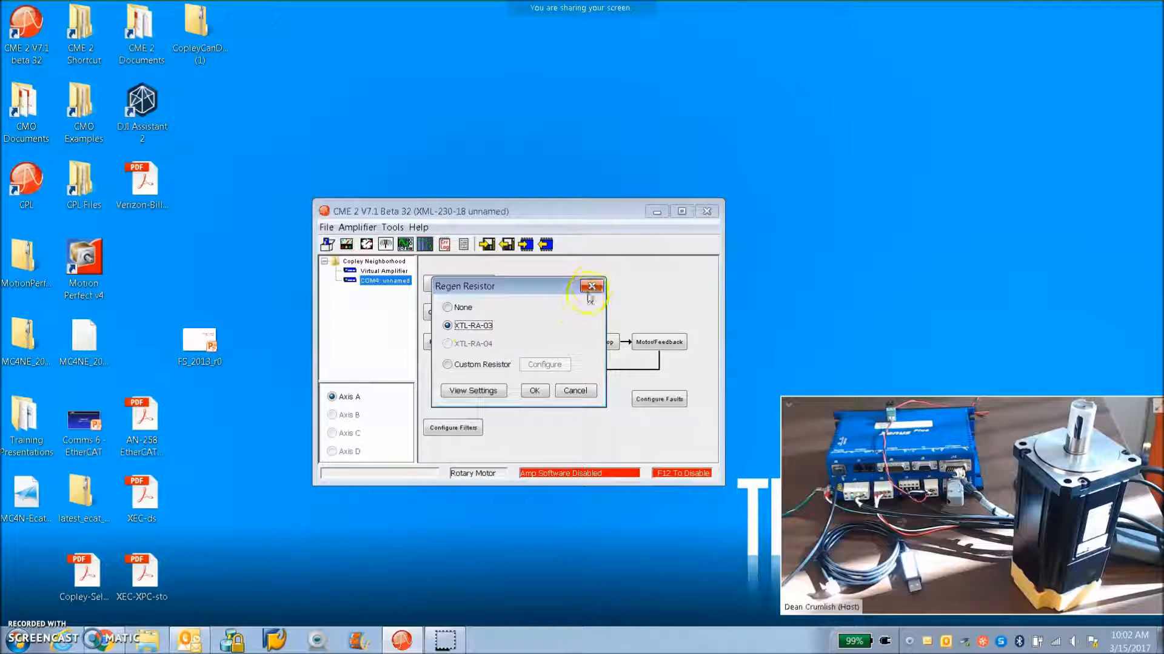
left_click(472, 390)
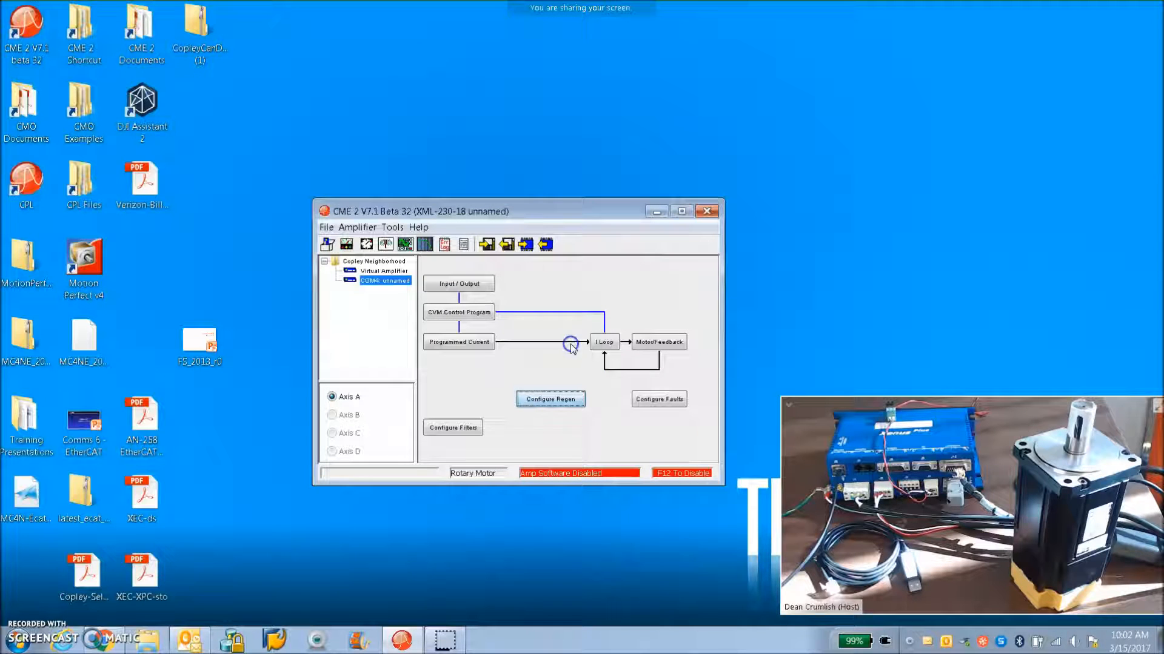
left_click(526, 244)
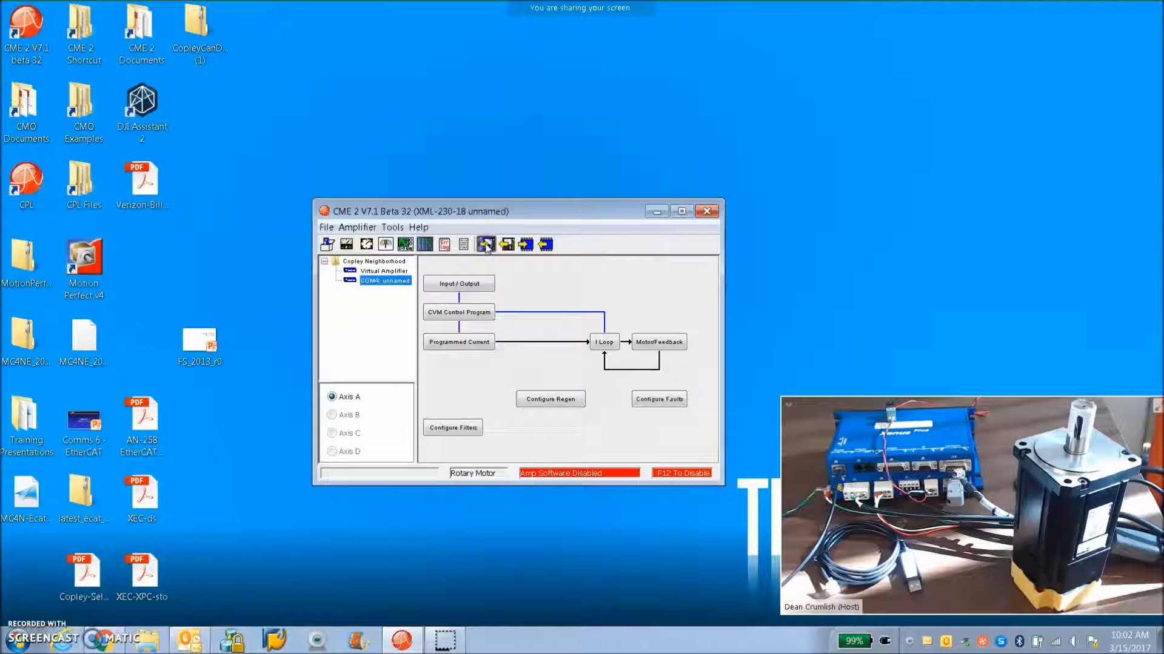
Save amplifier data to disk as P-Series-AbsoluteBiss in AmpData\DynamicSolutions
left_click(485, 245)
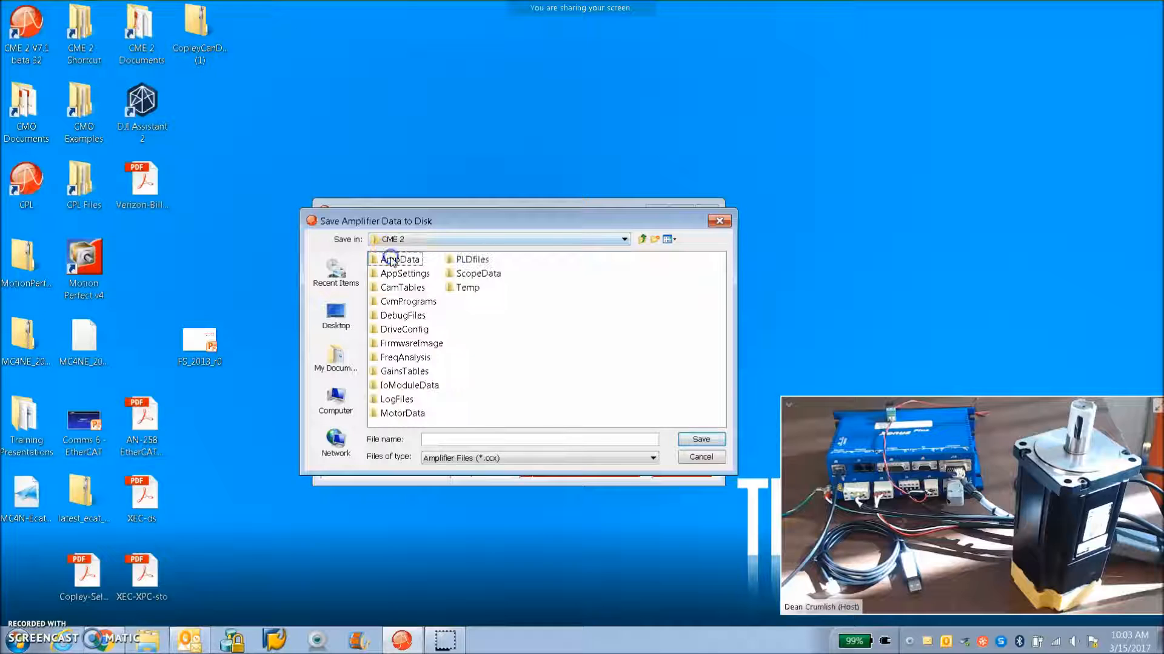
double_click(400, 259)
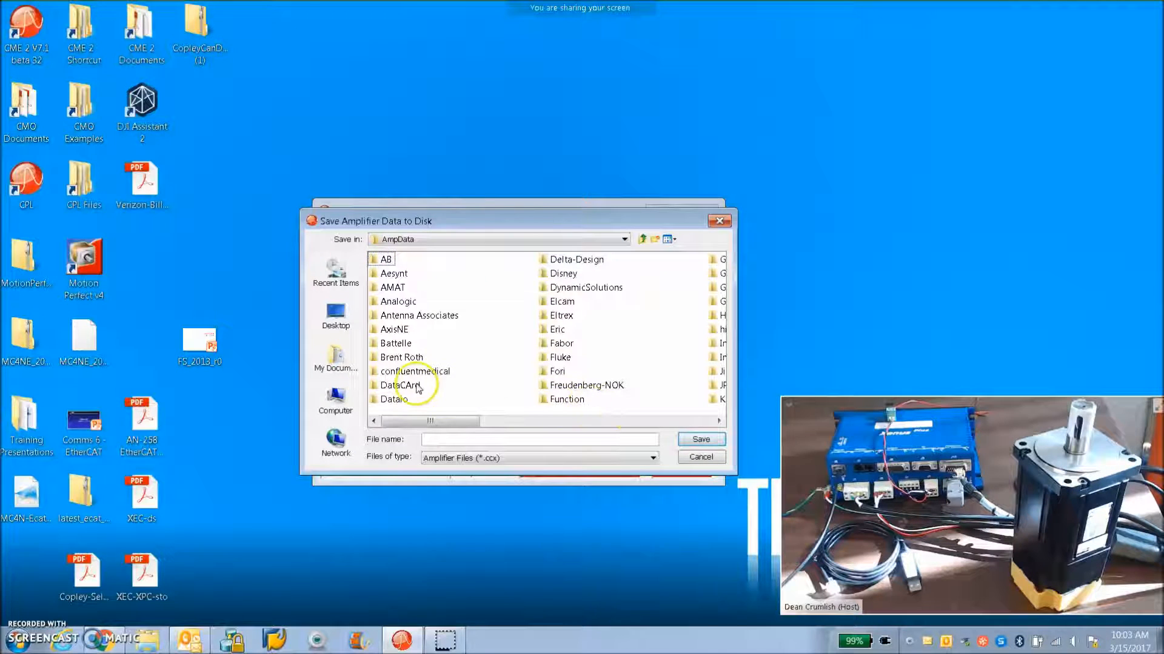
double_click(586, 287)
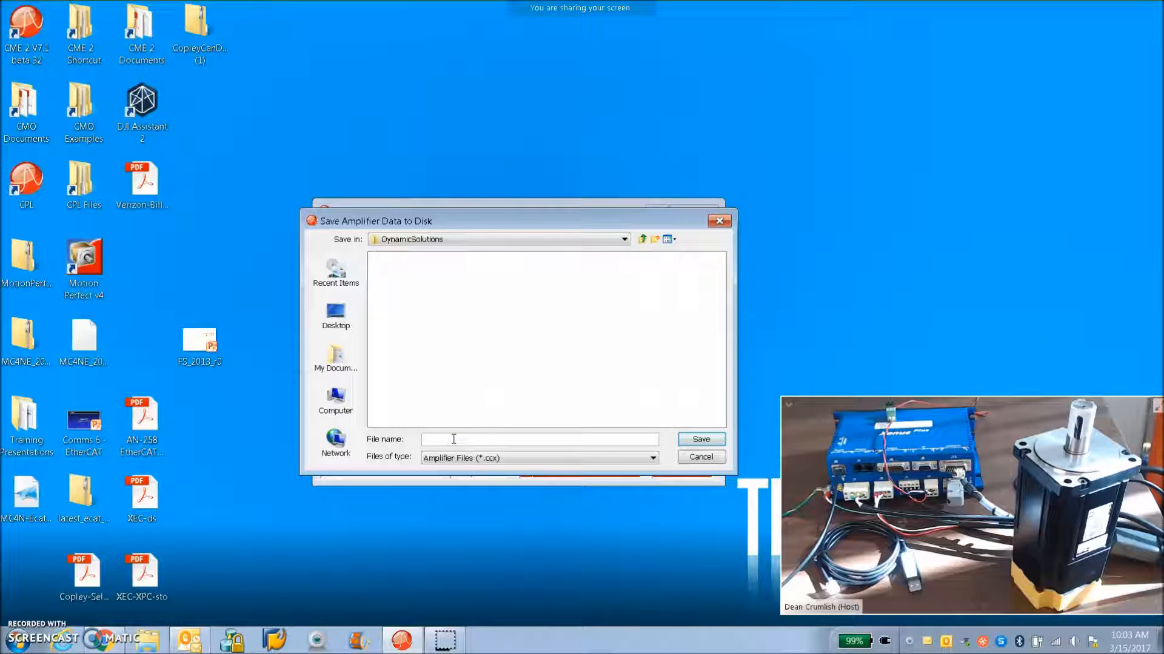
type("P-Series")
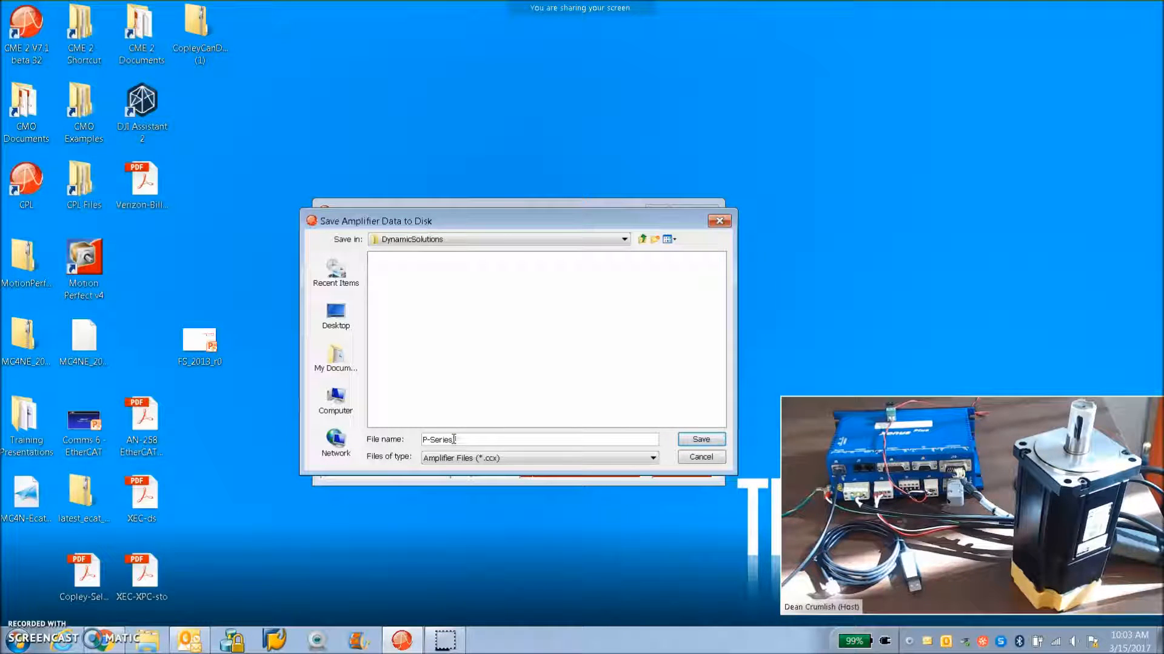
type("AbsoluteBiss")
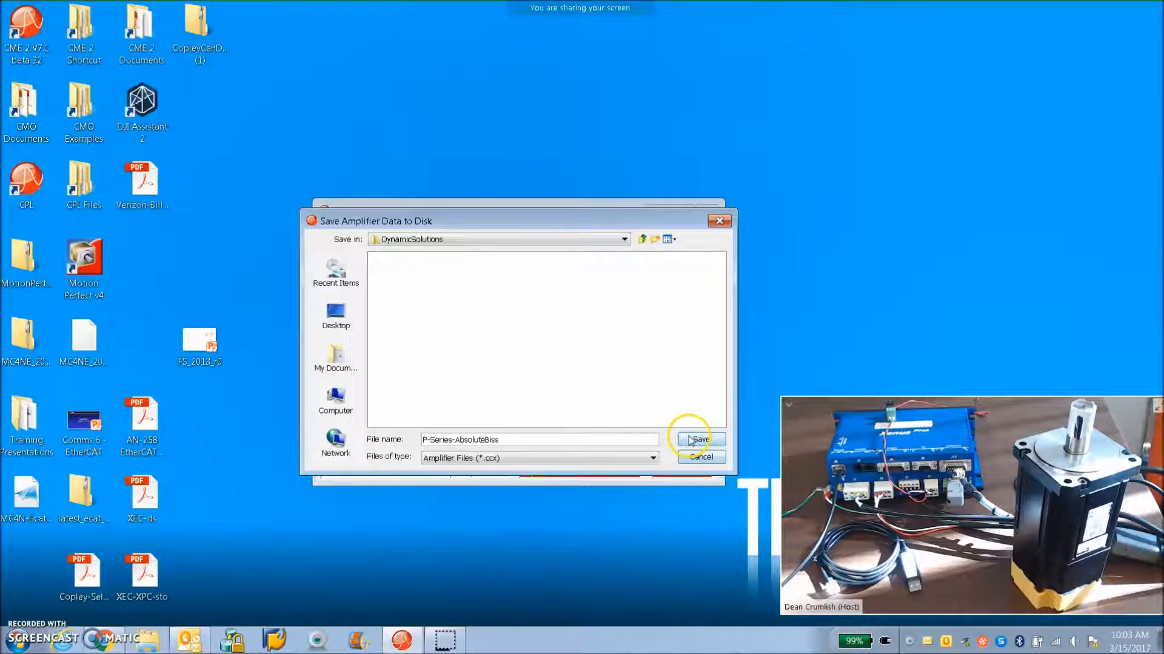
left_click(697, 439)
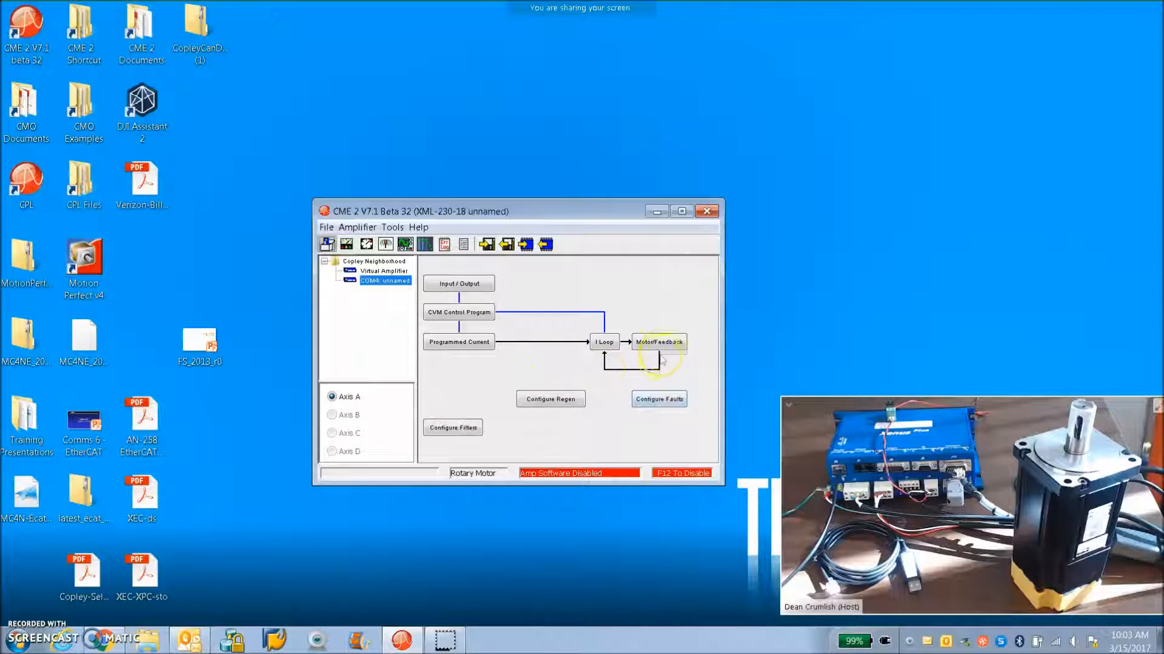
left_click(657, 342)
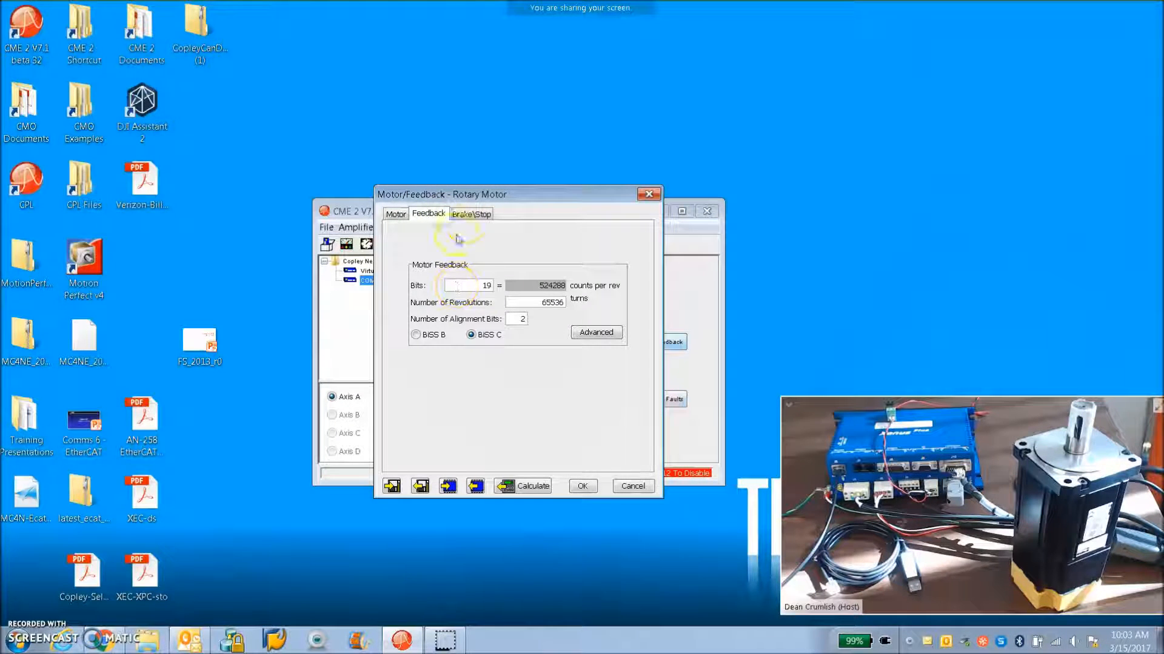
left_click(471, 214)
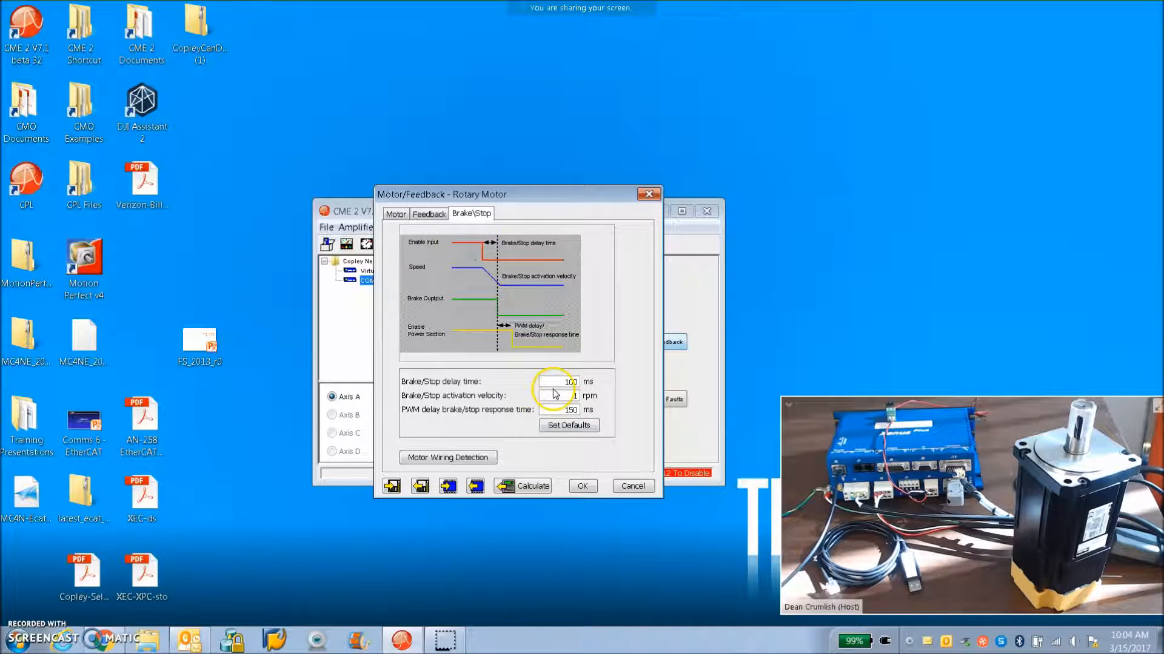
mouse_move(525, 197)
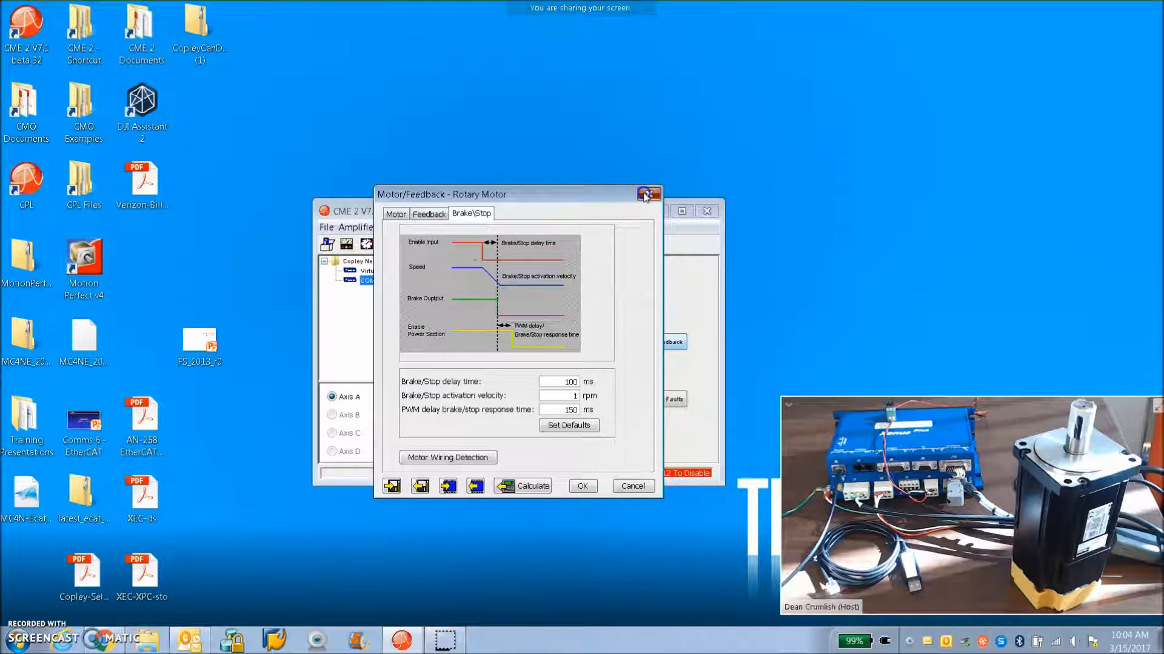
left_click(646, 194)
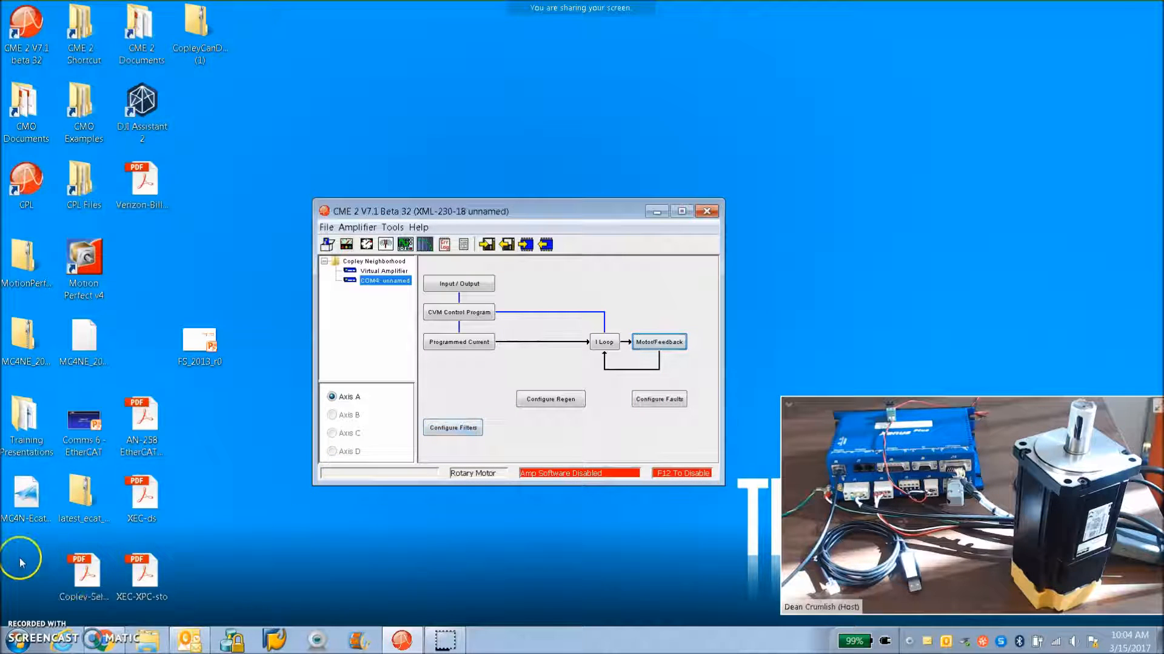